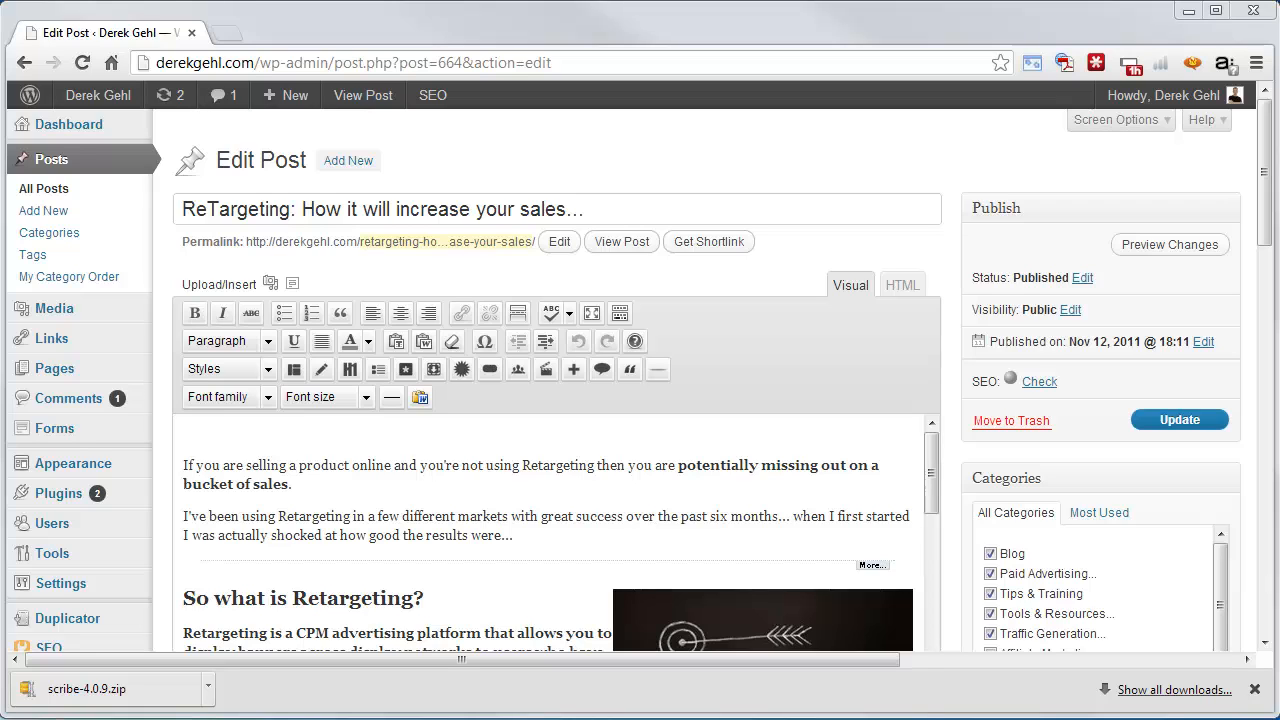
{"action": "mouse_move", "coordinate": [1240, 195]}
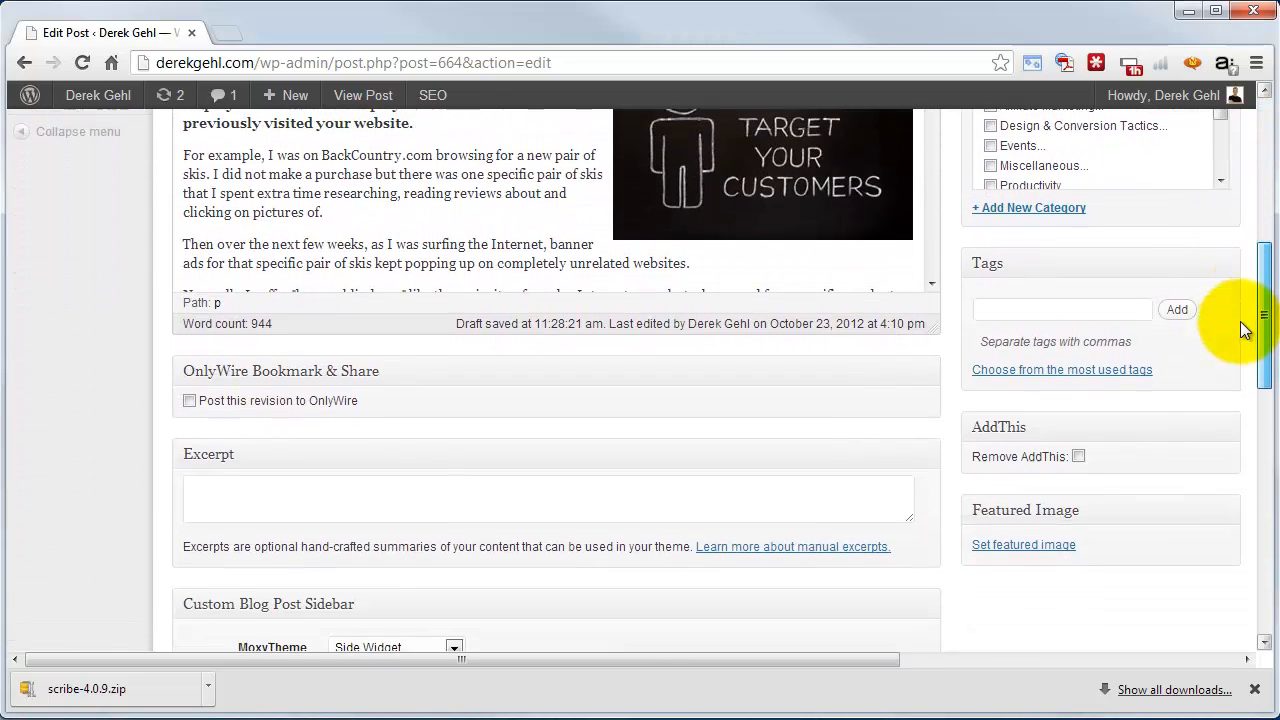
Scroll down the Edit Post screen to the Yoast SEO General tab
{"action": "scroll", "scroll_direction": "down", "scroll_amount": 3}
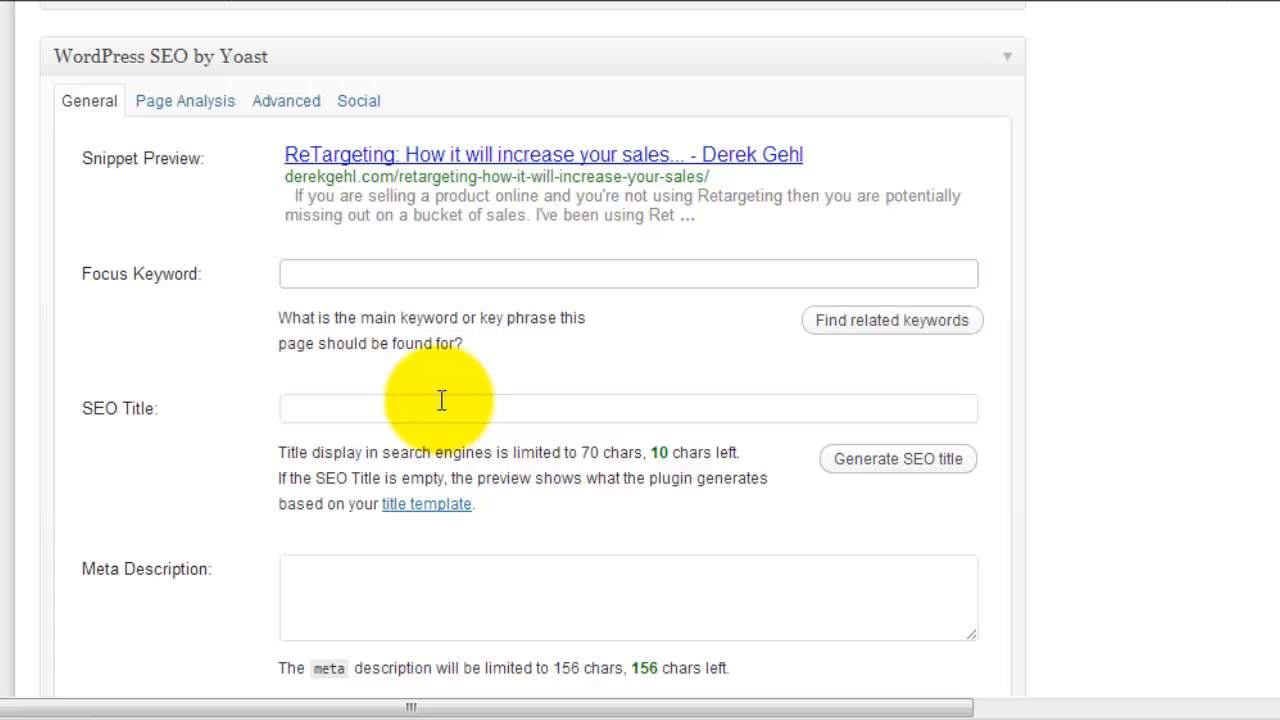
Enter 'retargeting' as the focus keyword, redoing the mistyped first attempt
{"action": "left_click", "coordinate": [628, 273]}
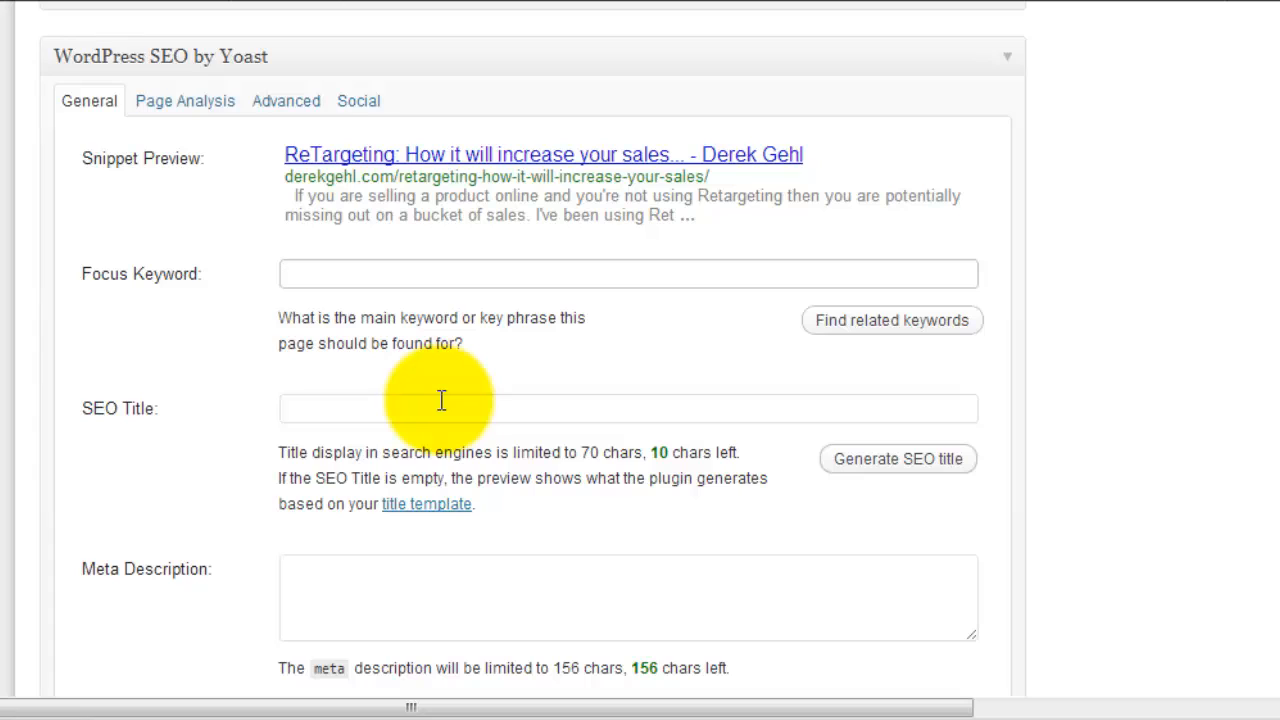
{"action": "type", "text": "REtegertt"}
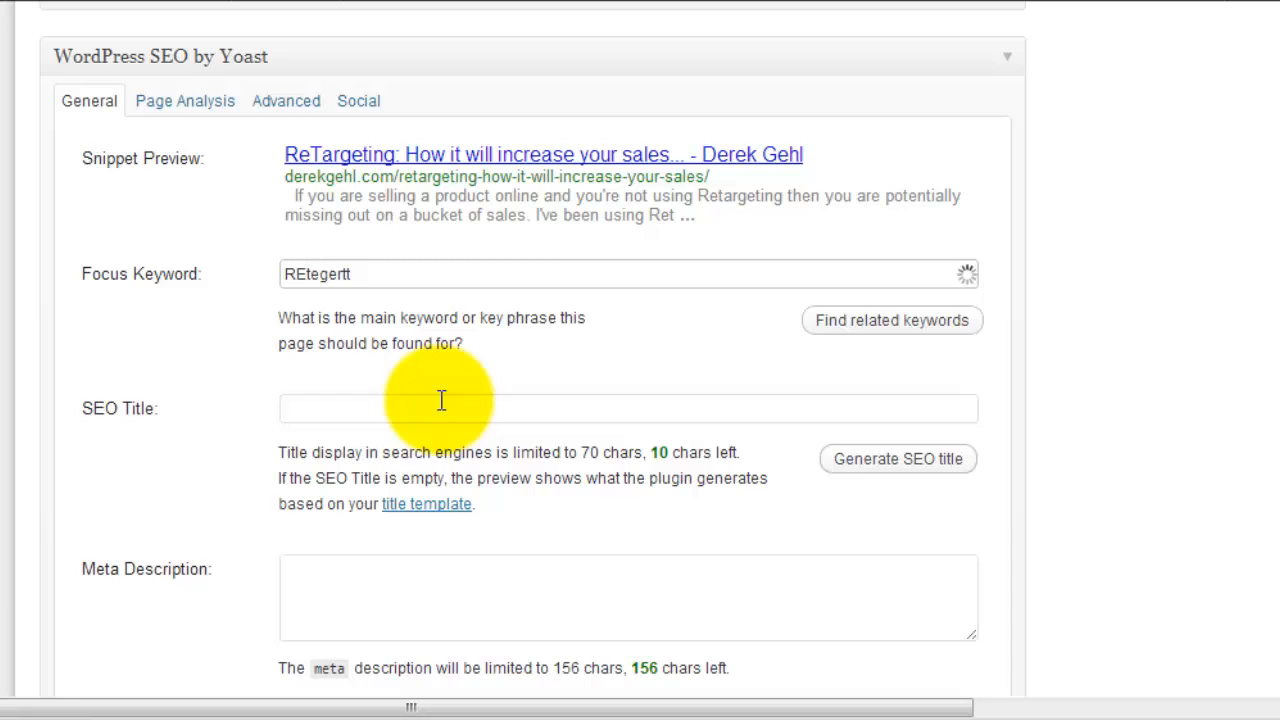
{"action": "left_click", "coordinate": [628, 273]}
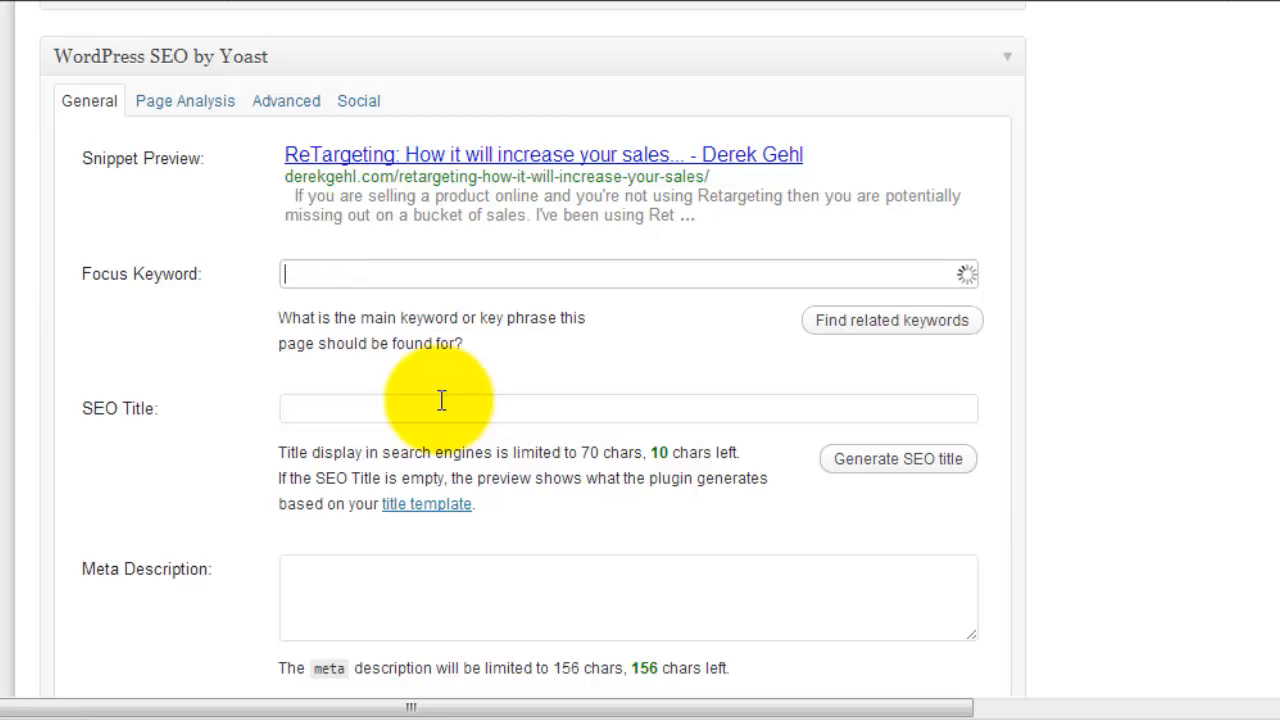
{"action": "type", "text": "retargeting"}
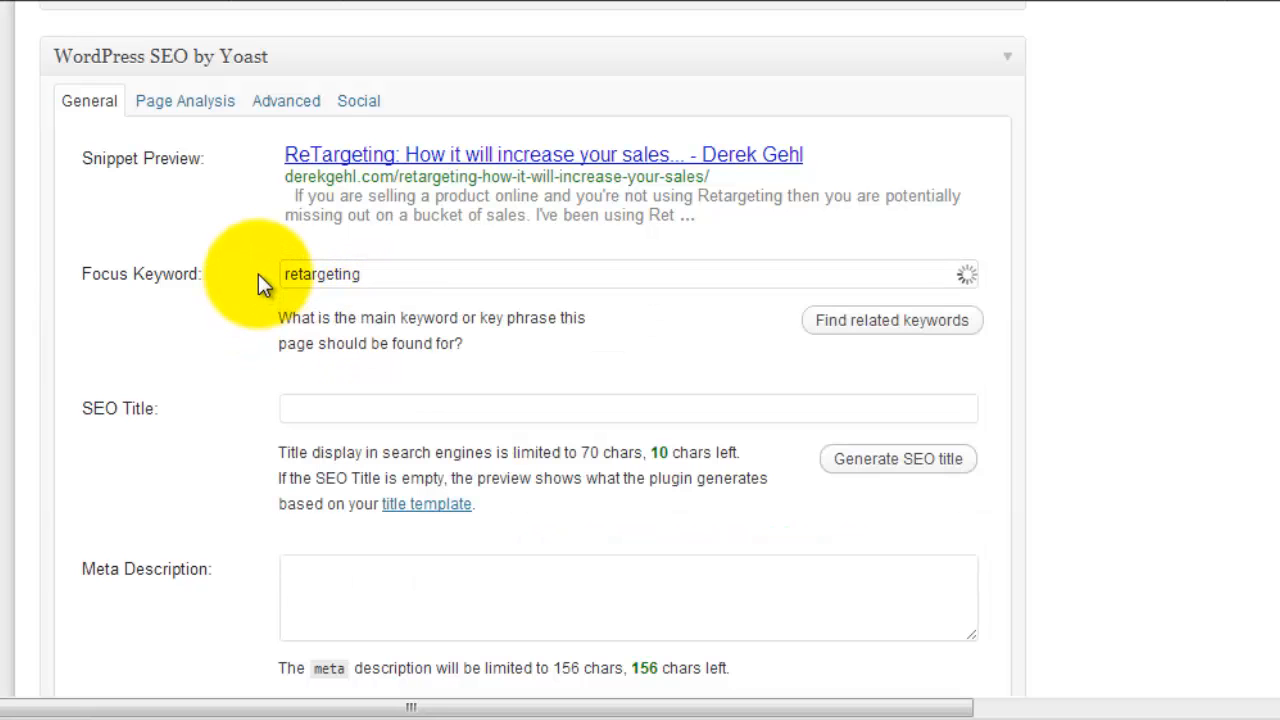
{"action": "mouse_move", "coordinate": [1065, 525]}
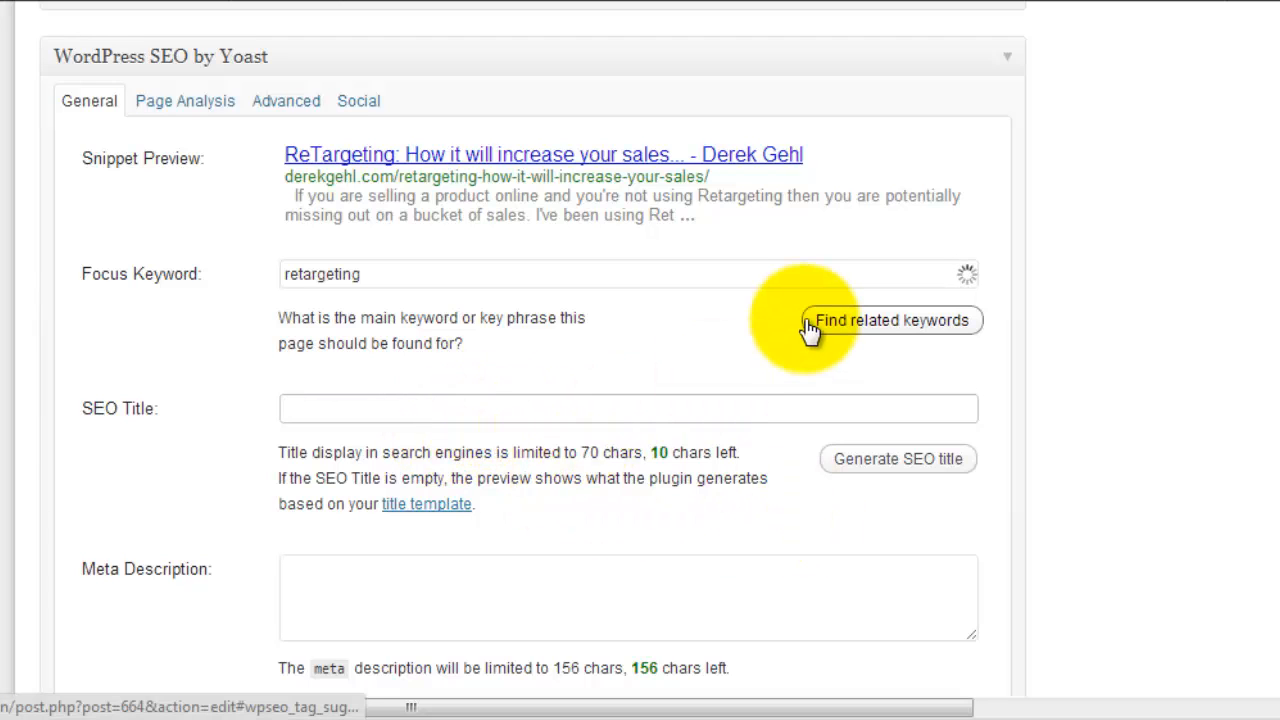
Type a custom SEO title, then replace it with the generated post-title version
{"action": "left_click", "coordinate": [890, 320]}
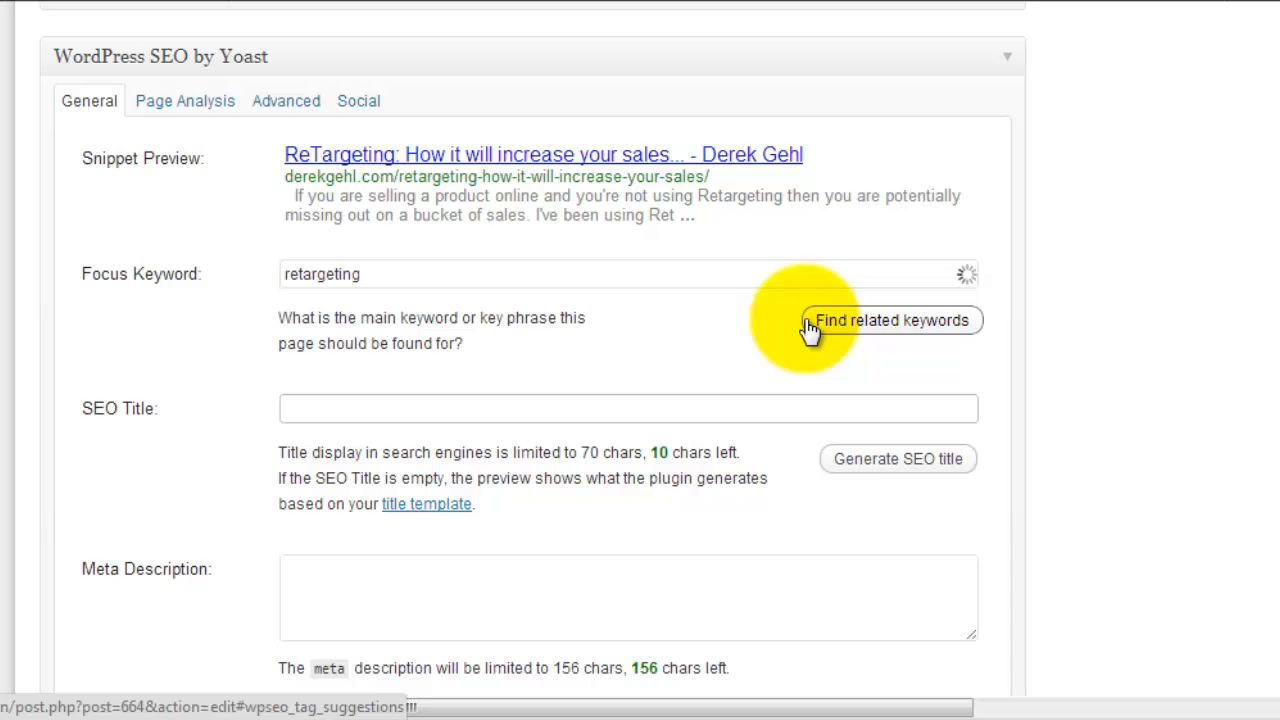
{"action": "type", "text": "Retr"}
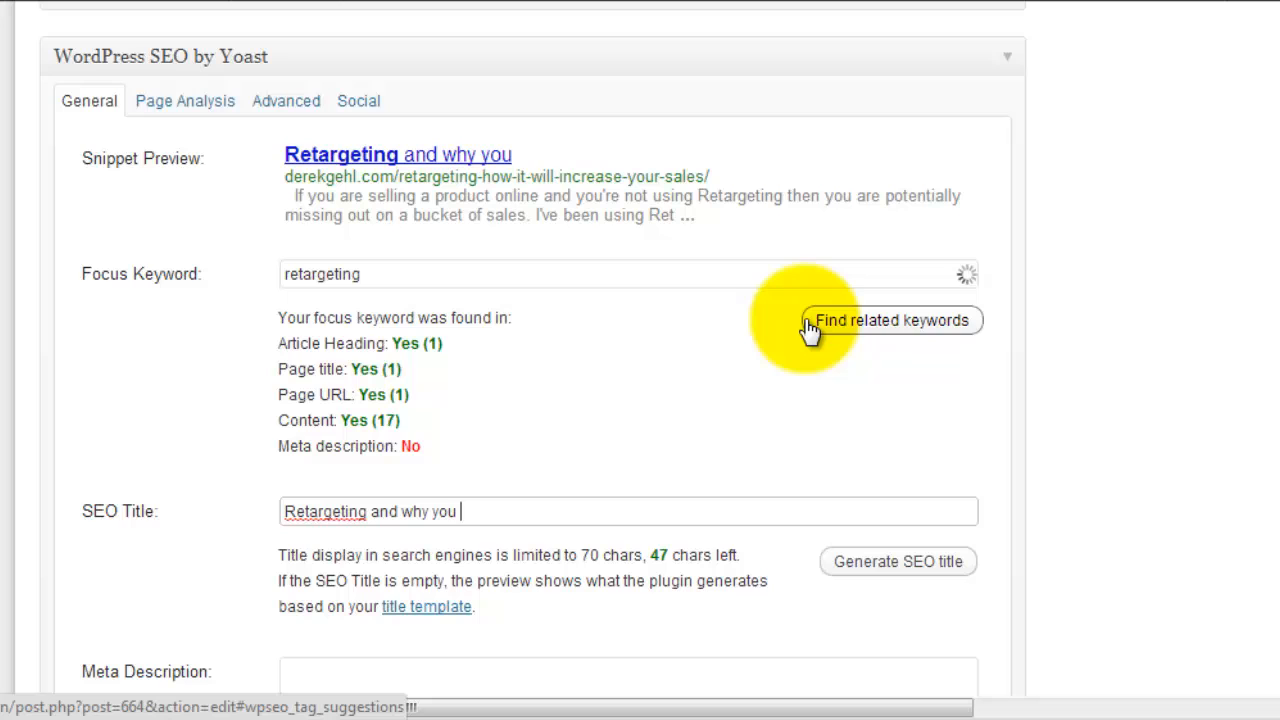
{"action": "type", "text": "need to use it"}
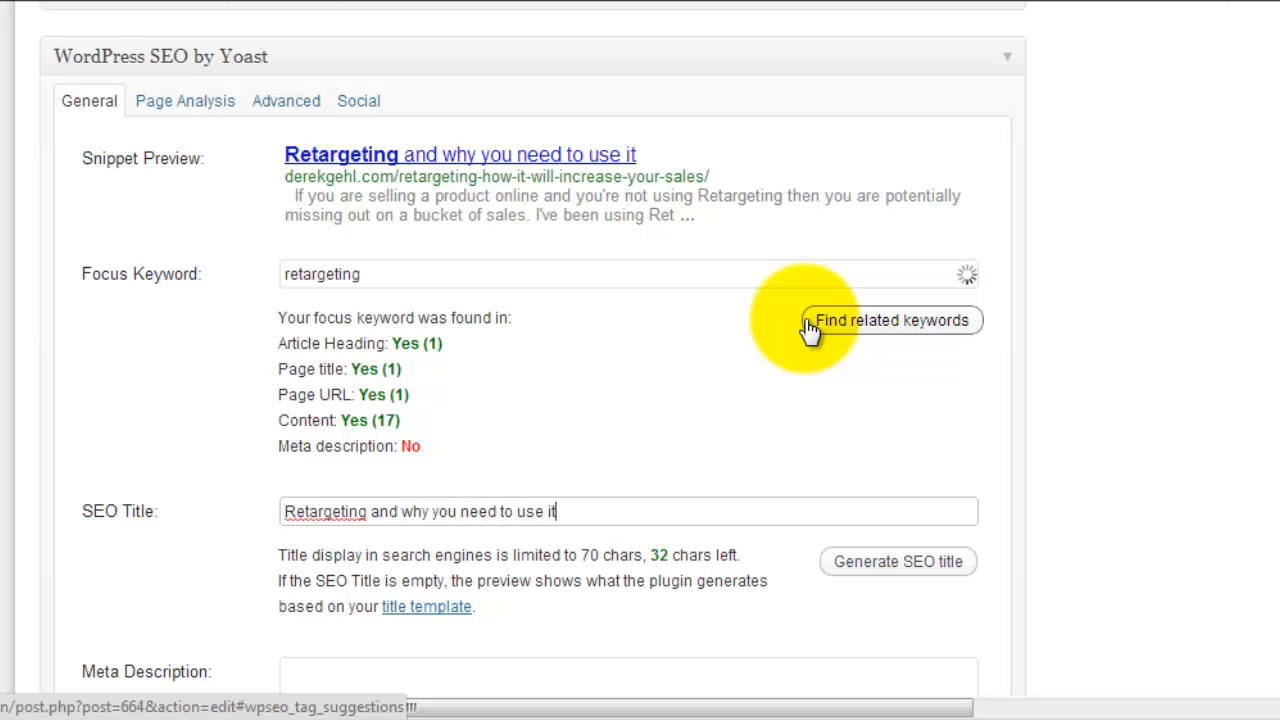
{"action": "type", "text": "on your site!"}
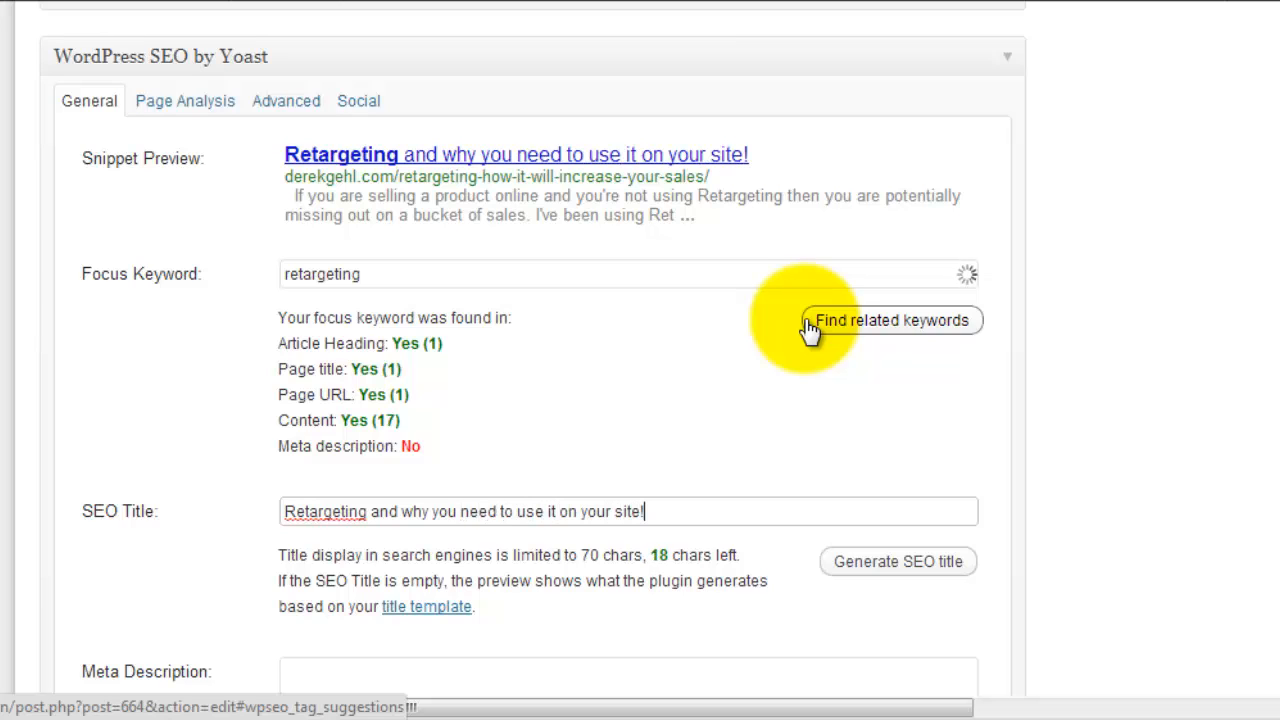
{"action": "mouse_move", "coordinate": [460, 545]}
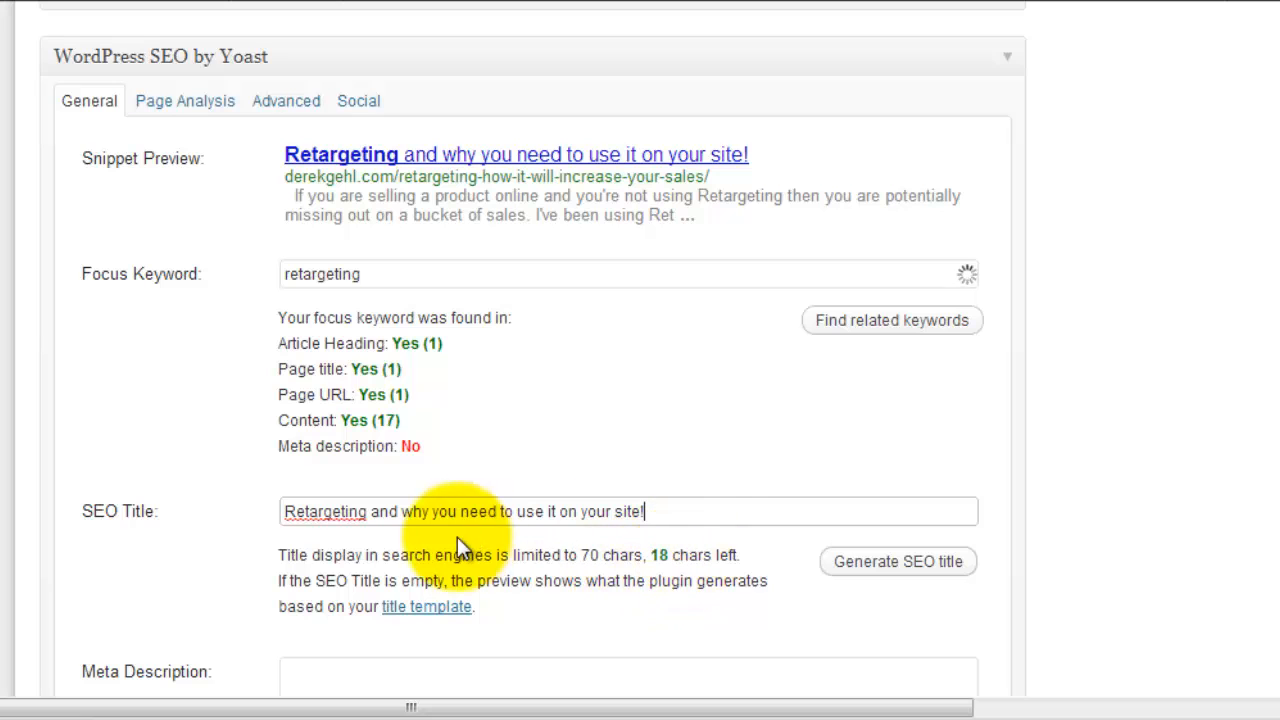
{"action": "mouse_move", "coordinate": [370, 145]}
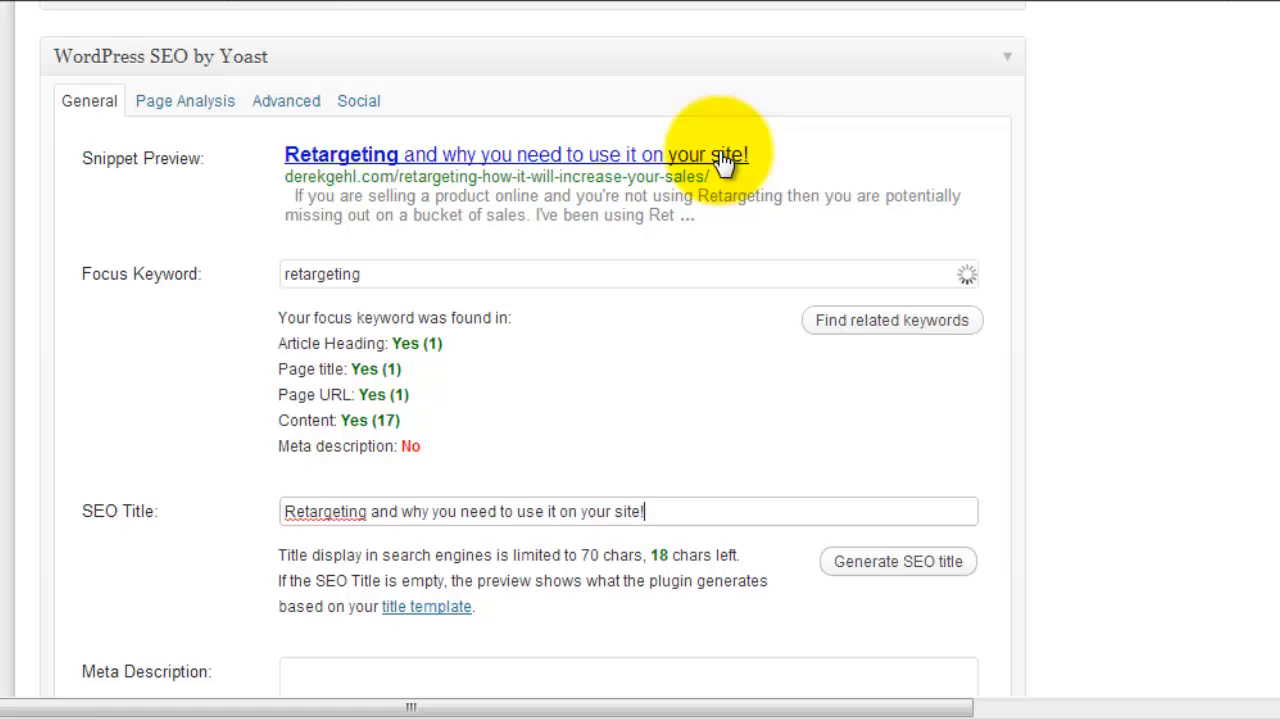
{"action": "mouse_move", "coordinate": [500, 170]}
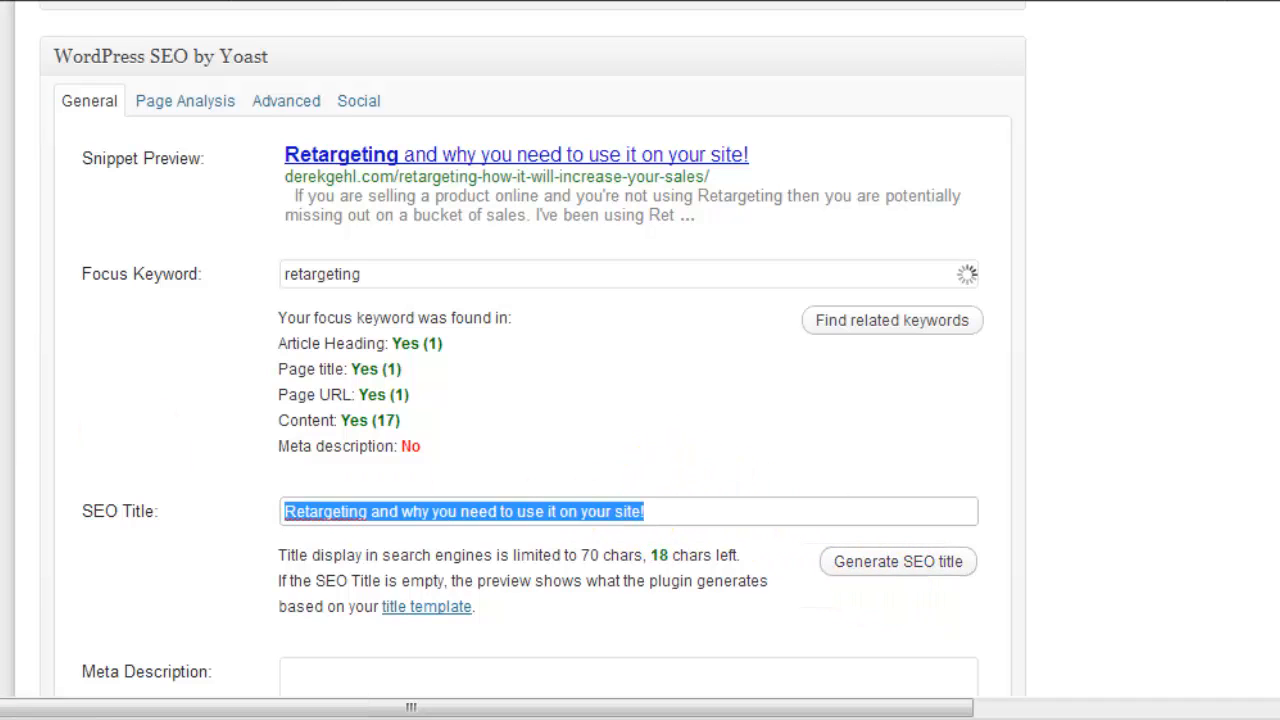
{"action": "left_click", "coordinate": [897, 561]}
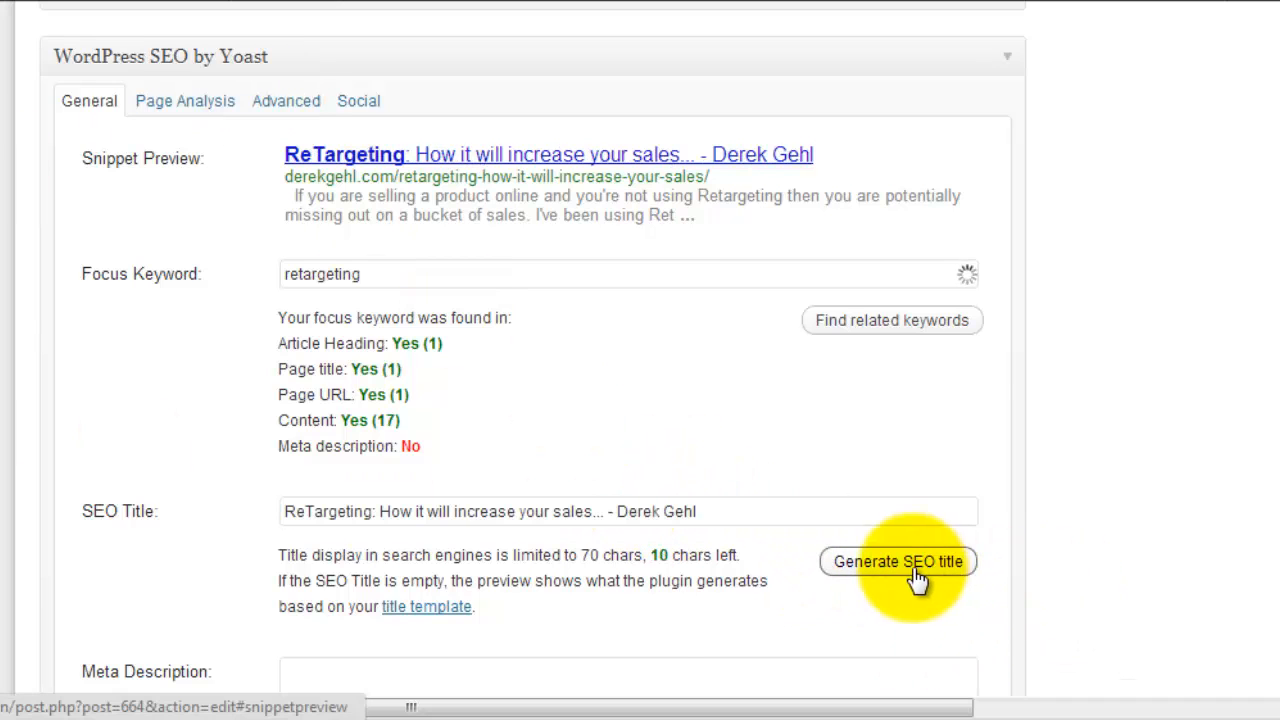
{"action": "mouse_move", "coordinate": [770, 635]}
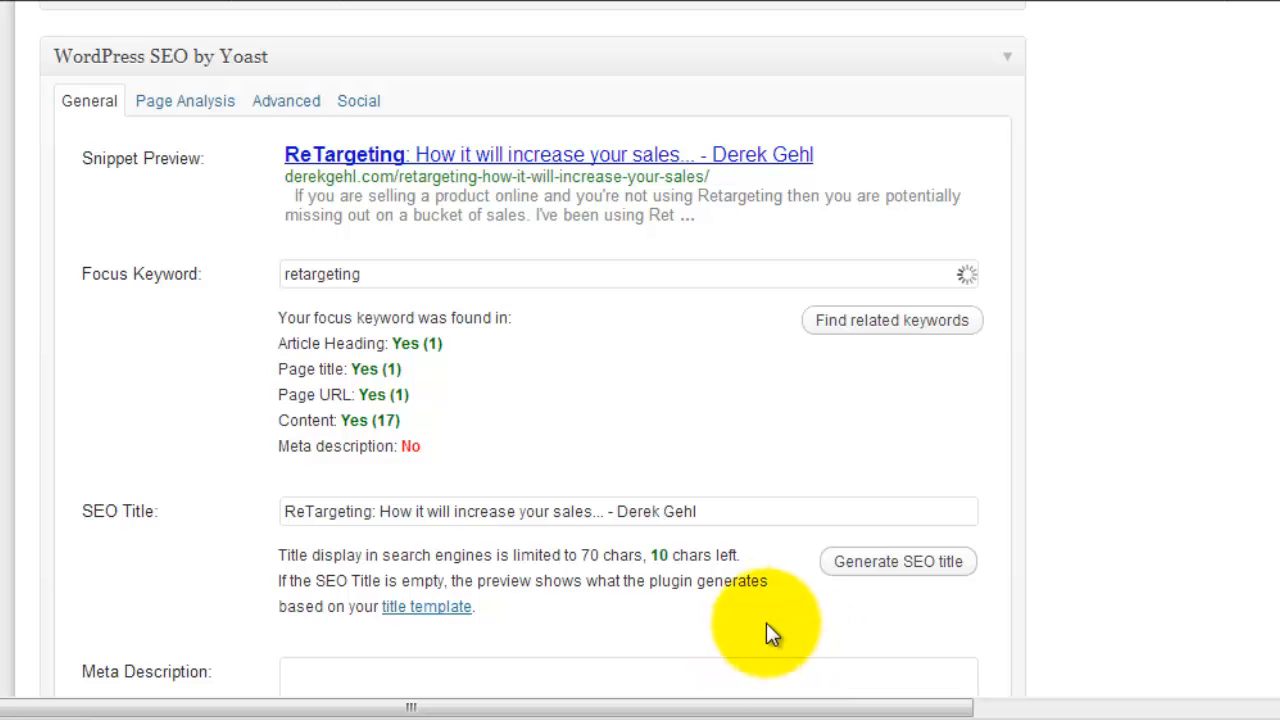
{"action": "mouse_move", "coordinate": [373, 660]}
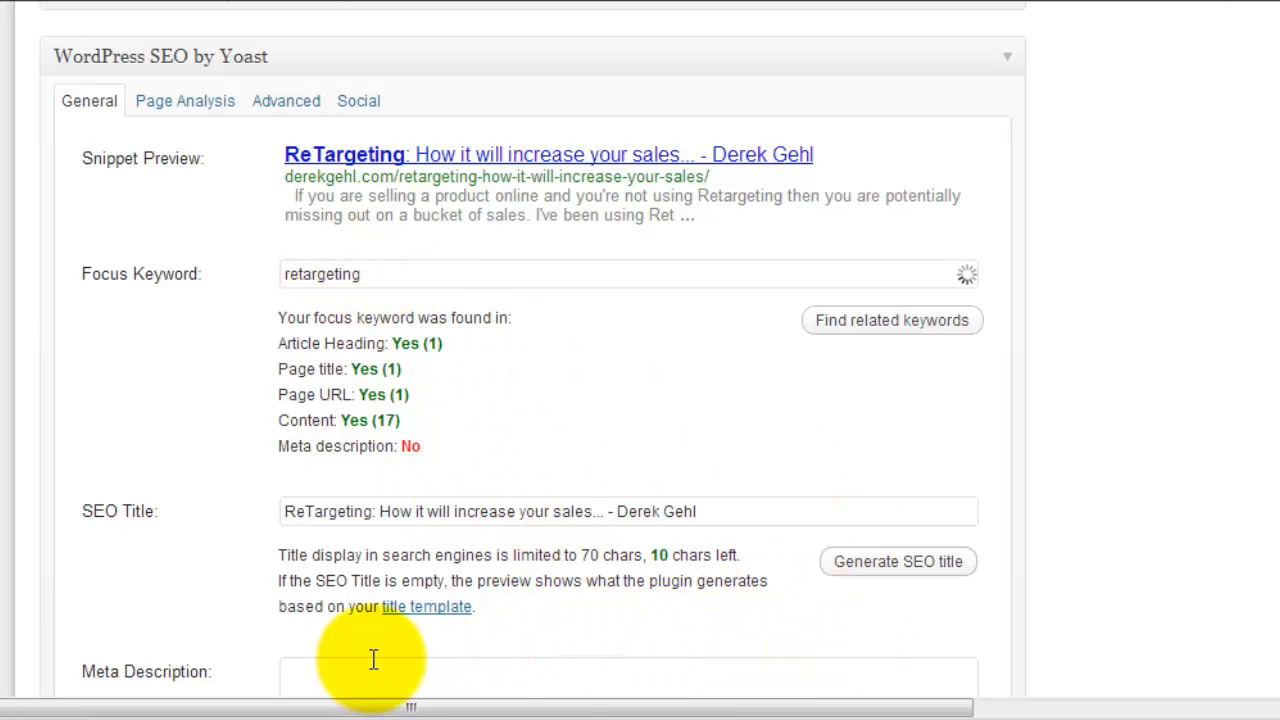
{"action": "mouse_move", "coordinate": [318, 549]}
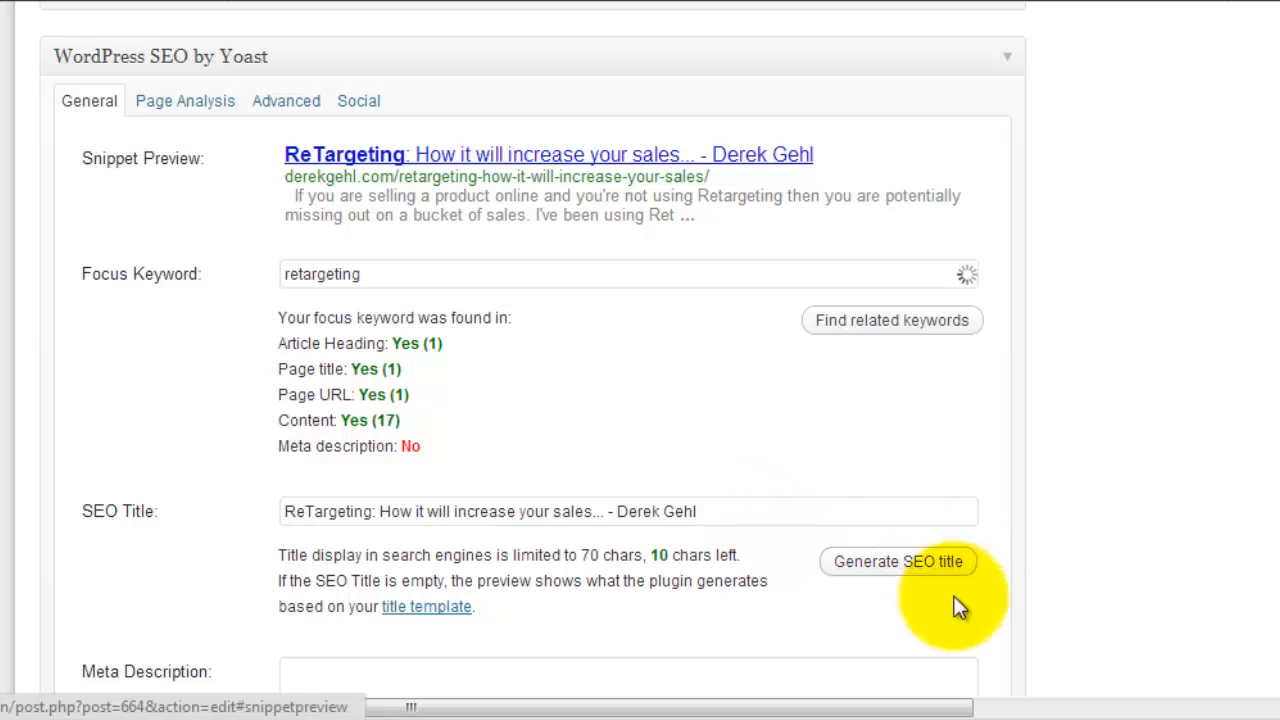
{"action": "mouse_move", "coordinate": [745, 655]}
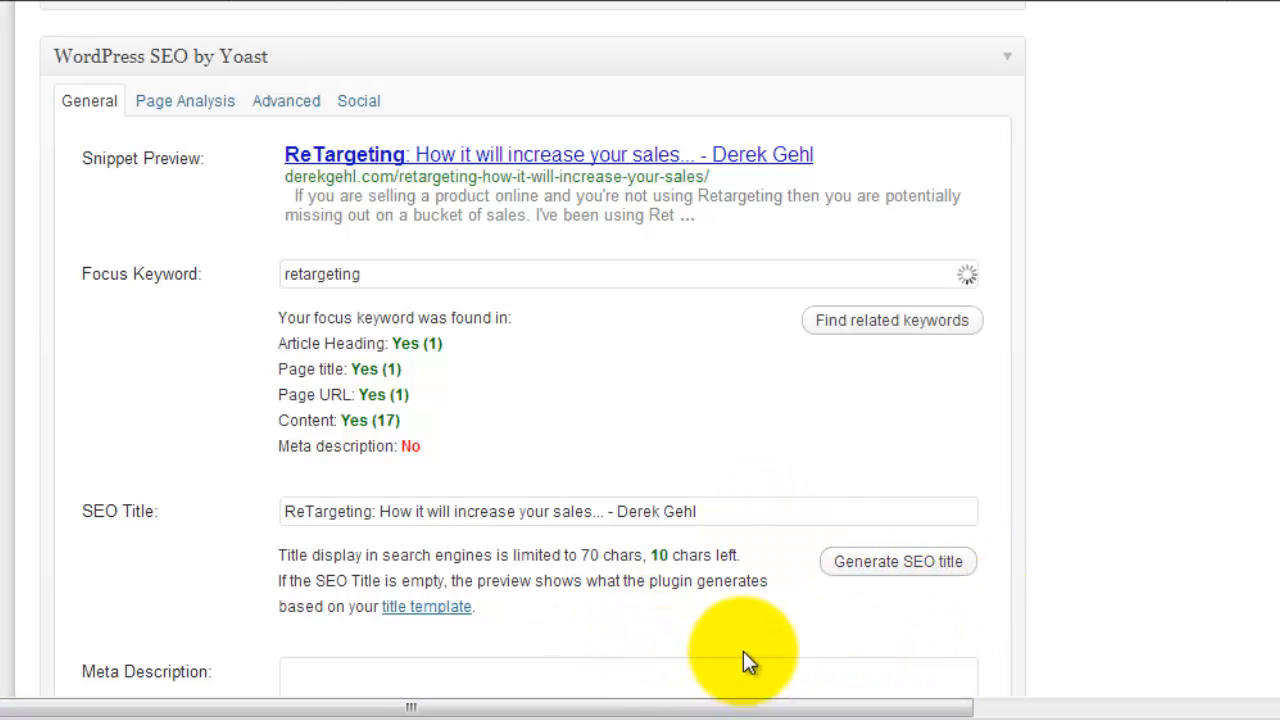
{"action": "mouse_move", "coordinate": [600, 575]}
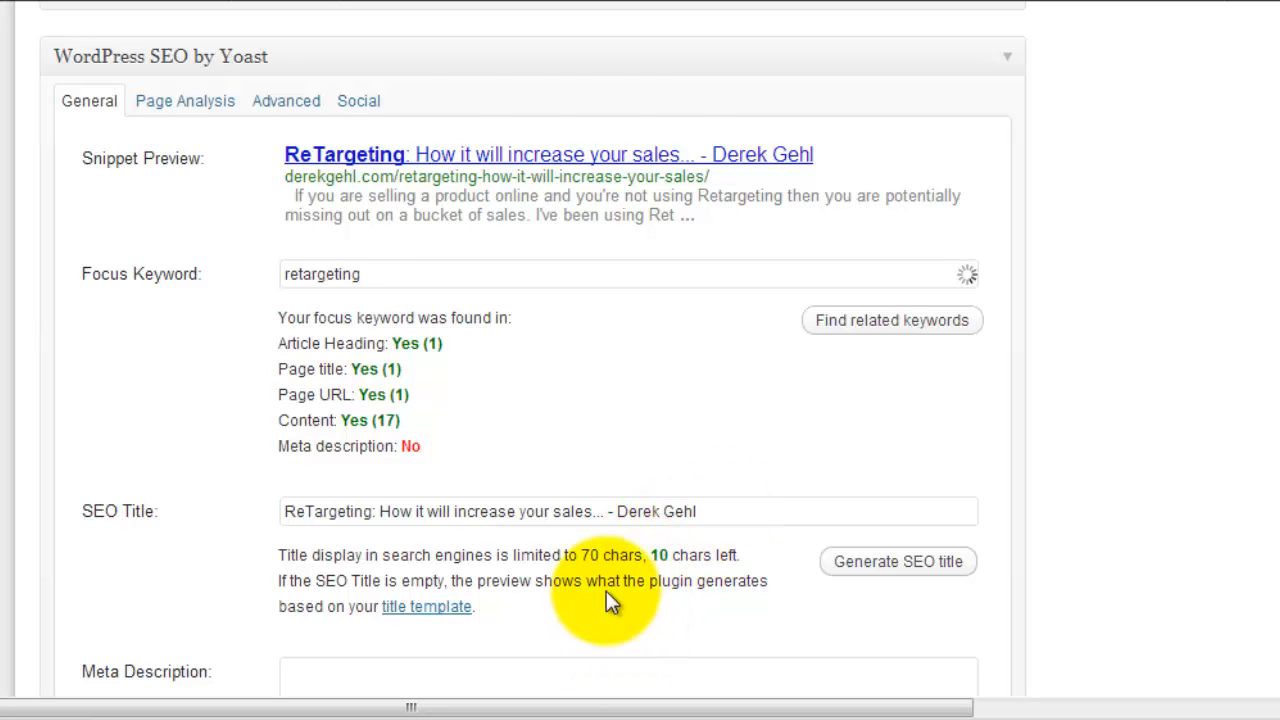
Write the 156-character meta description calling retargeting a powerful advertising platform
{"action": "scroll", "scroll_direction": "down", "scroll_amount": 3}
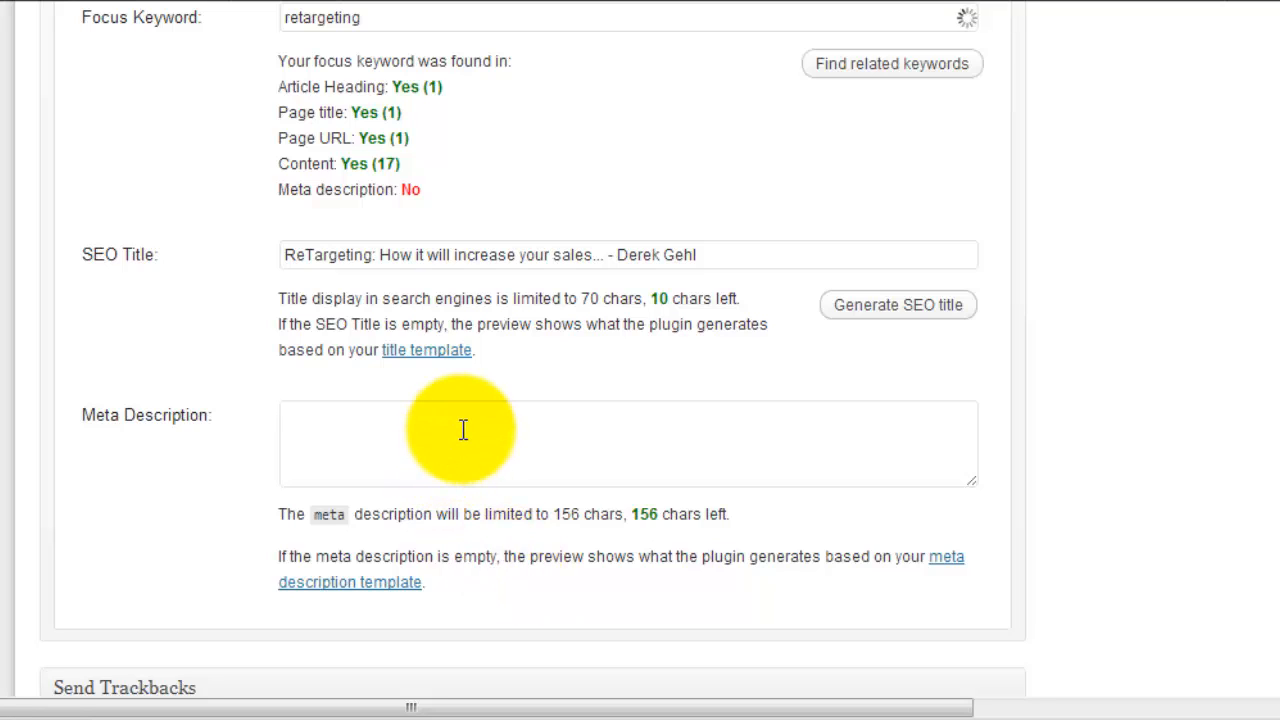
{"action": "left_click", "coordinate": [460, 440]}
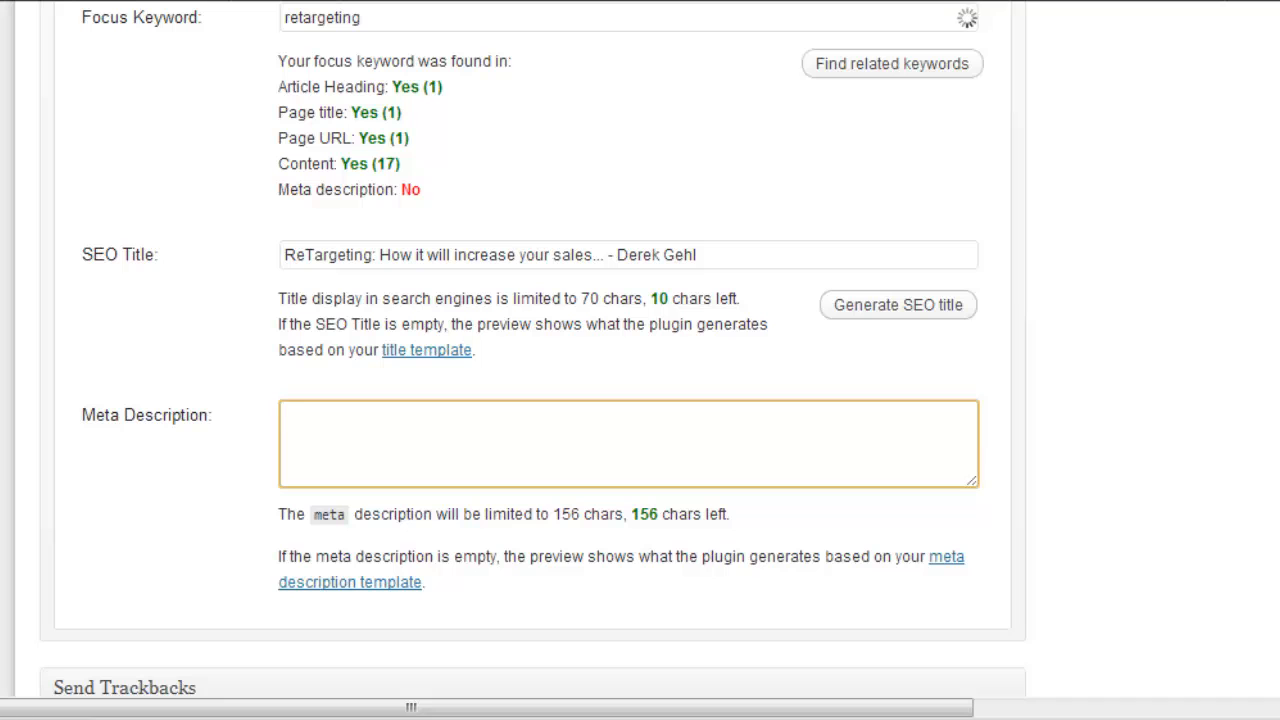
{"action": "type", "text": "Reta"}
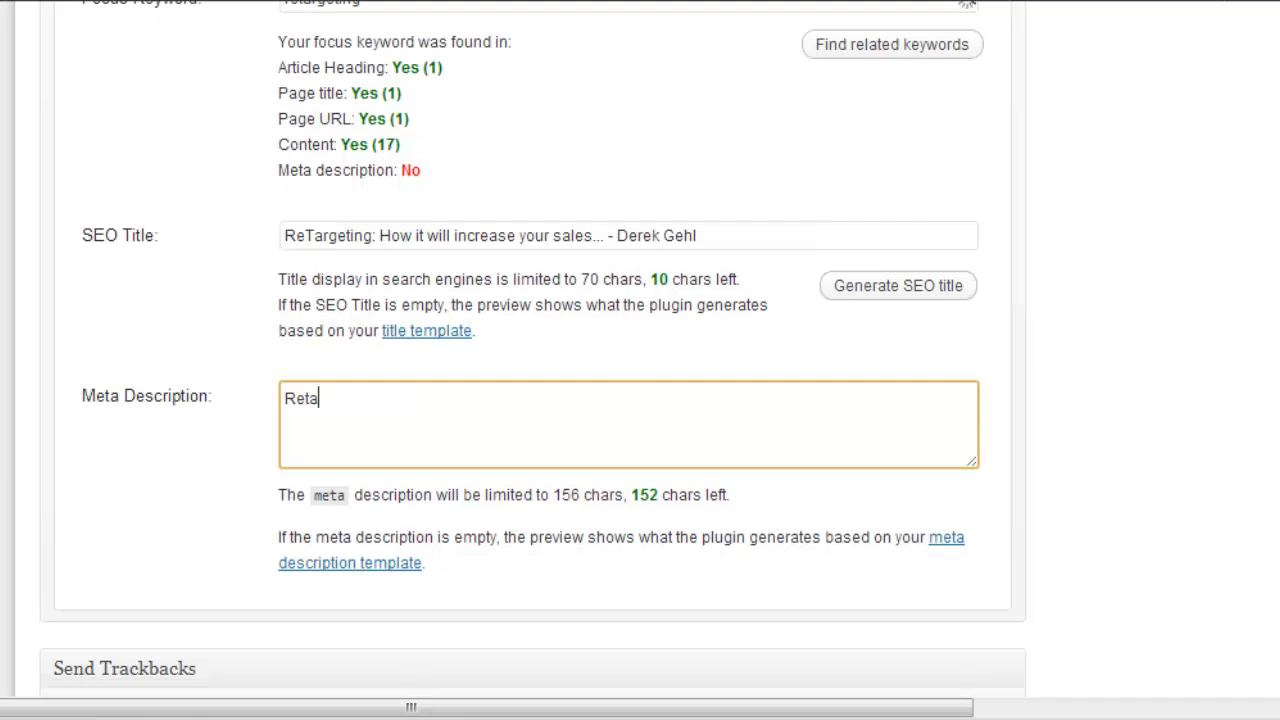
{"action": "type", "text": "Retargeting is a powerful advertising platform that will allow you to retarget the visitors that have been at your website and get them to come back and buy!"}
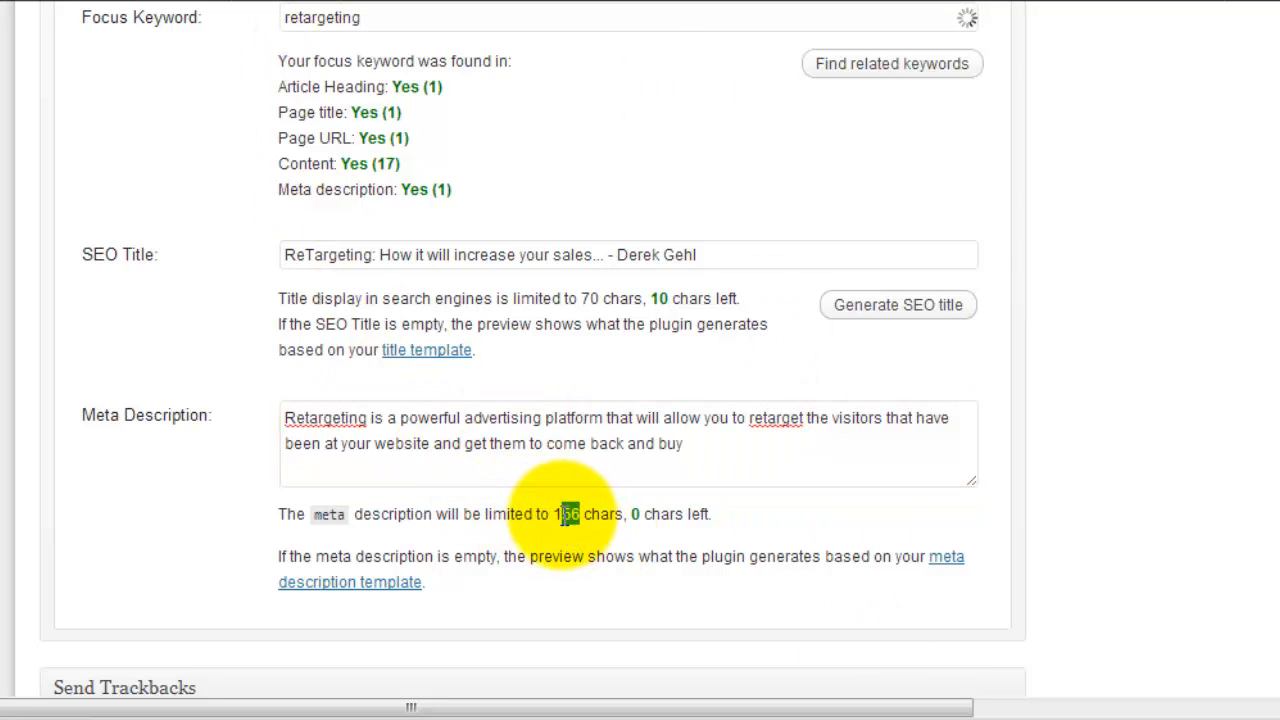
{"action": "left_click", "coordinate": [680, 443]}
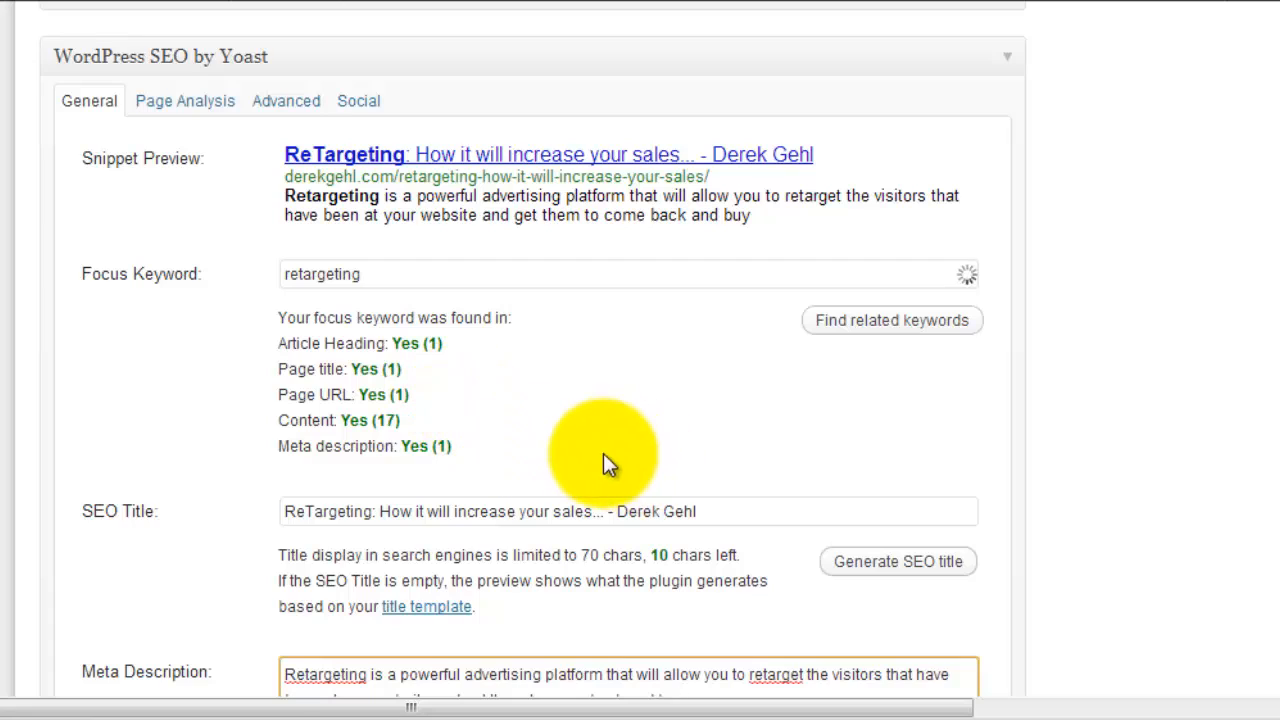
{"action": "mouse_move", "coordinate": [1180, 405]}
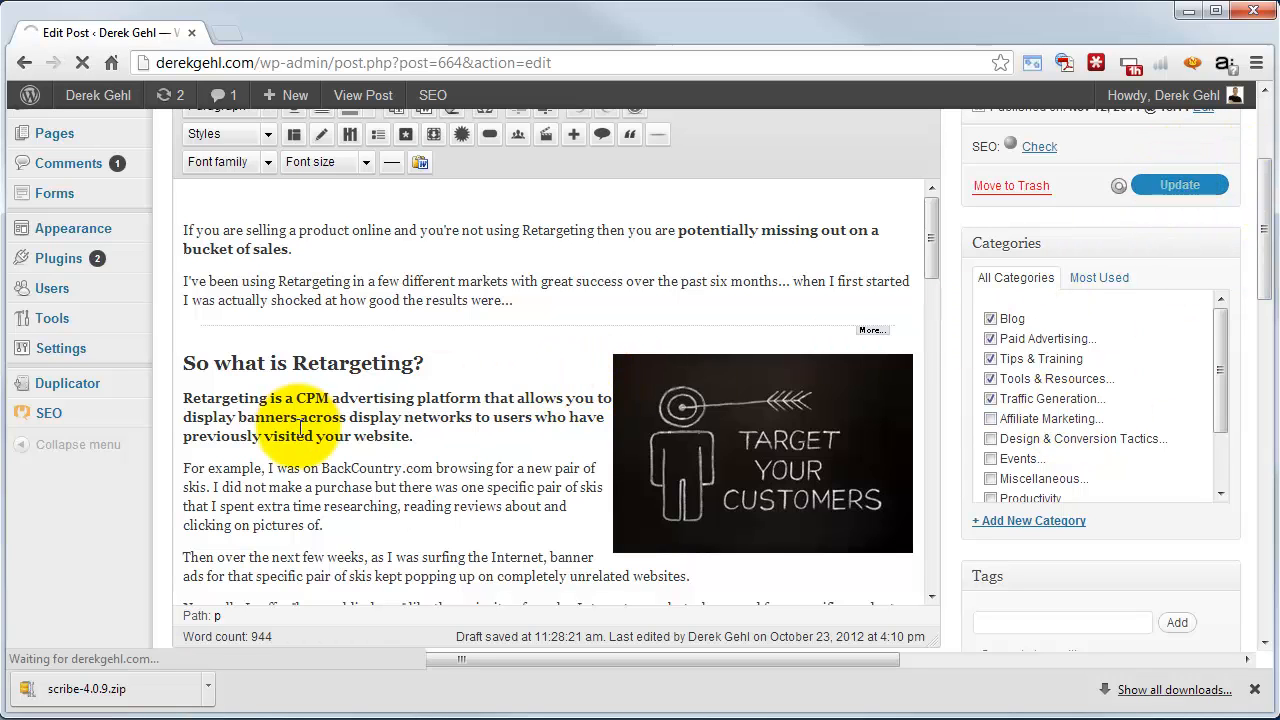
Update the post and scroll back to the Yoast snippet preview
{"action": "left_click", "coordinate": [1179, 184]}
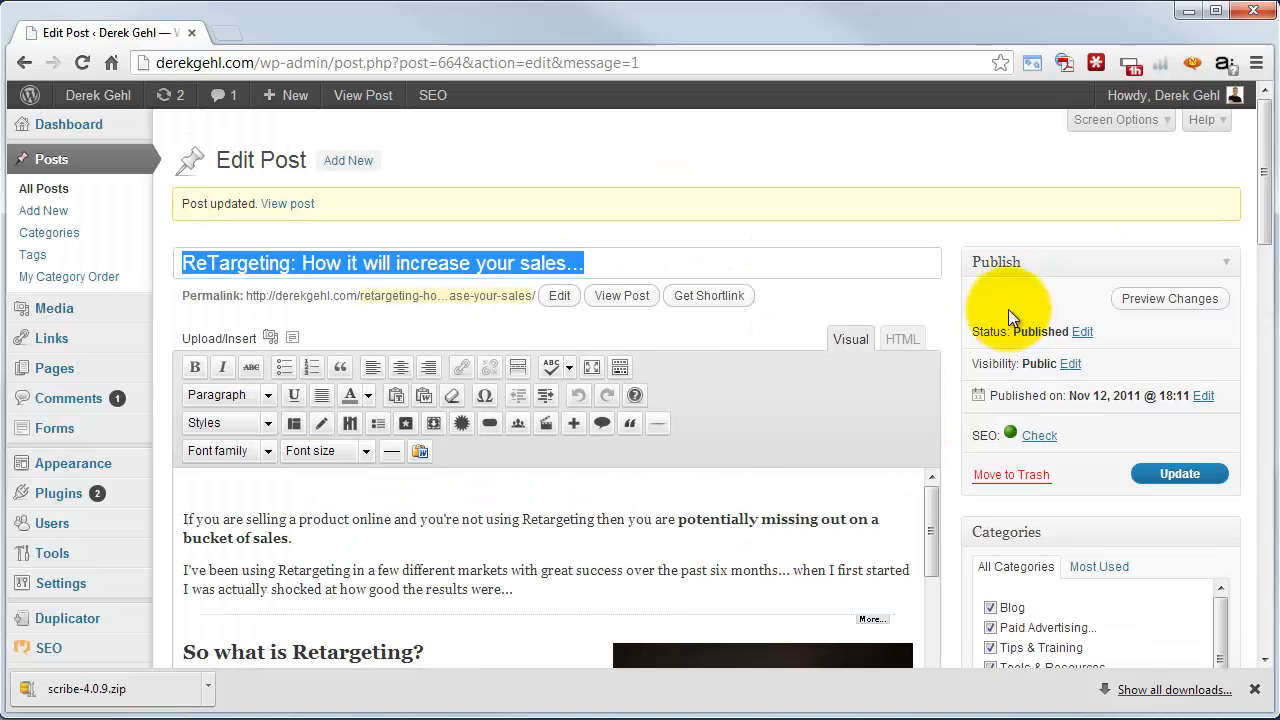
{"action": "scroll", "scroll_direction": "down", "scroll_amount": 3}
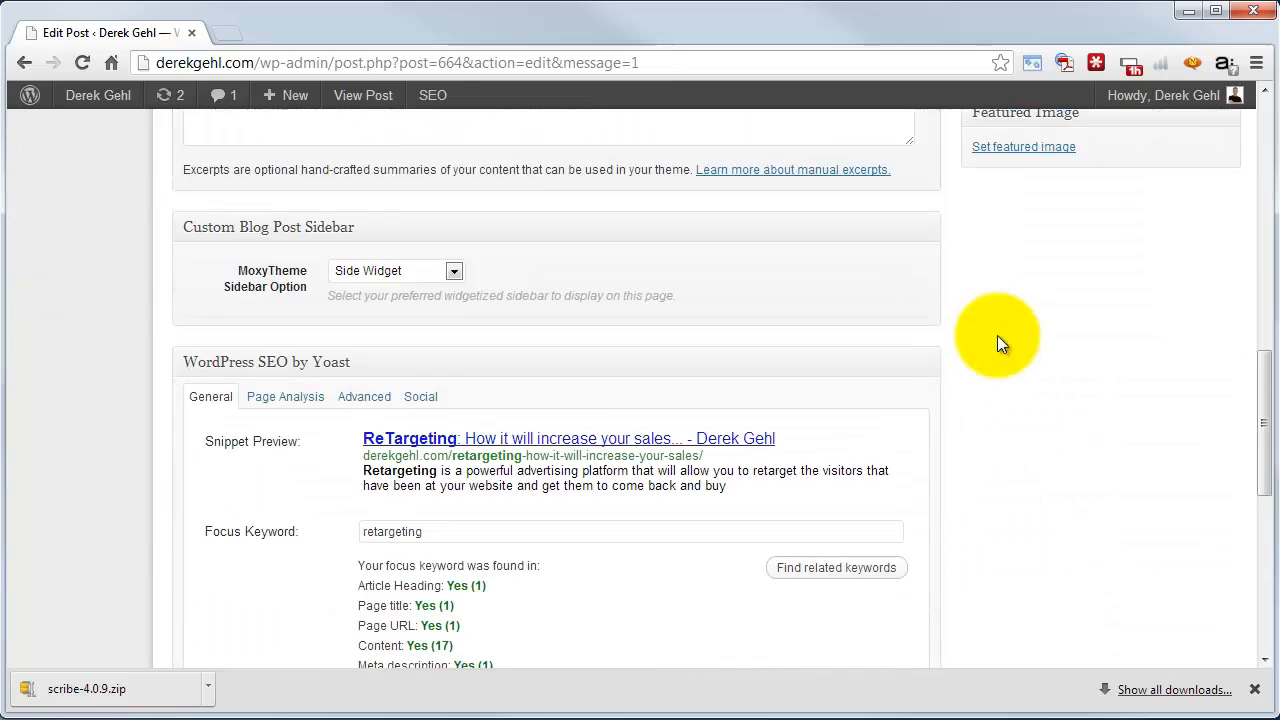
{"action": "scroll", "scroll_direction": "down", "scroll_amount": 3}
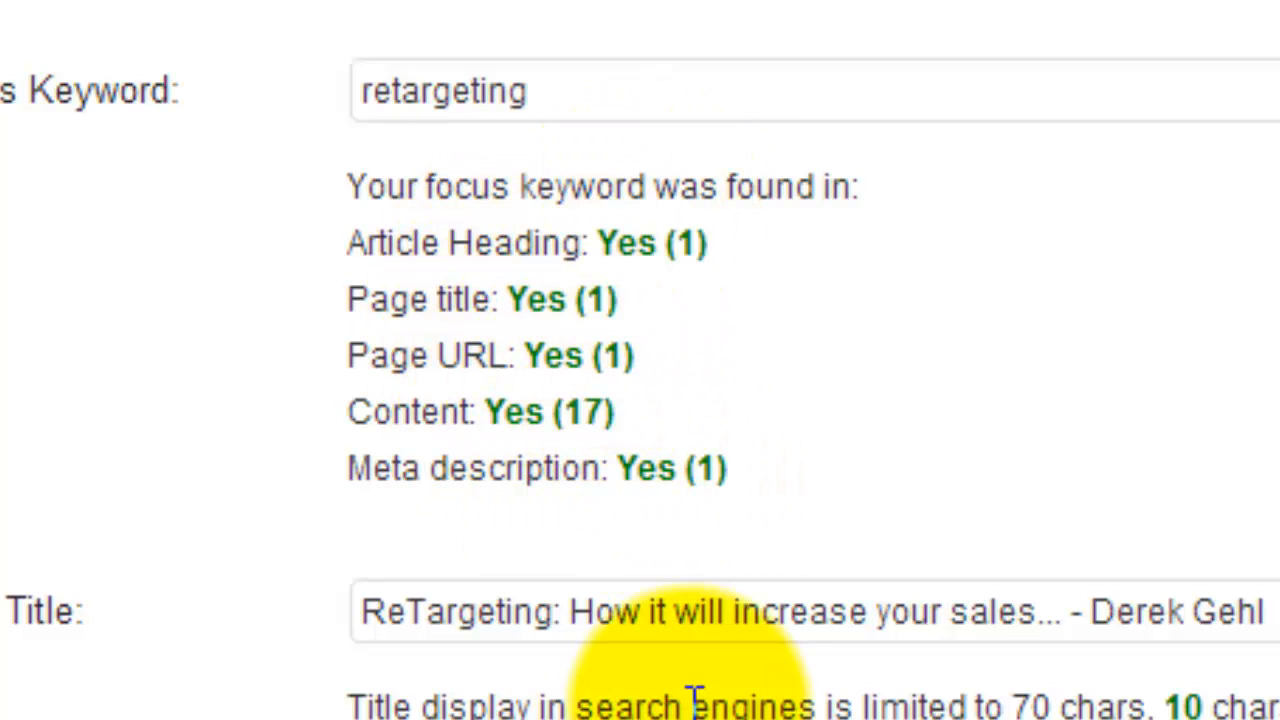
{"action": "mouse_move", "coordinate": [1180, 360]}
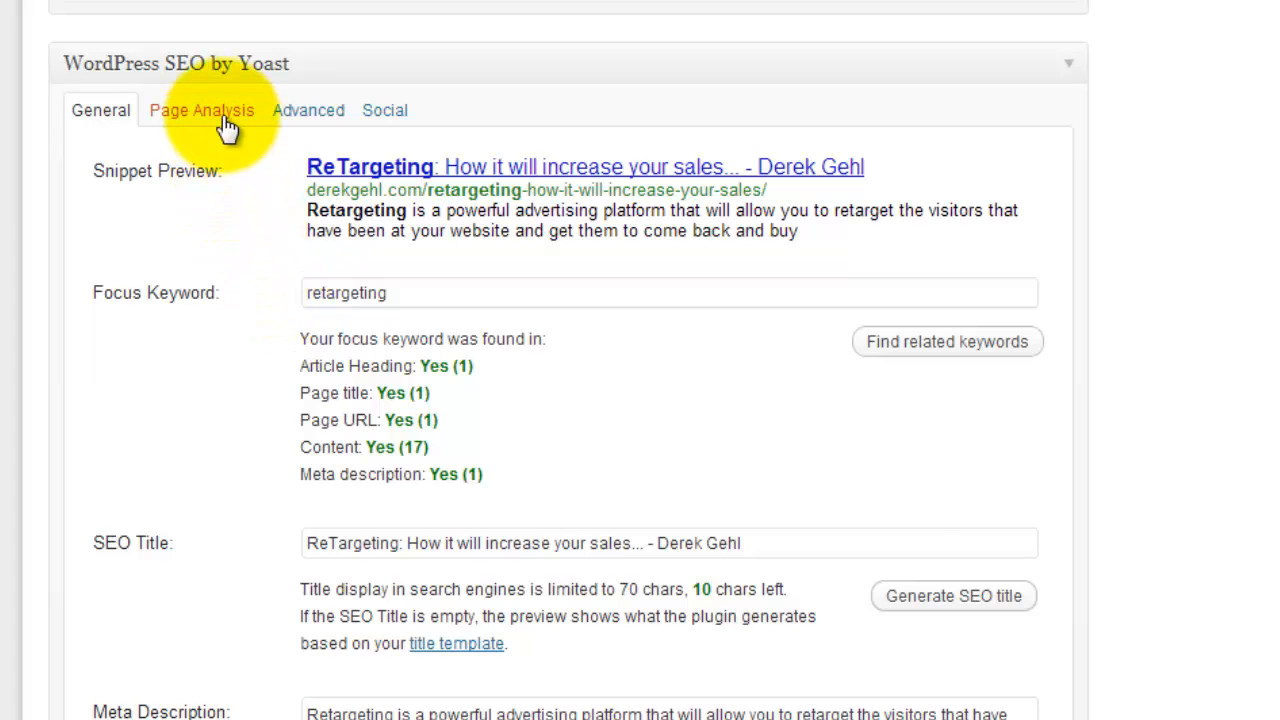
{"action": "left_click", "coordinate": [201, 110]}
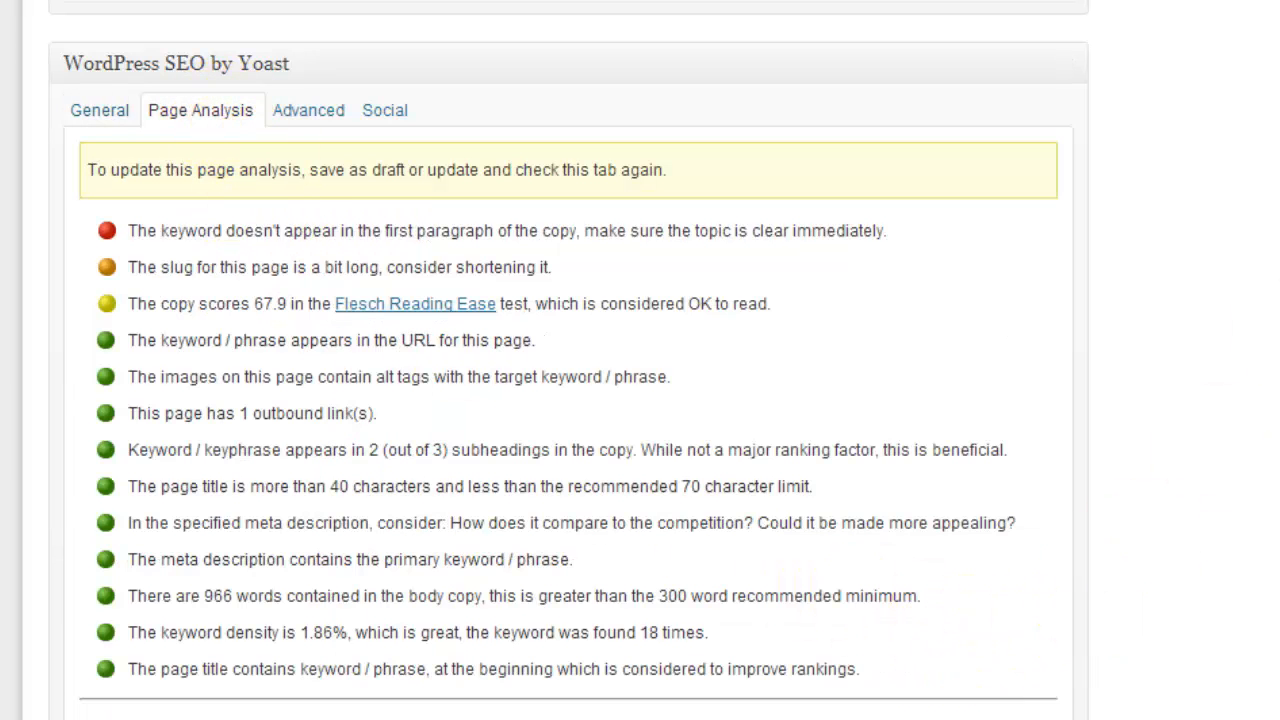
{"action": "scroll", "scroll_direction": "down", "scroll_amount": 3}
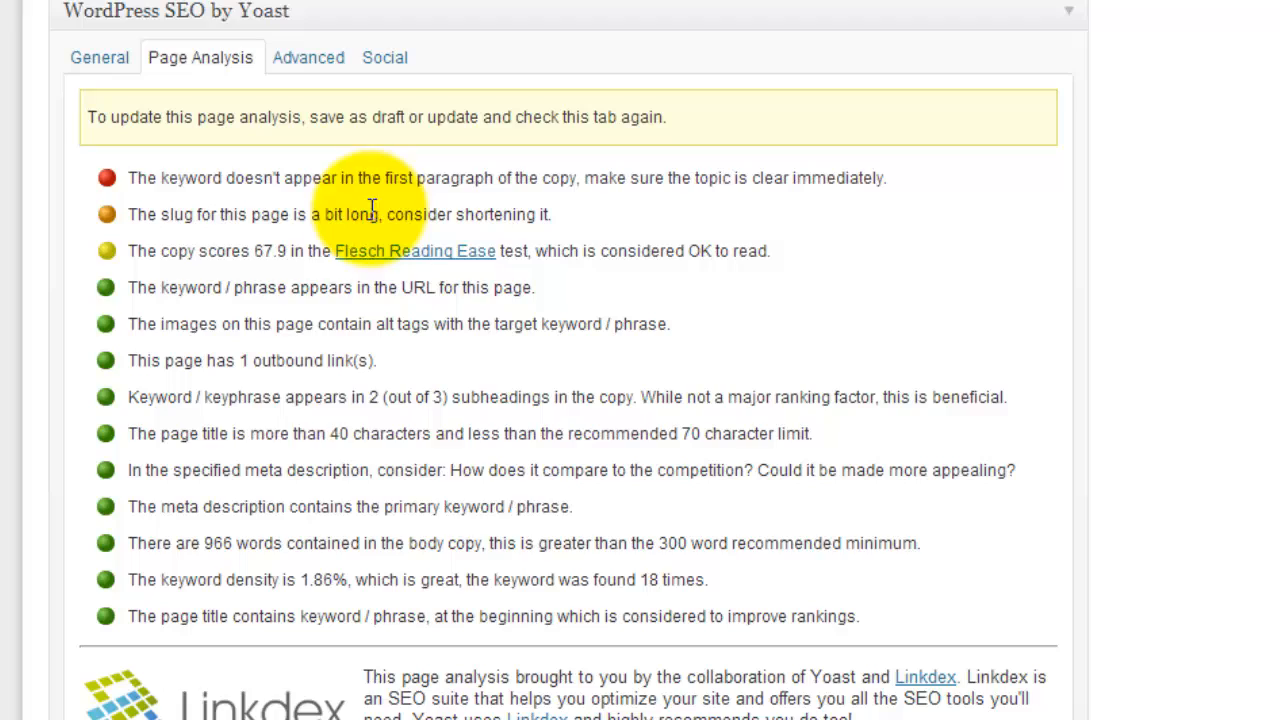
{"action": "mouse_move", "coordinate": [655, 579]}
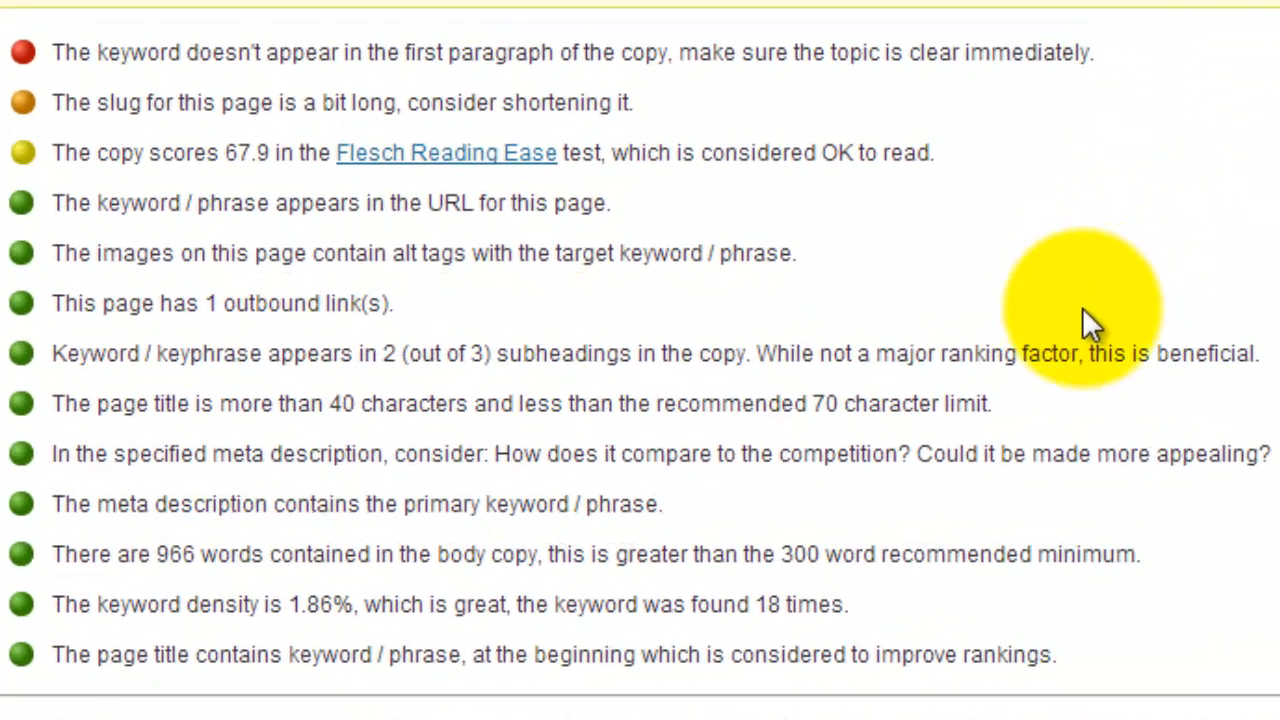
{"action": "mouse_move", "coordinate": [960, 390]}
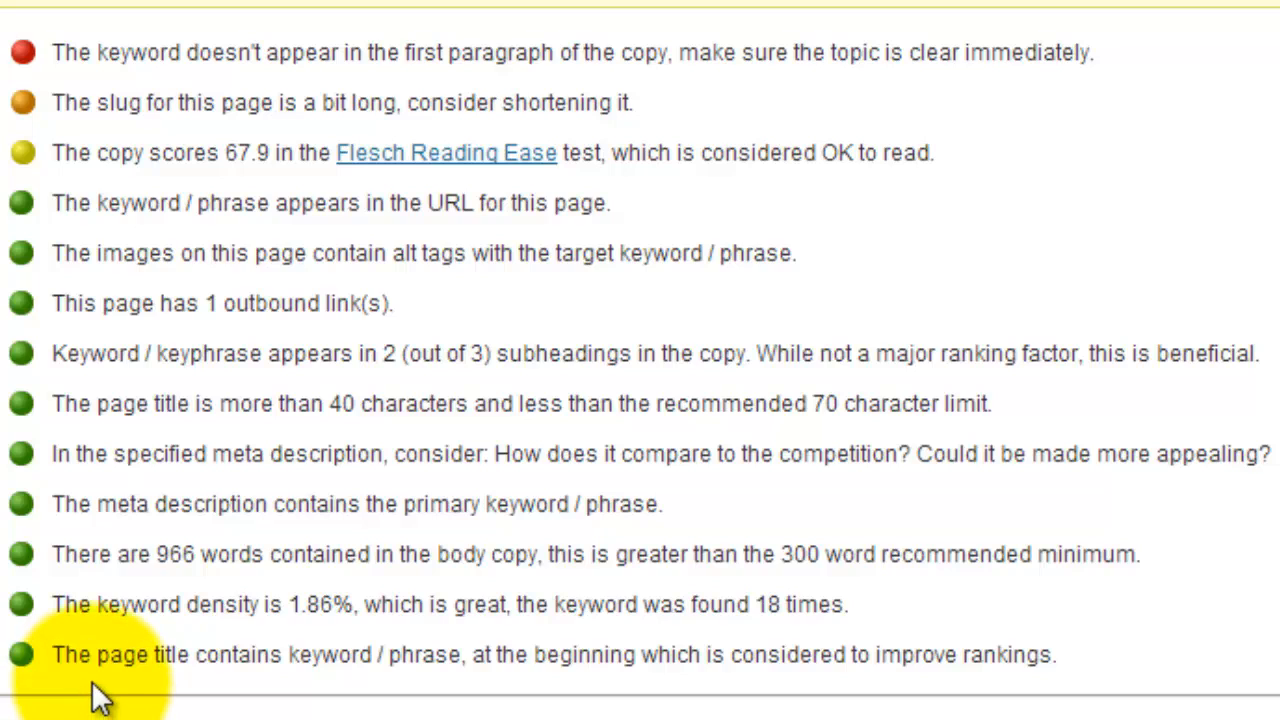
{"action": "mouse_move", "coordinate": [15, 255]}
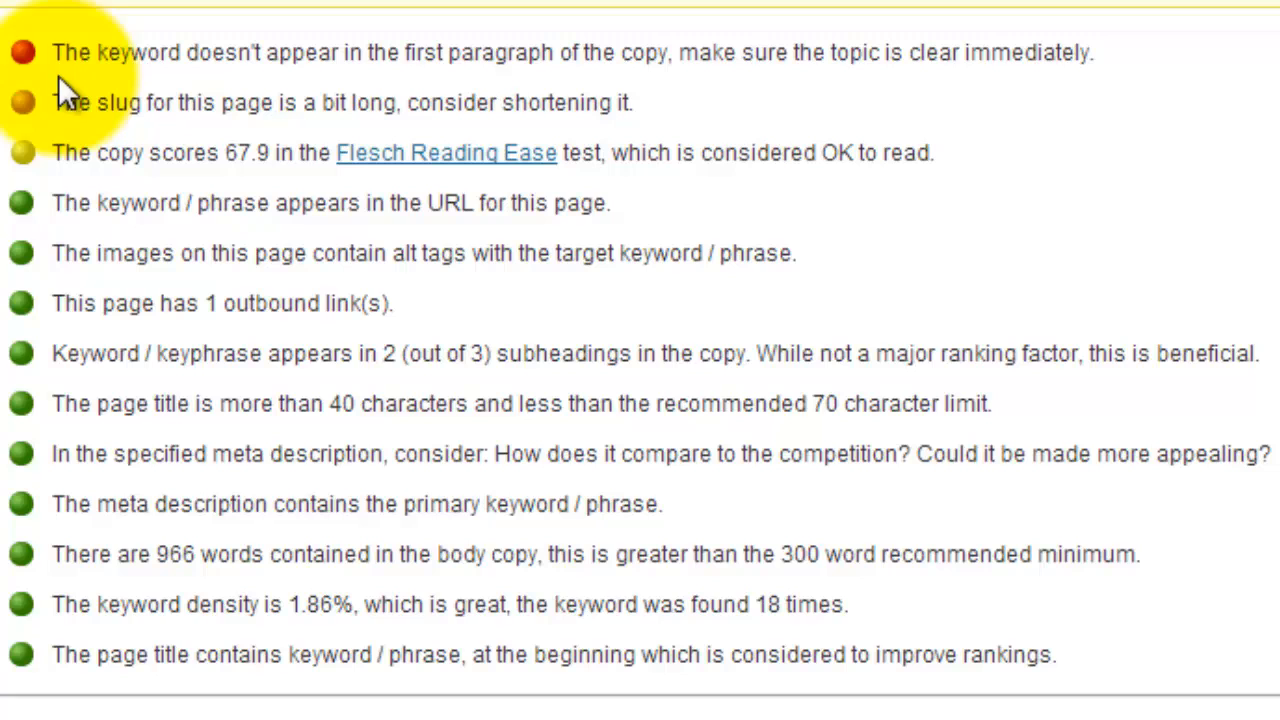
{"action": "mouse_move", "coordinate": [100, 235]}
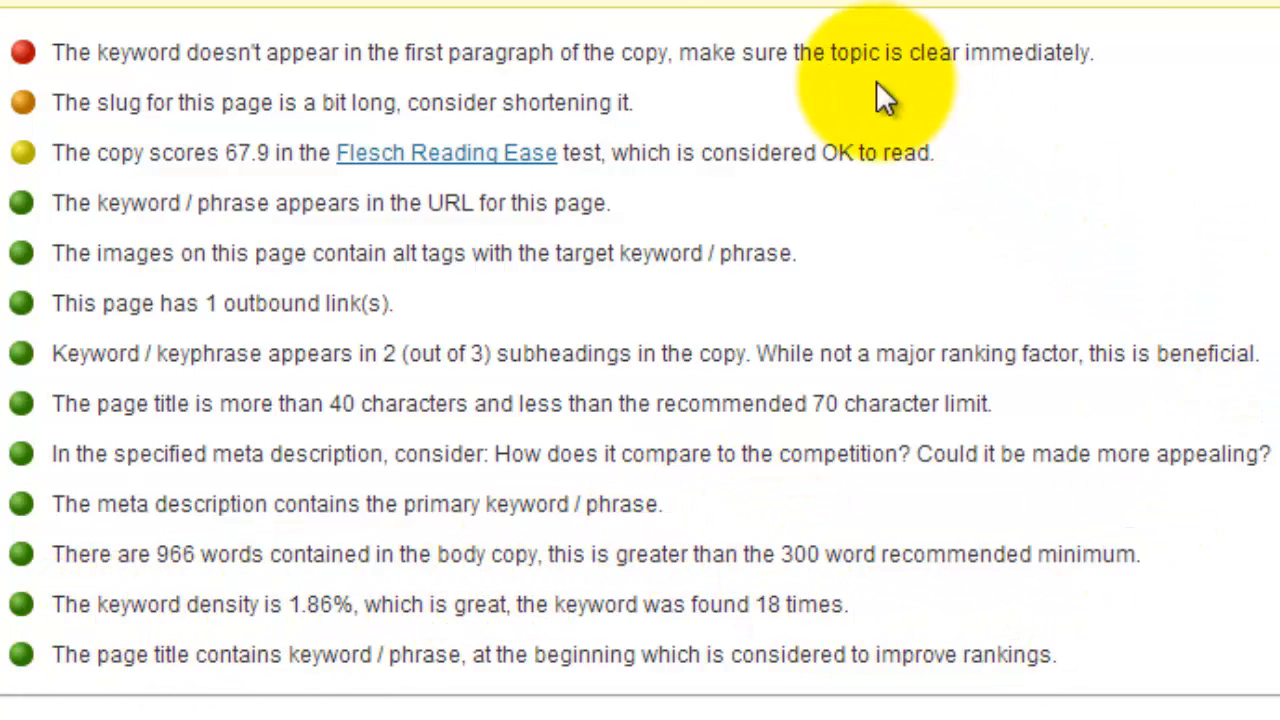
{"action": "mouse_move", "coordinate": [70, 115]}
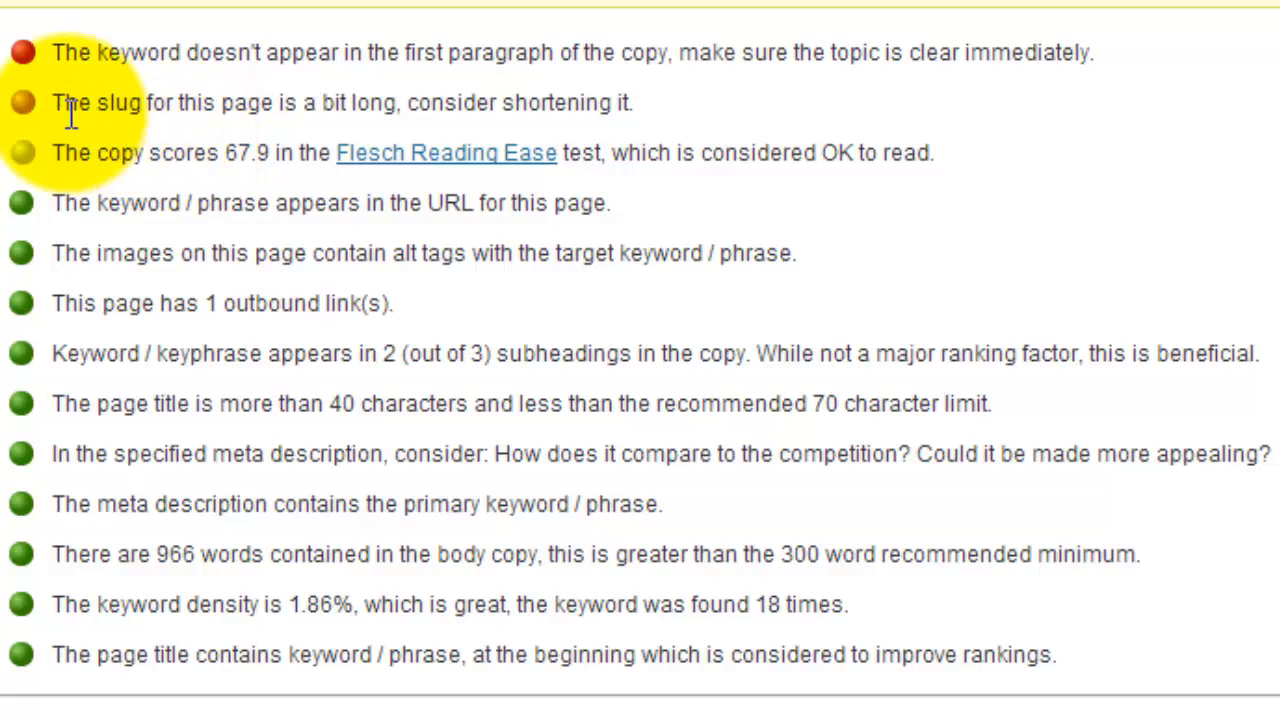
{"action": "mouse_move", "coordinate": [190, 140]}
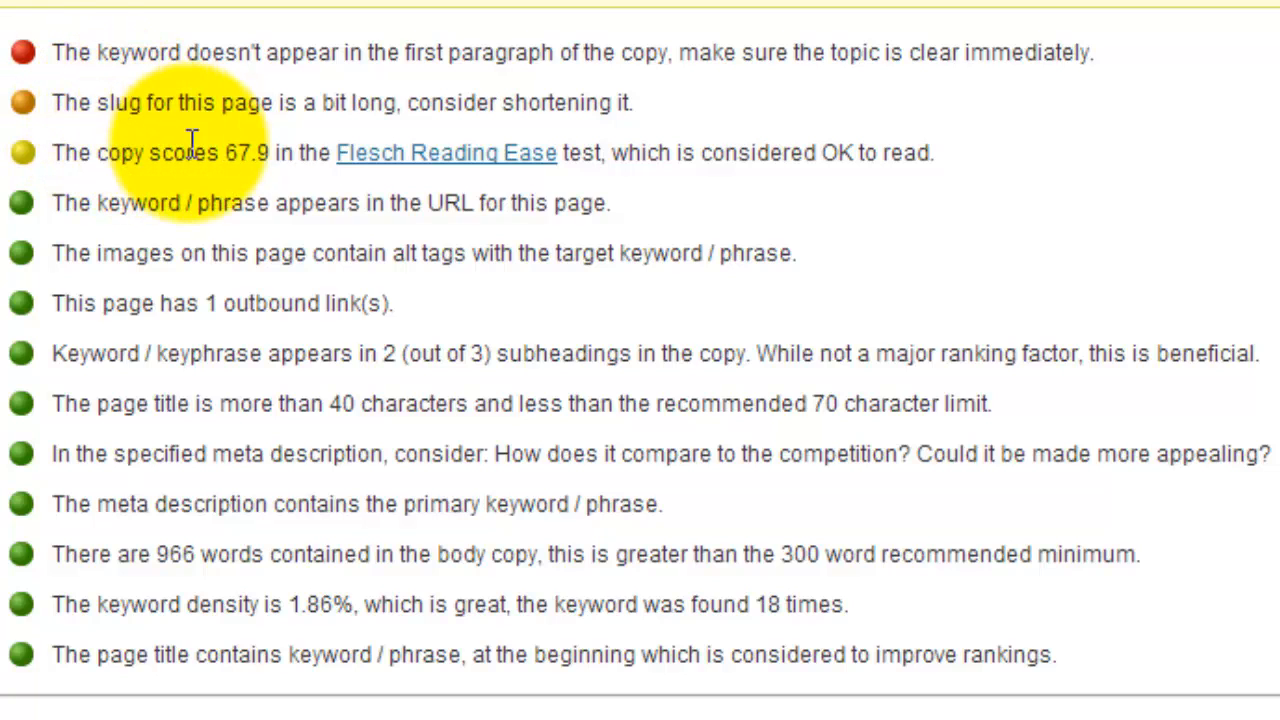
{"action": "mouse_move", "coordinate": [155, 200]}
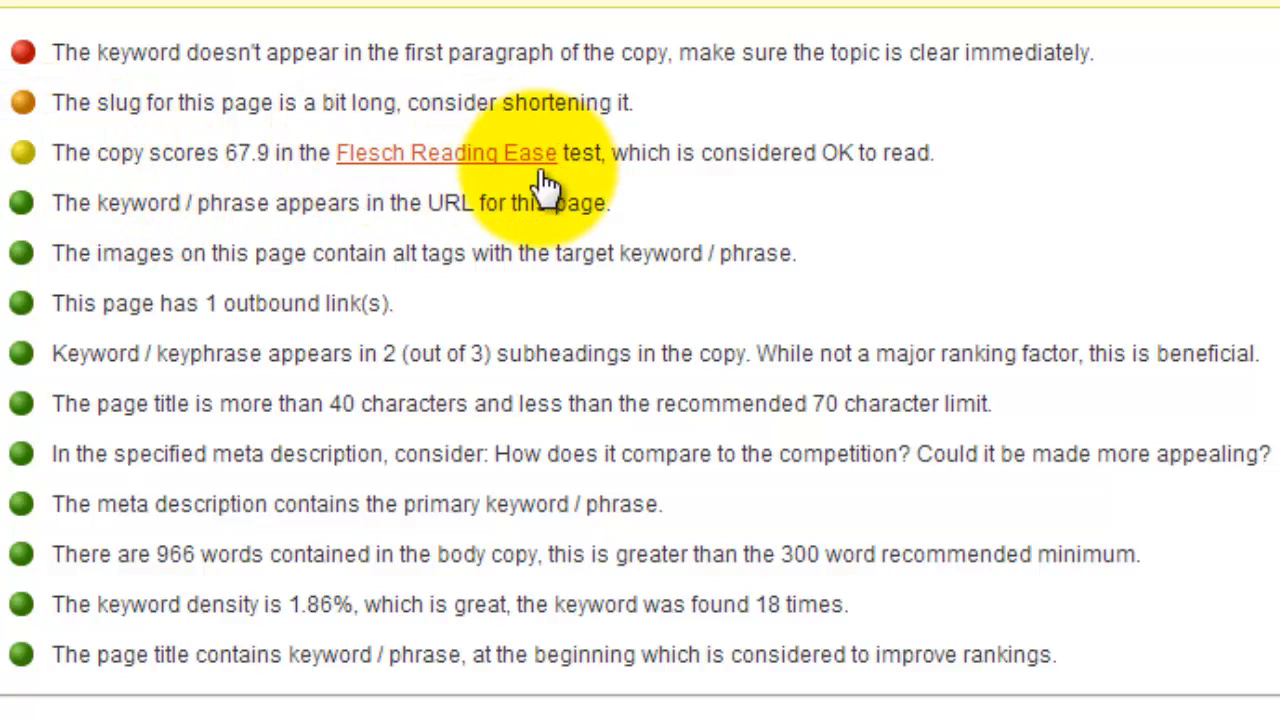
{"action": "mouse_move", "coordinate": [240, 167]}
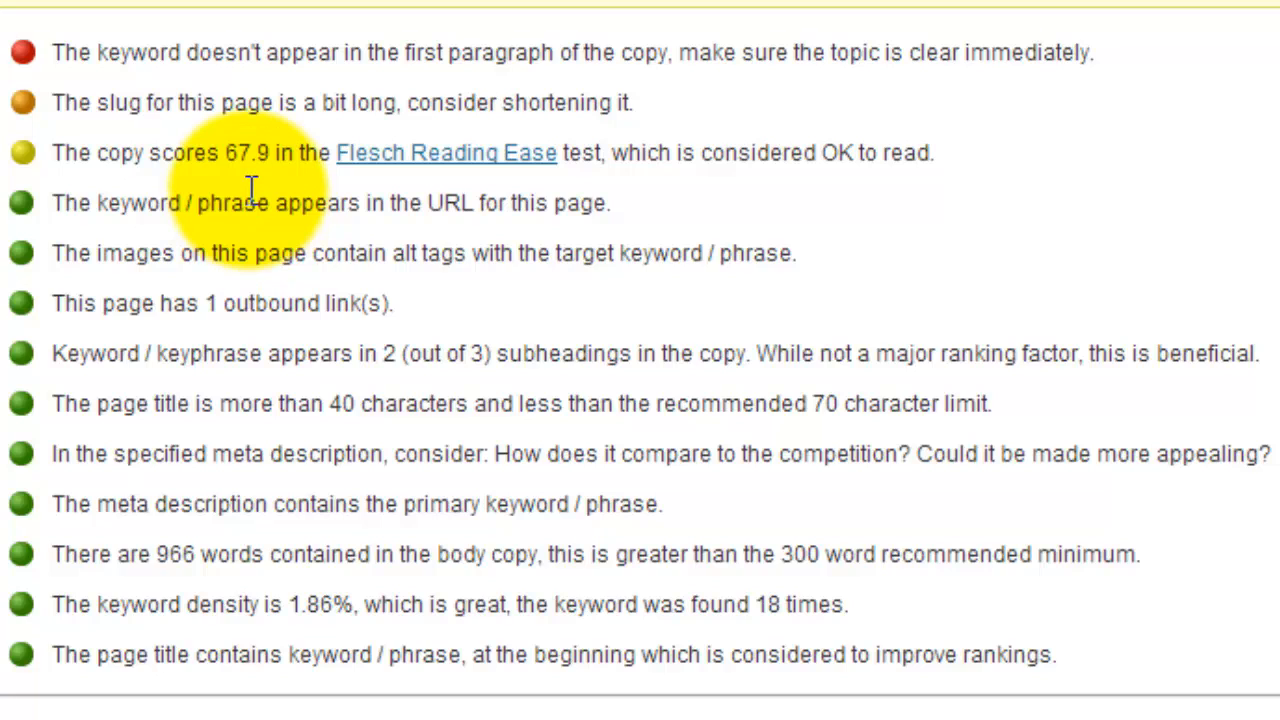
{"action": "mouse_move", "coordinate": [30, 170]}
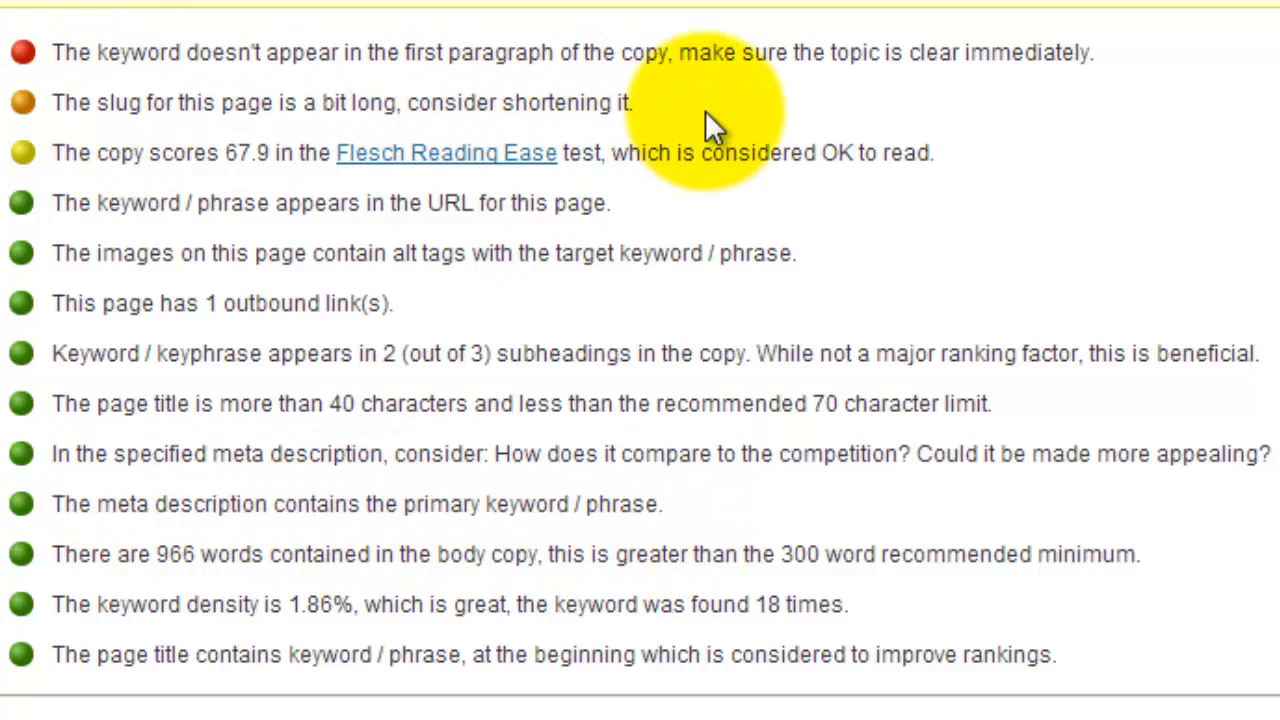
{"action": "triple_click", "coordinate": [340, 102]}
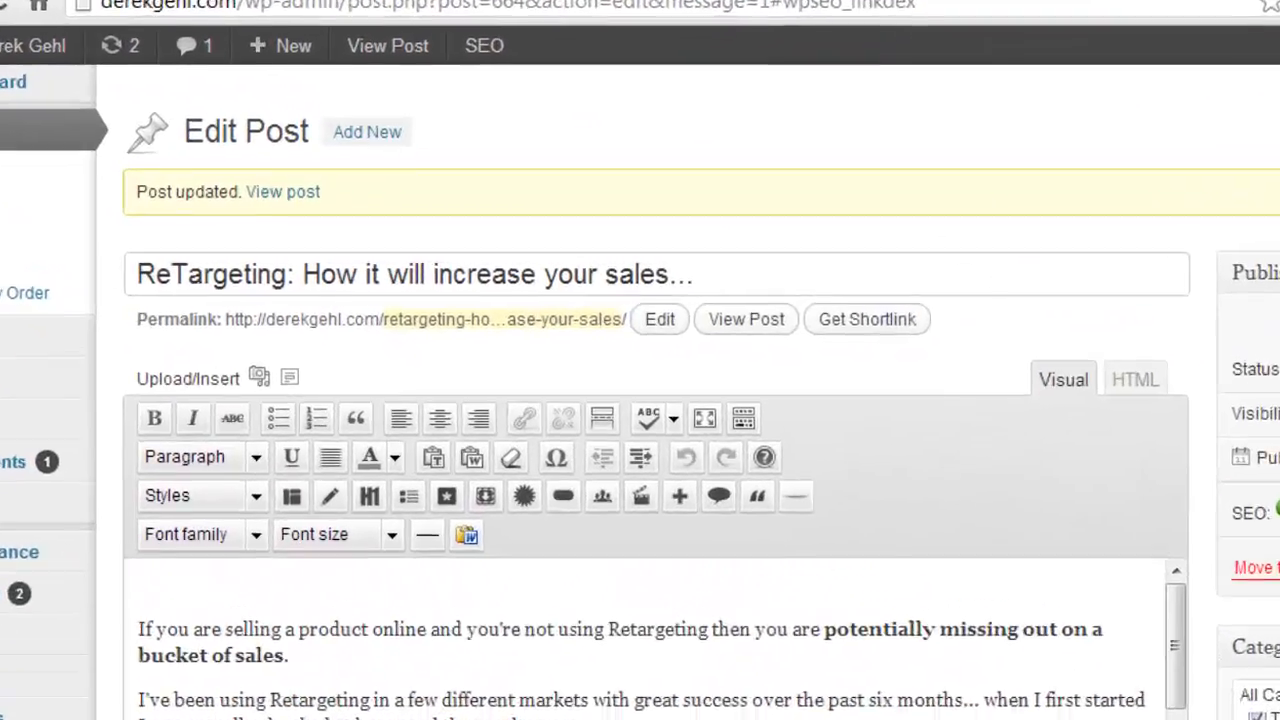
Edit the permalink slug to 'retargeting-increase-sales' and confirm it
{"action": "left_click", "coordinate": [659, 319]}
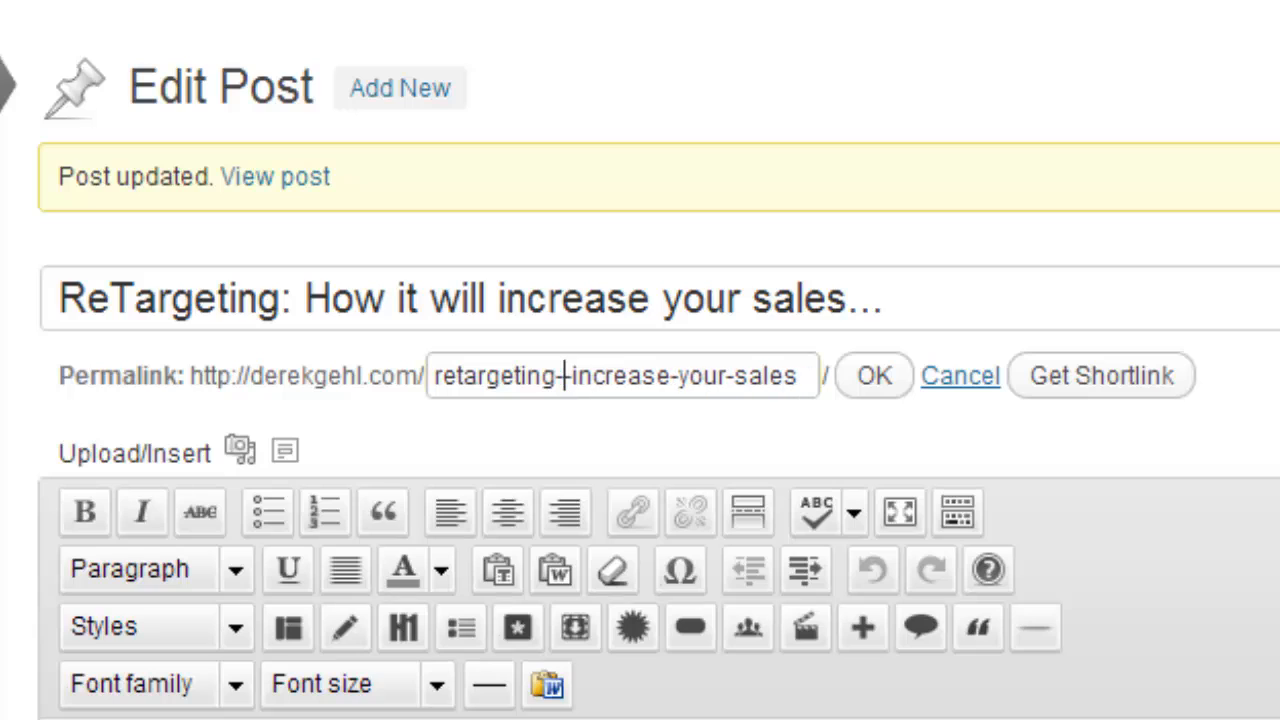
{"action": "type", "text": "-"}
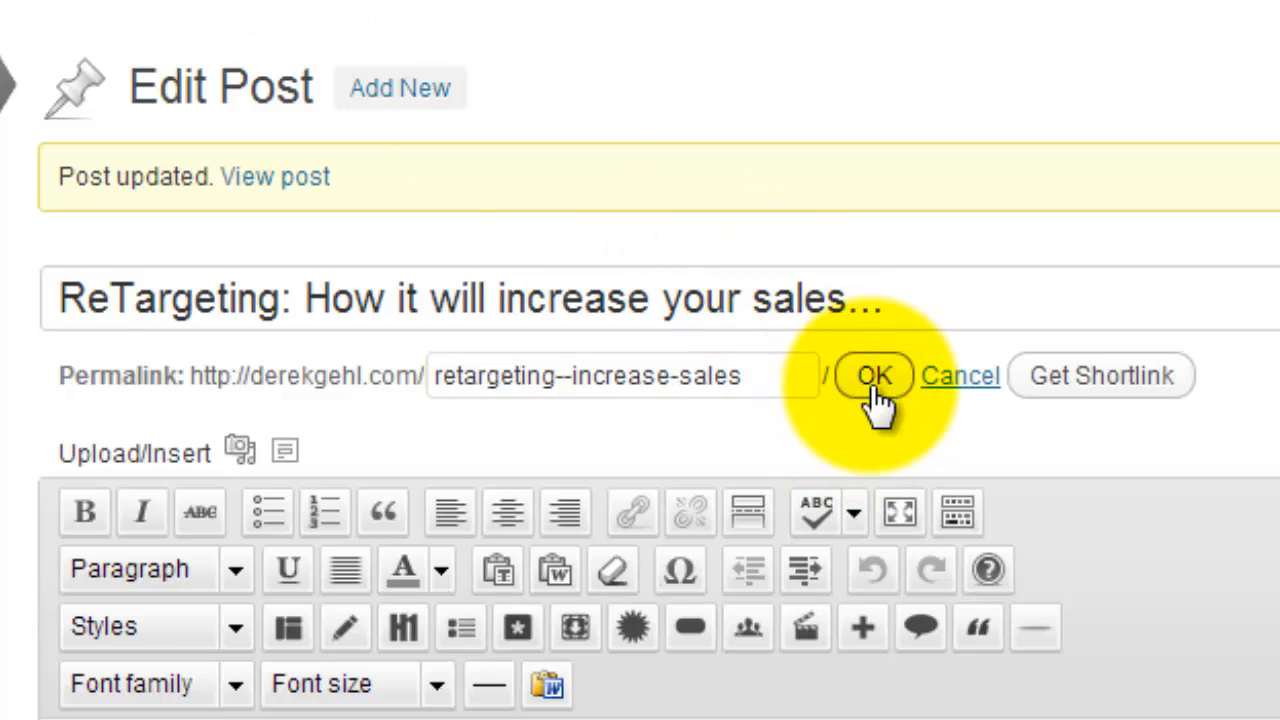
{"action": "left_click", "coordinate": [874, 375]}
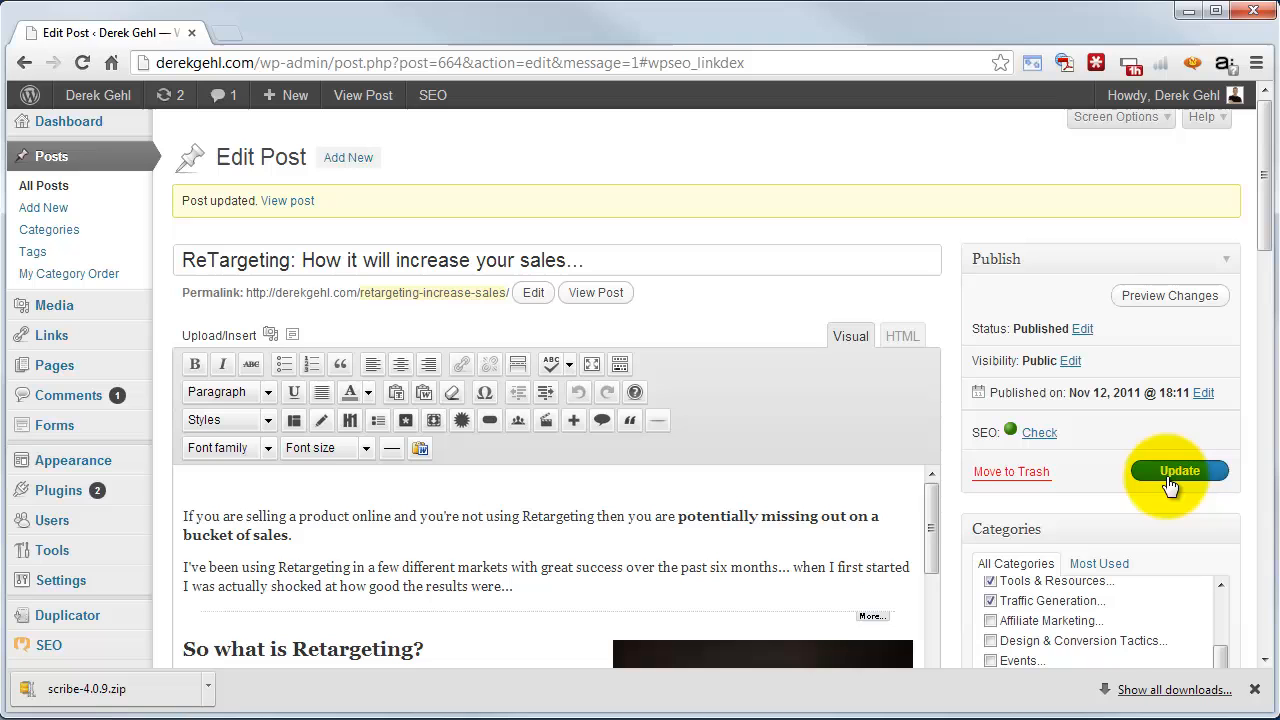
Save the post and review the refreshed Page Analysis checklist
{"action": "left_click", "coordinate": [1179, 470]}
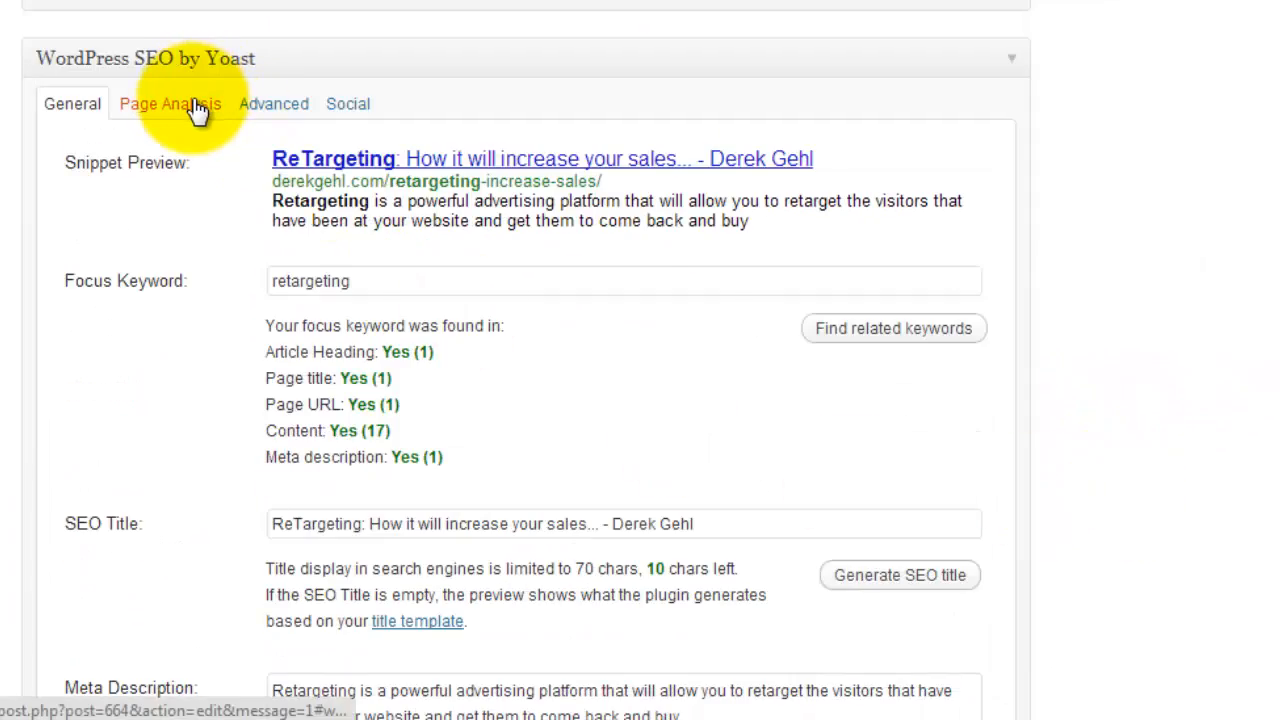
{"action": "left_click", "coordinate": [170, 103]}
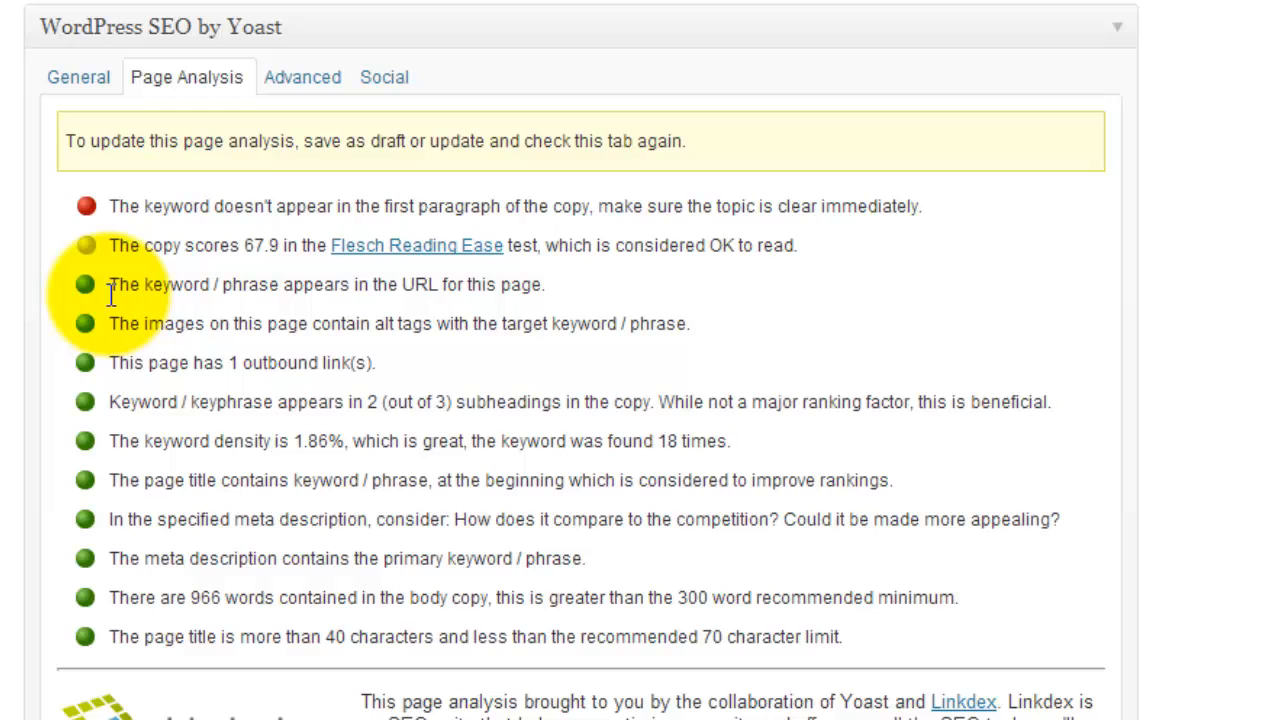
{"action": "mouse_move", "coordinate": [113, 312]}
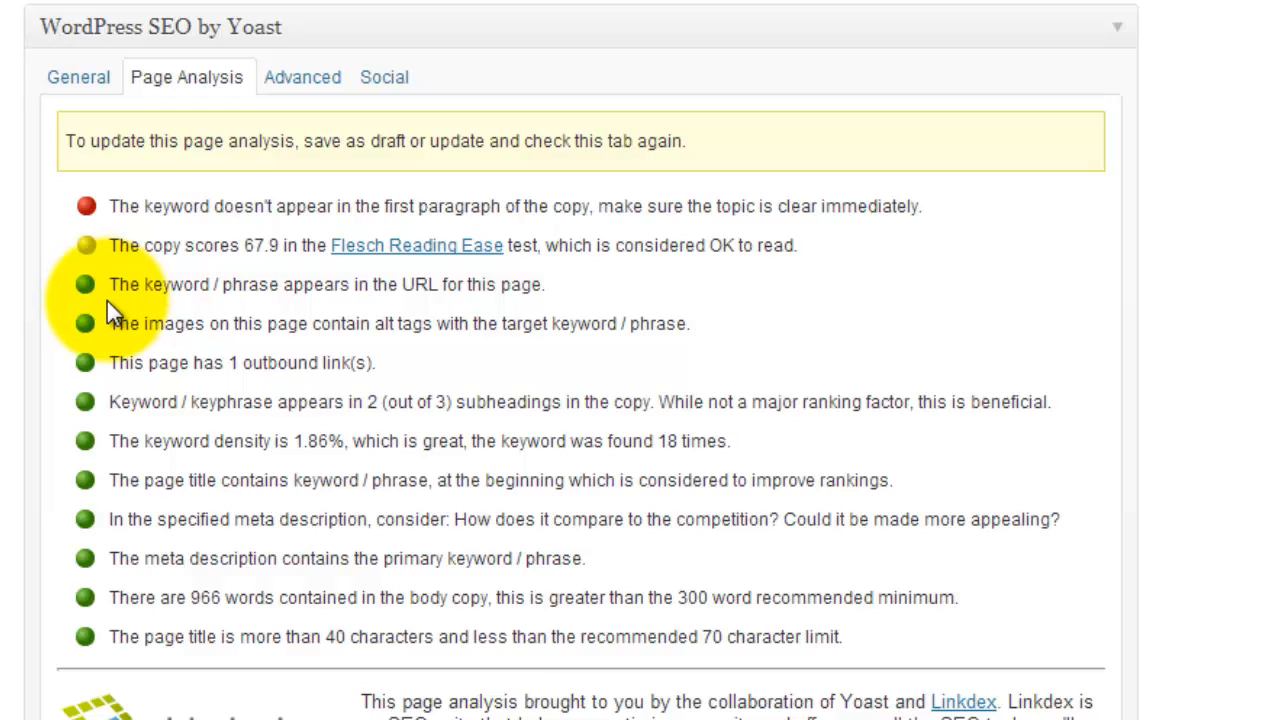
{"action": "mouse_move", "coordinate": [150, 207]}
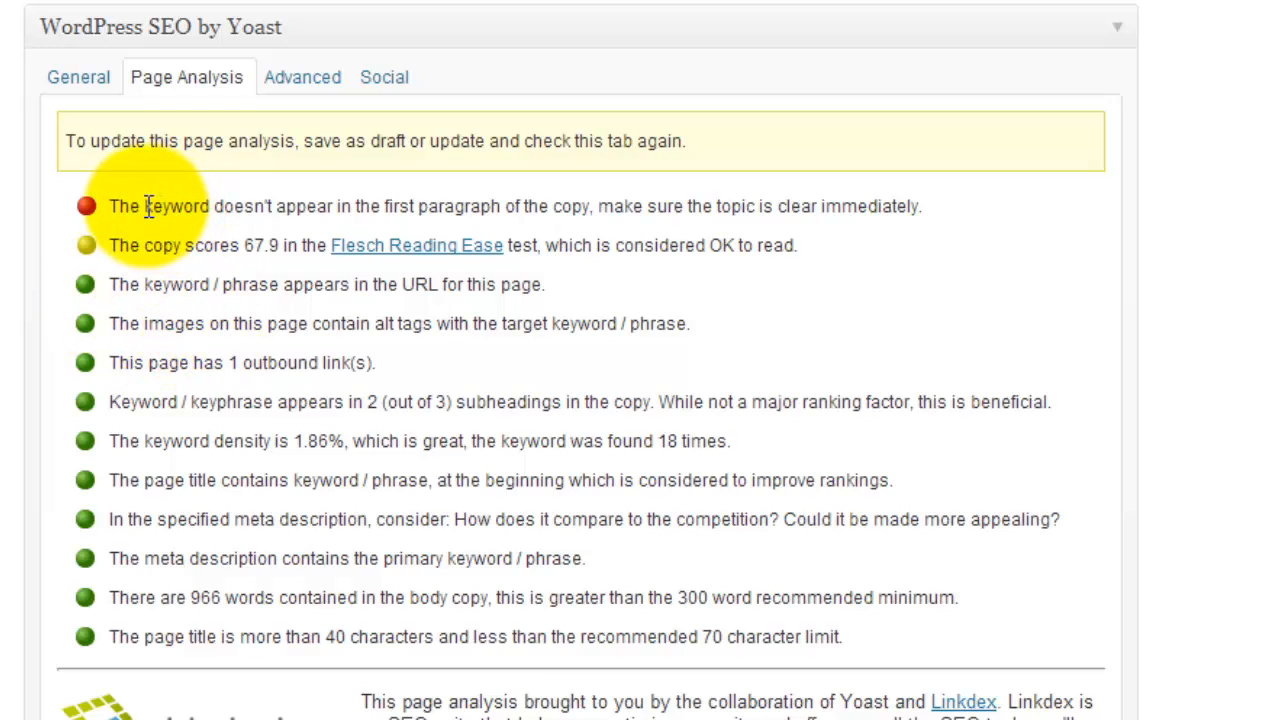
{"action": "mouse_move", "coordinate": [380, 195]}
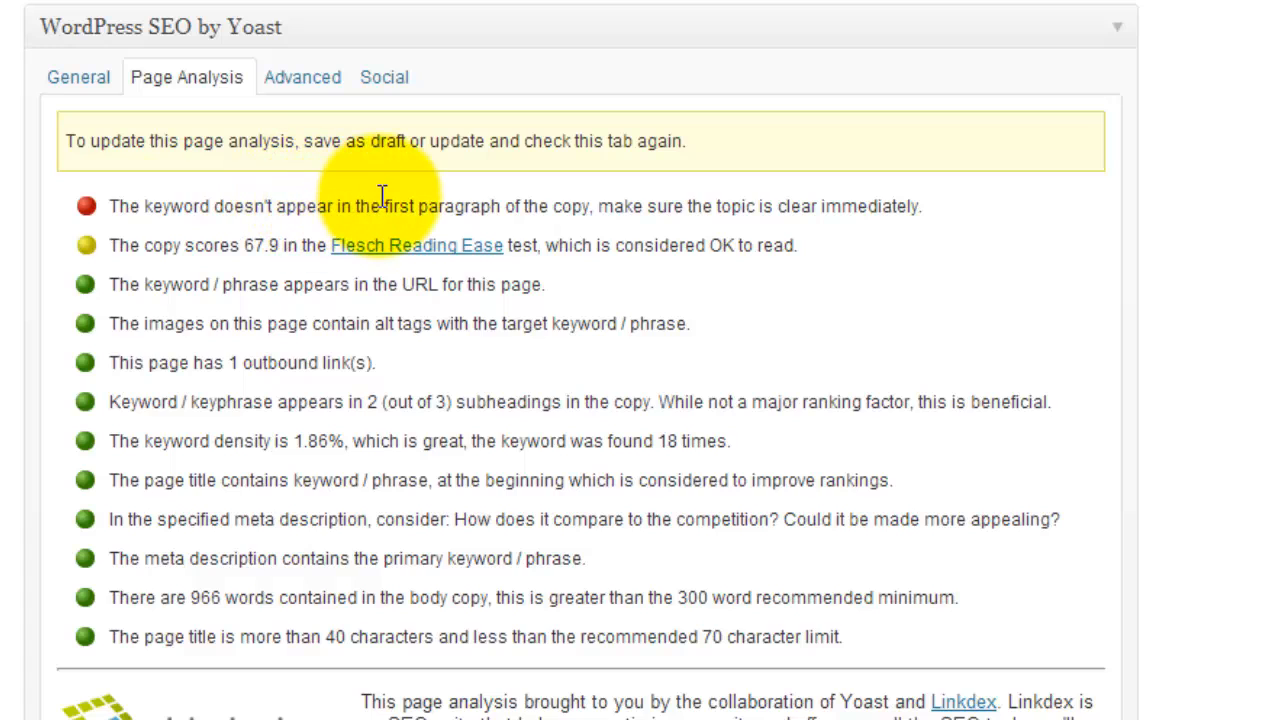
{"action": "mouse_move", "coordinate": [785, 197]}
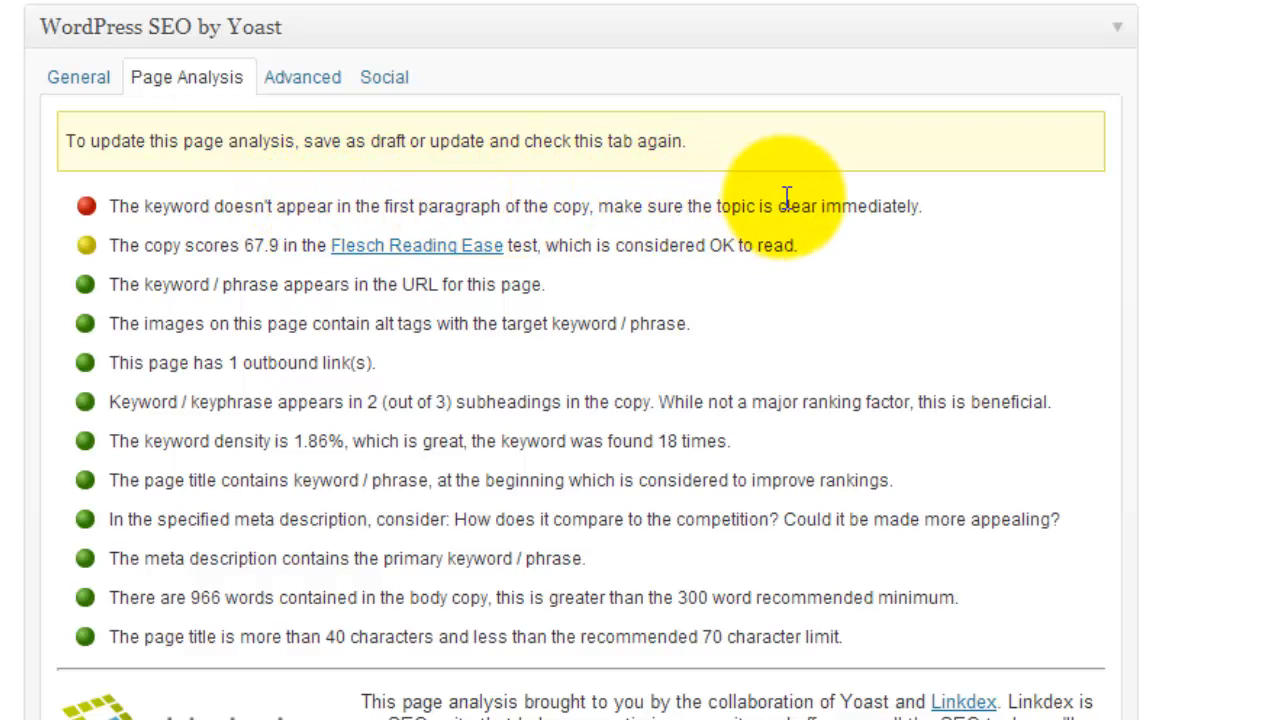
{"action": "mouse_move", "coordinate": [325, 200]}
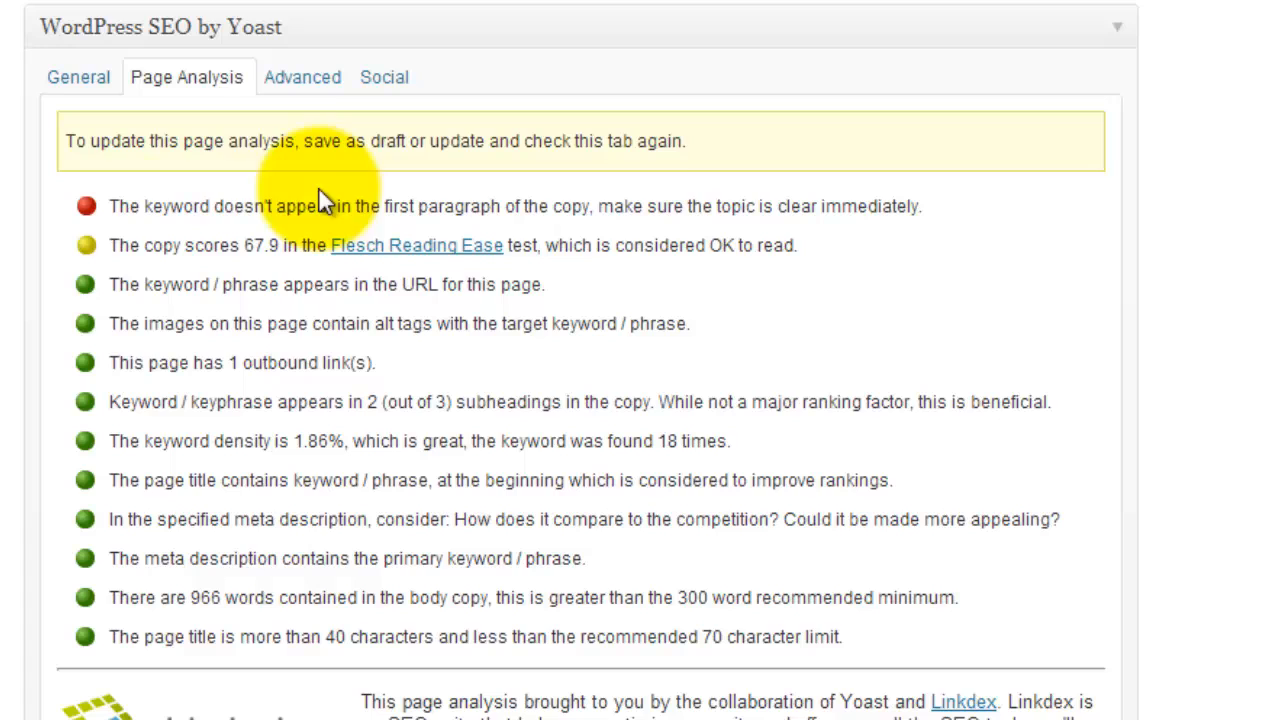
{"action": "mouse_move", "coordinate": [165, 318]}
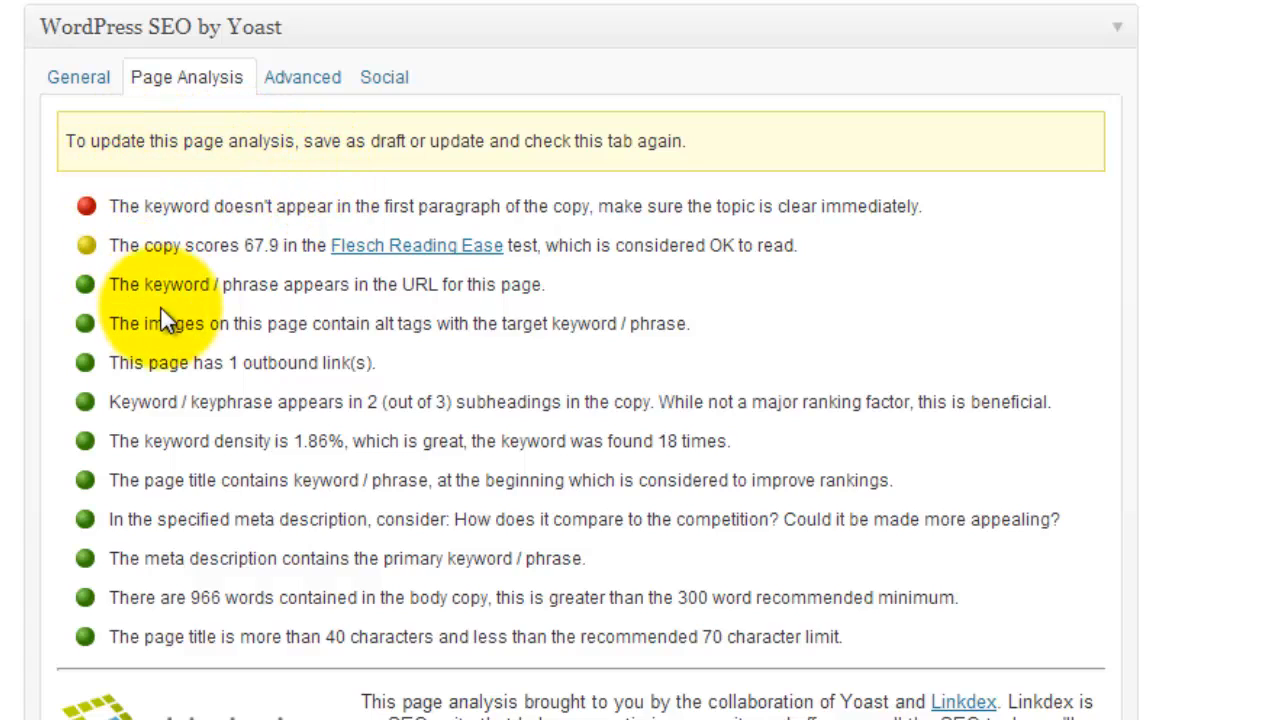
{"action": "mouse_move", "coordinate": [178, 230]}
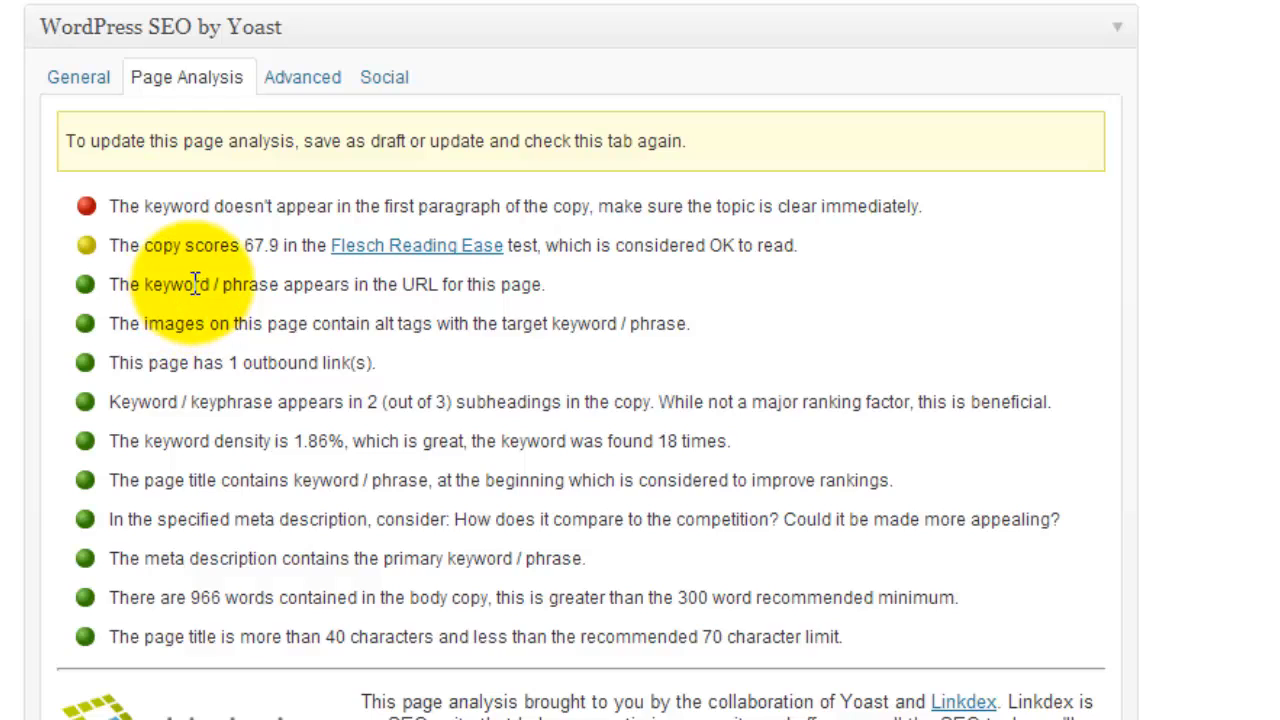
{"action": "mouse_move", "coordinate": [465, 323]}
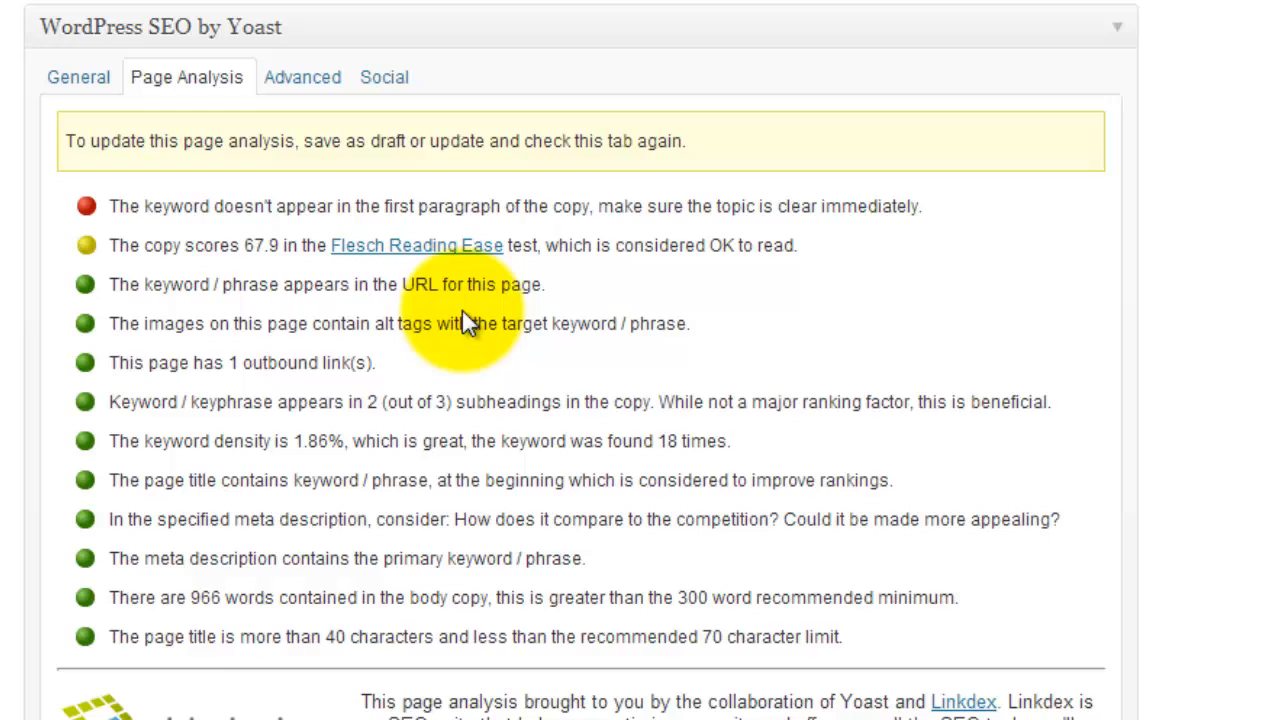
{"action": "mouse_move", "coordinate": [490, 320]}
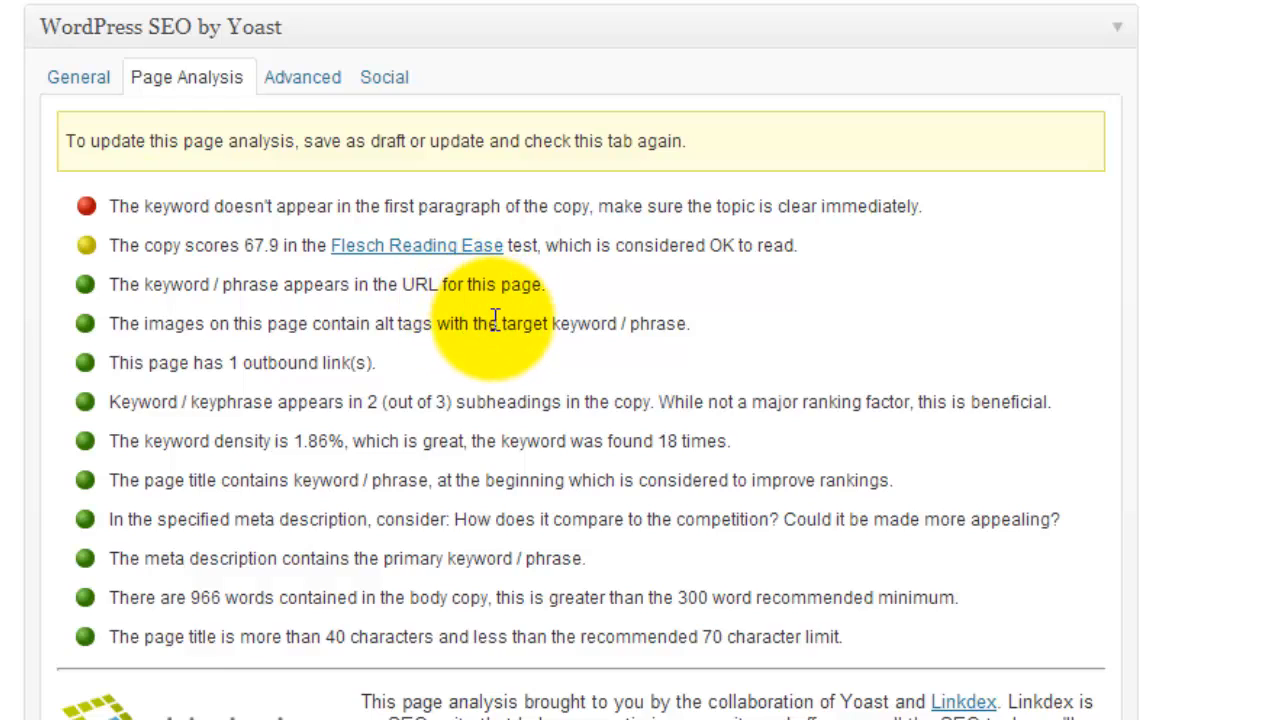
{"action": "mouse_move", "coordinate": [495, 360]}
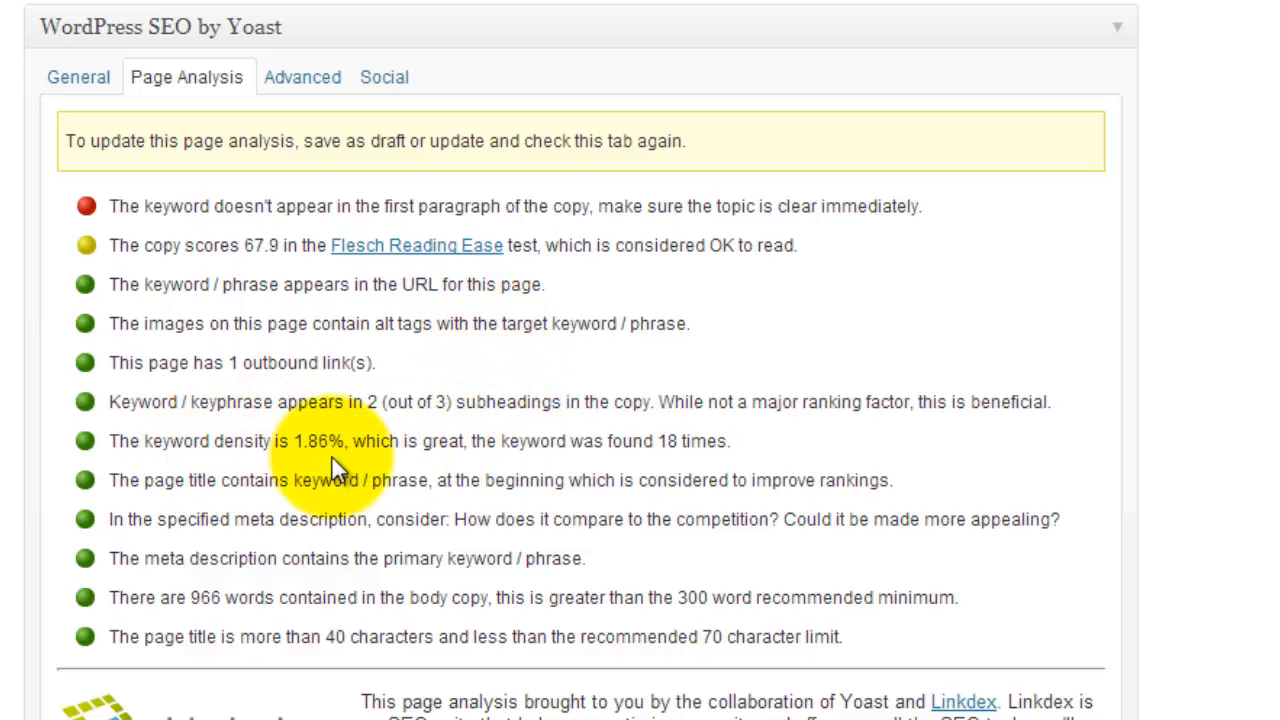
{"action": "mouse_move", "coordinate": [267, 488]}
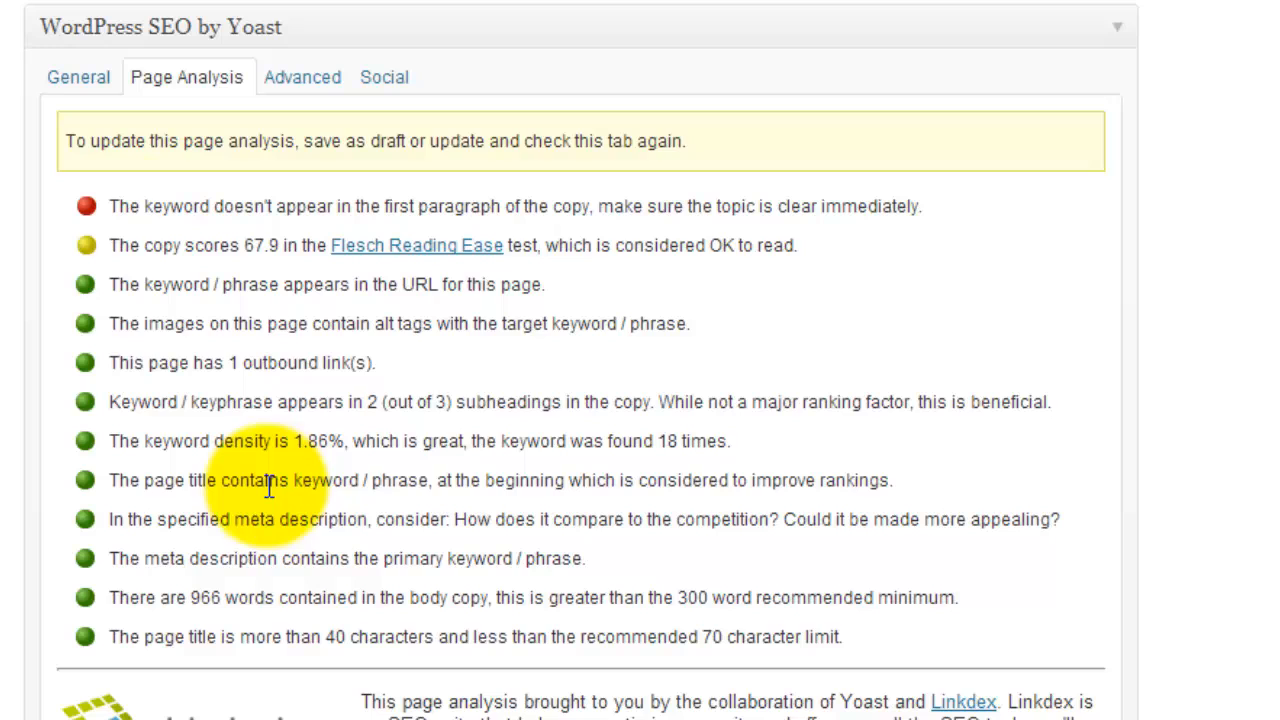
{"action": "mouse_move", "coordinate": [547, 332]}
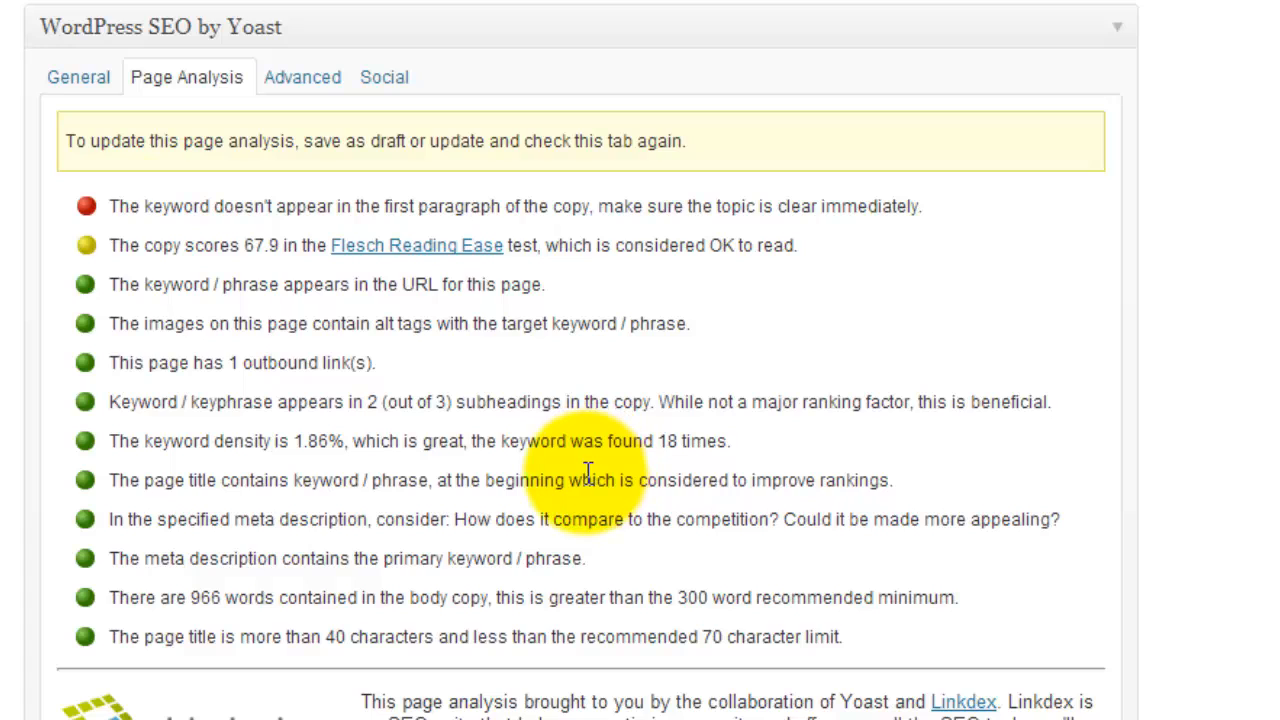
{"action": "mouse_move", "coordinate": [320, 435]}
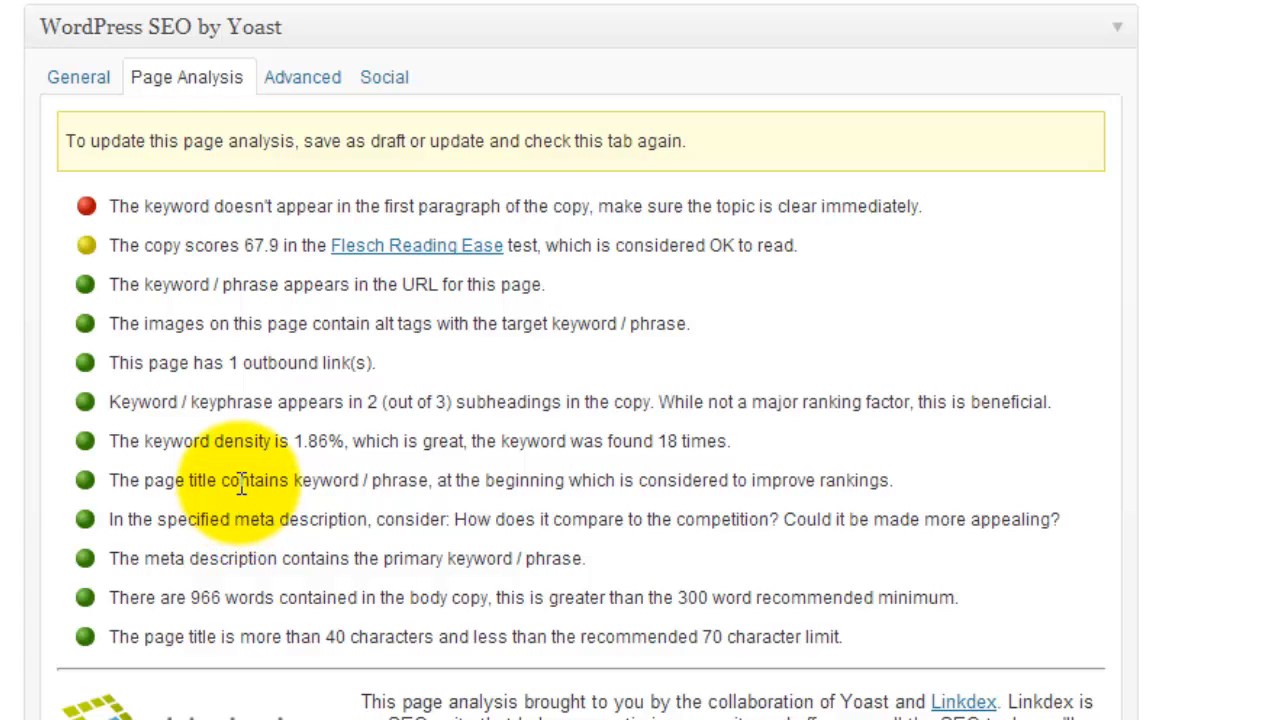
{"action": "mouse_move", "coordinate": [745, 475]}
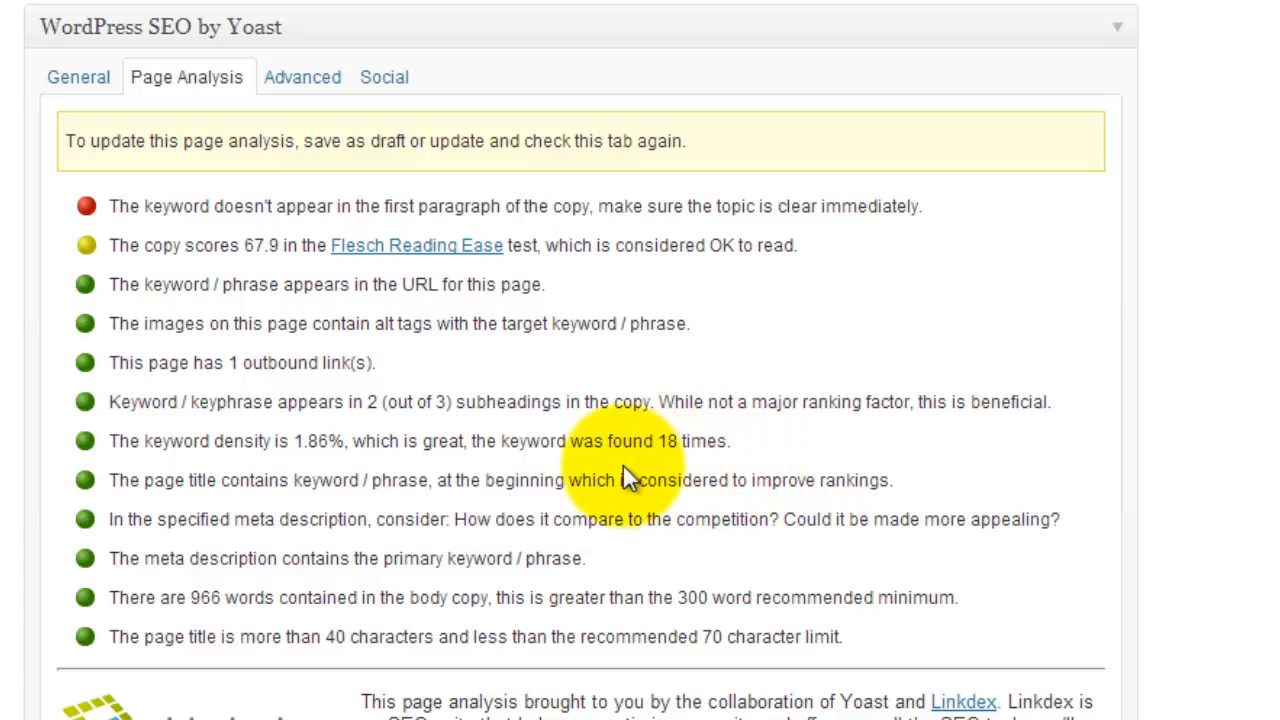
{"action": "mouse_move", "coordinate": [290, 125]}
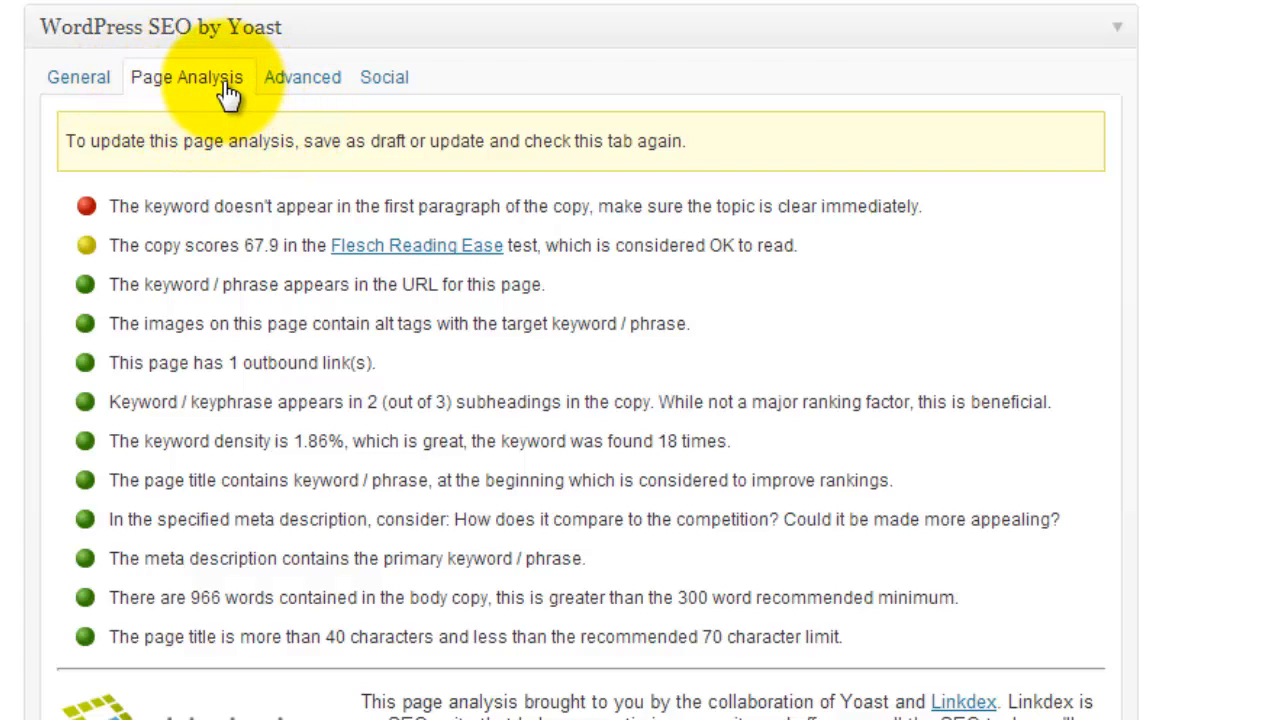
{"action": "mouse_move", "coordinate": [262, 88]}
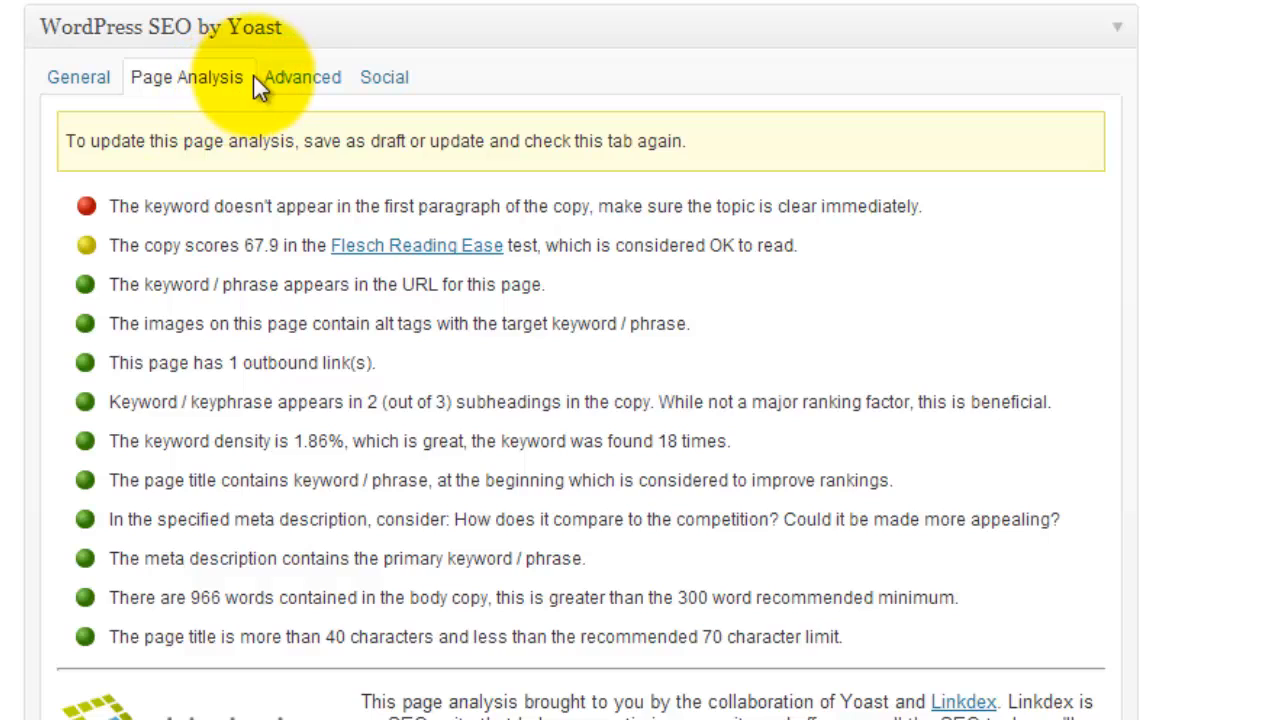
{"action": "mouse_move", "coordinate": [303, 77]}
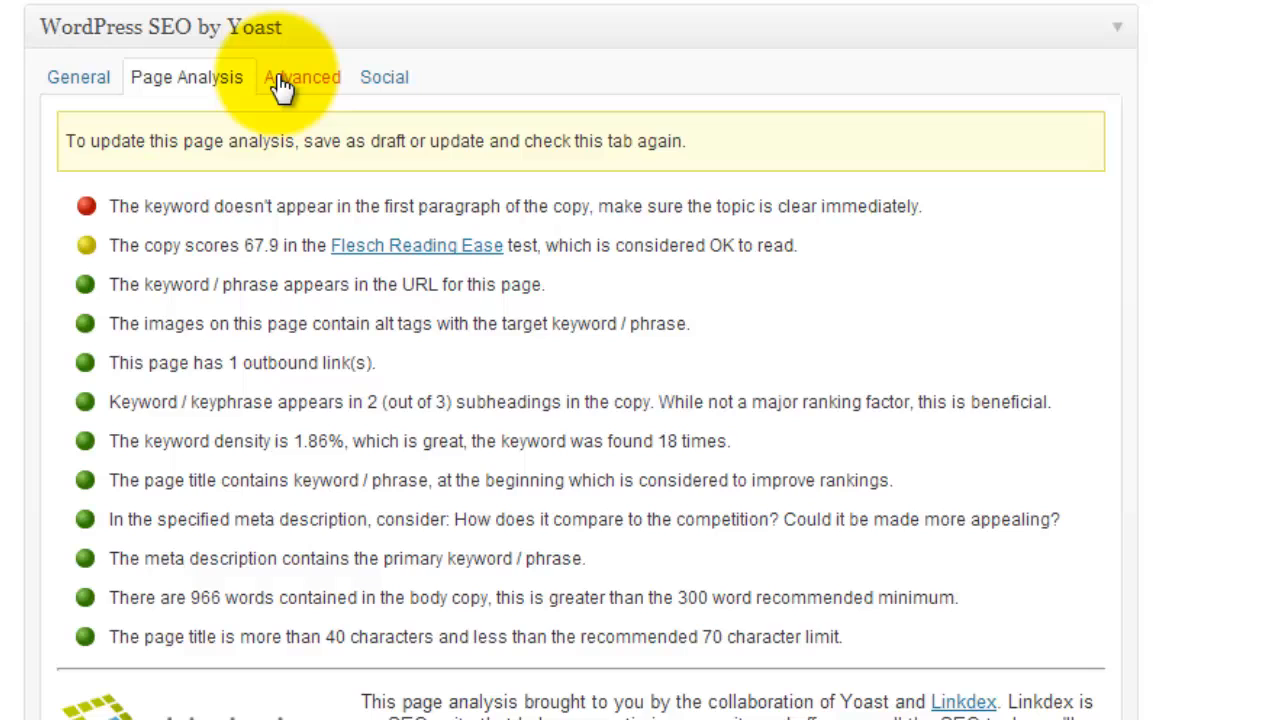
Show the Advanced tab and set Meta Robots Advanced to None
{"action": "left_click", "coordinate": [301, 77]}
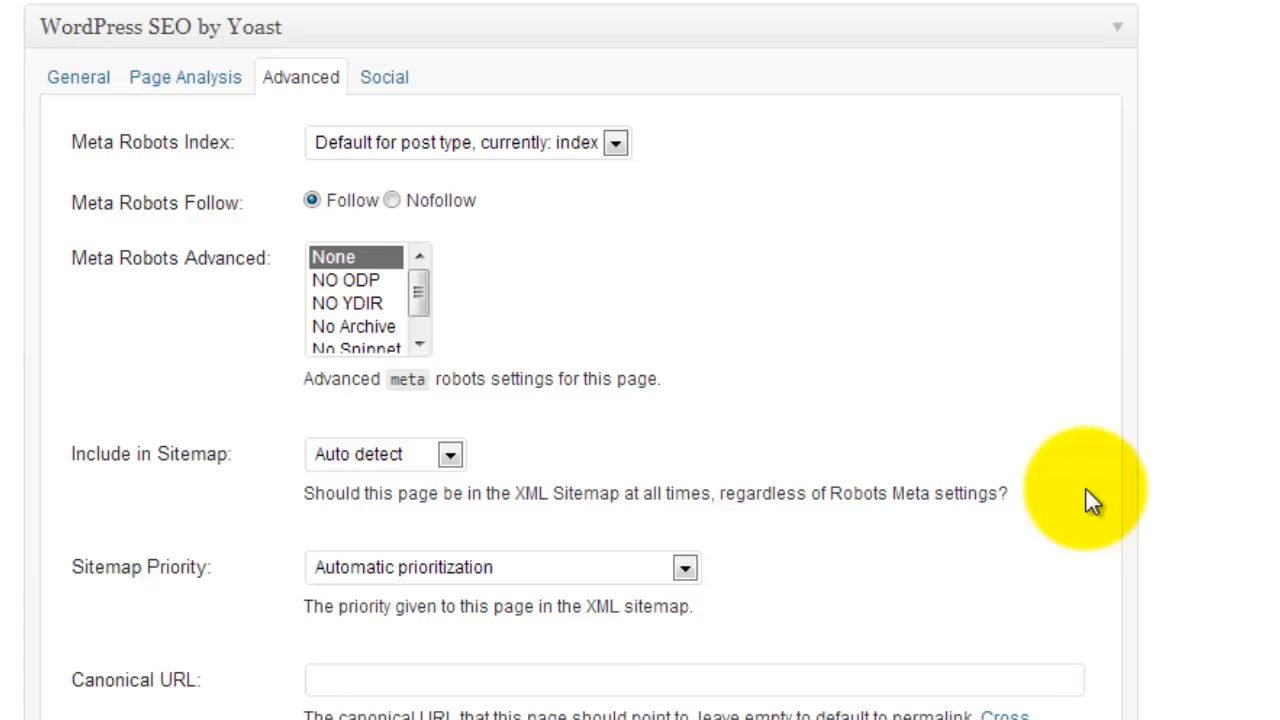
{"action": "mouse_move", "coordinate": [150, 165]}
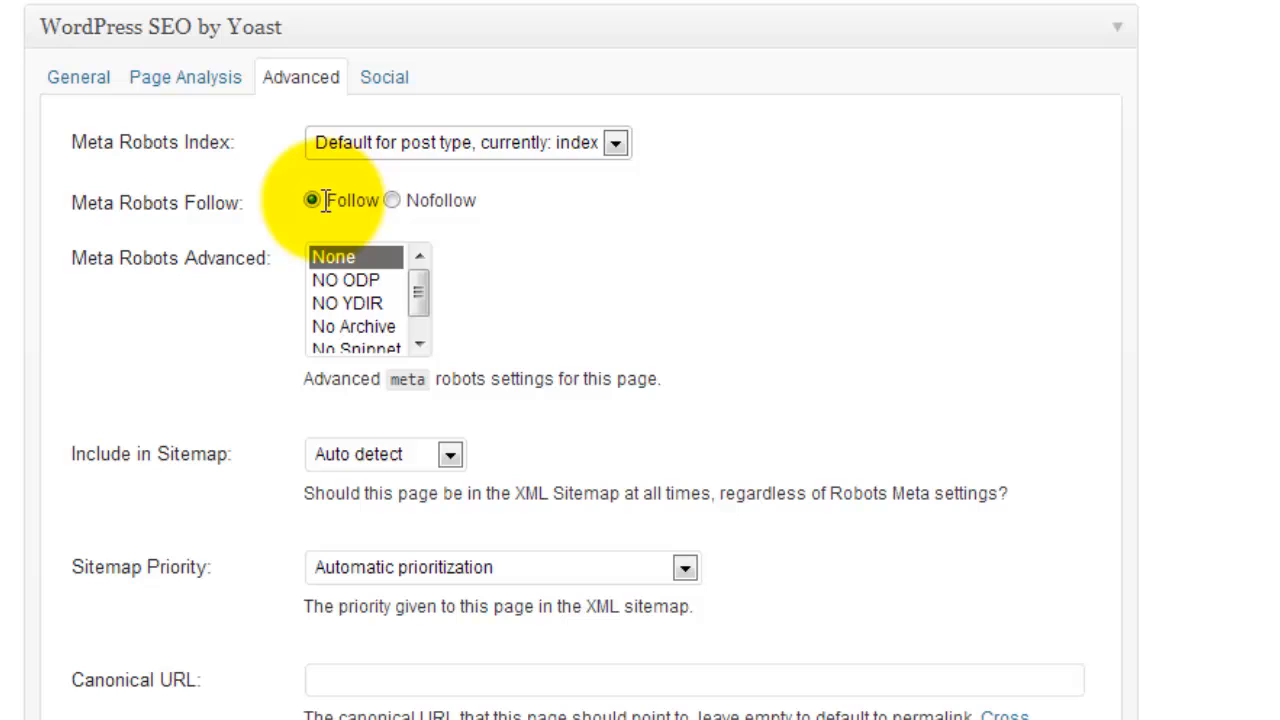
{"action": "mouse_move", "coordinate": [420, 185]}
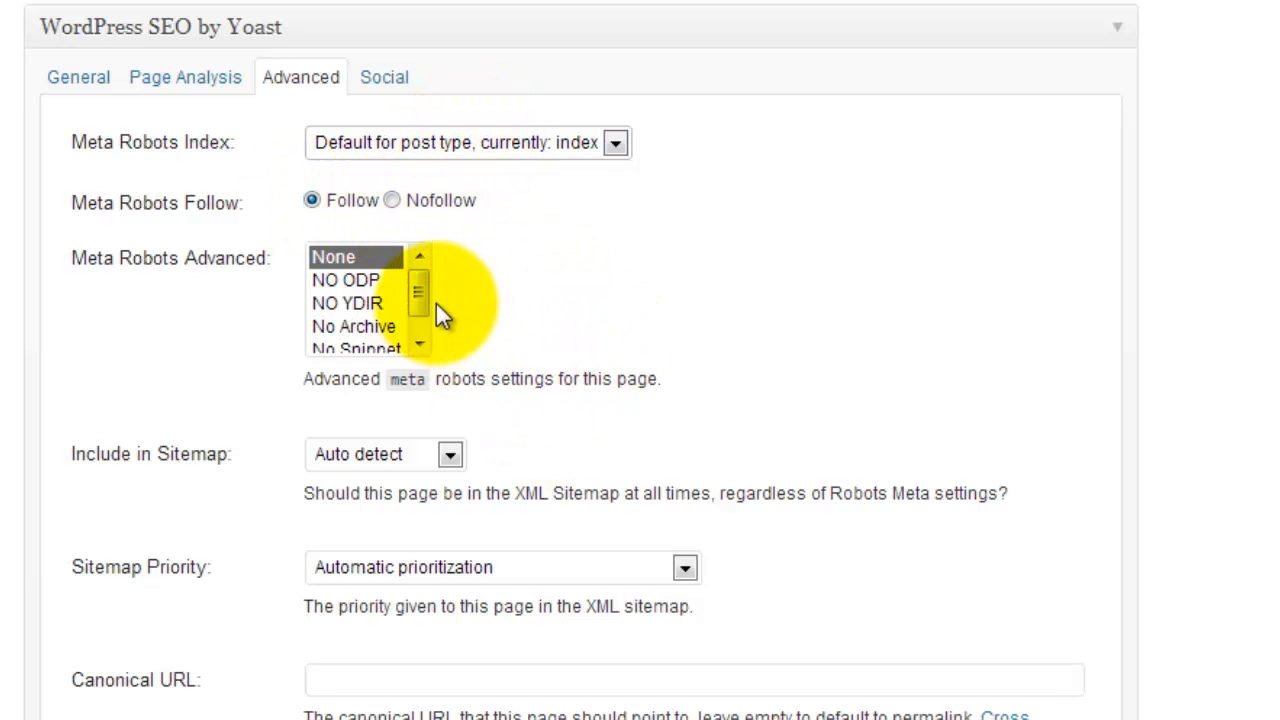
{"action": "left_click", "coordinate": [356, 257]}
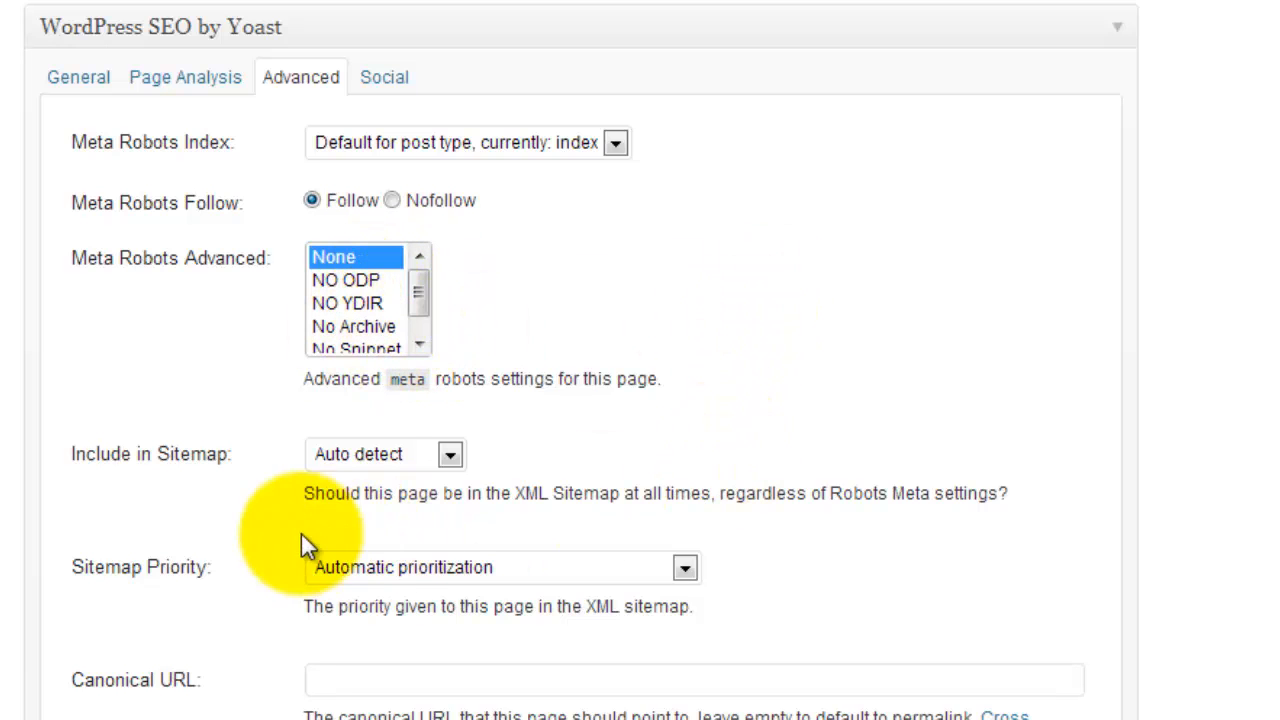
{"action": "mouse_move", "coordinate": [705, 525]}
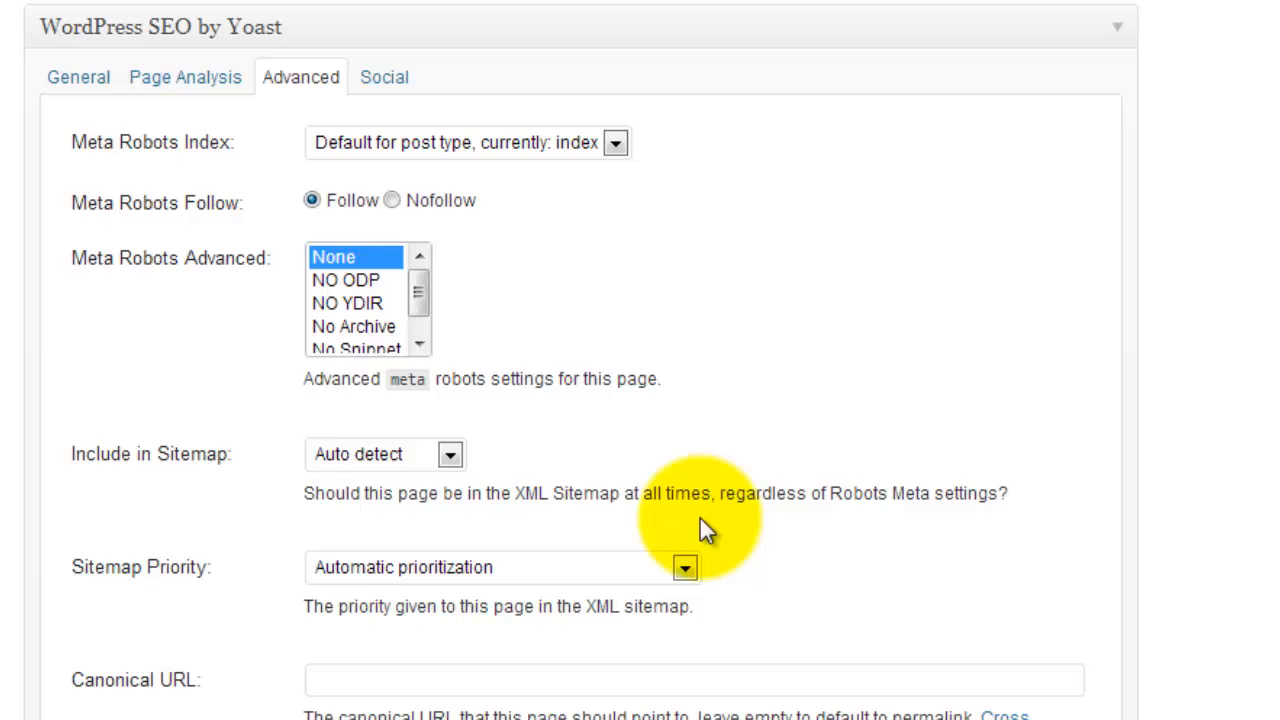
{"action": "scroll", "scroll_direction": "down", "scroll_amount": 3}
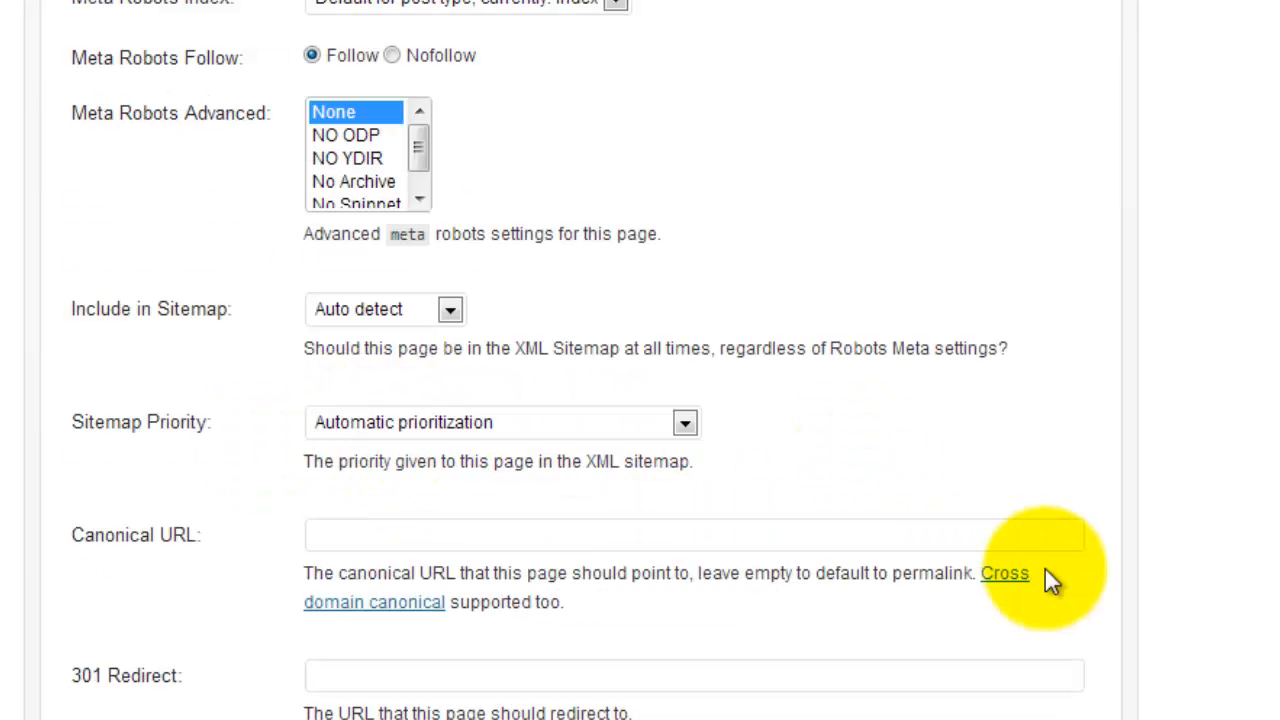
{"action": "mouse_move", "coordinate": [267, 430]}
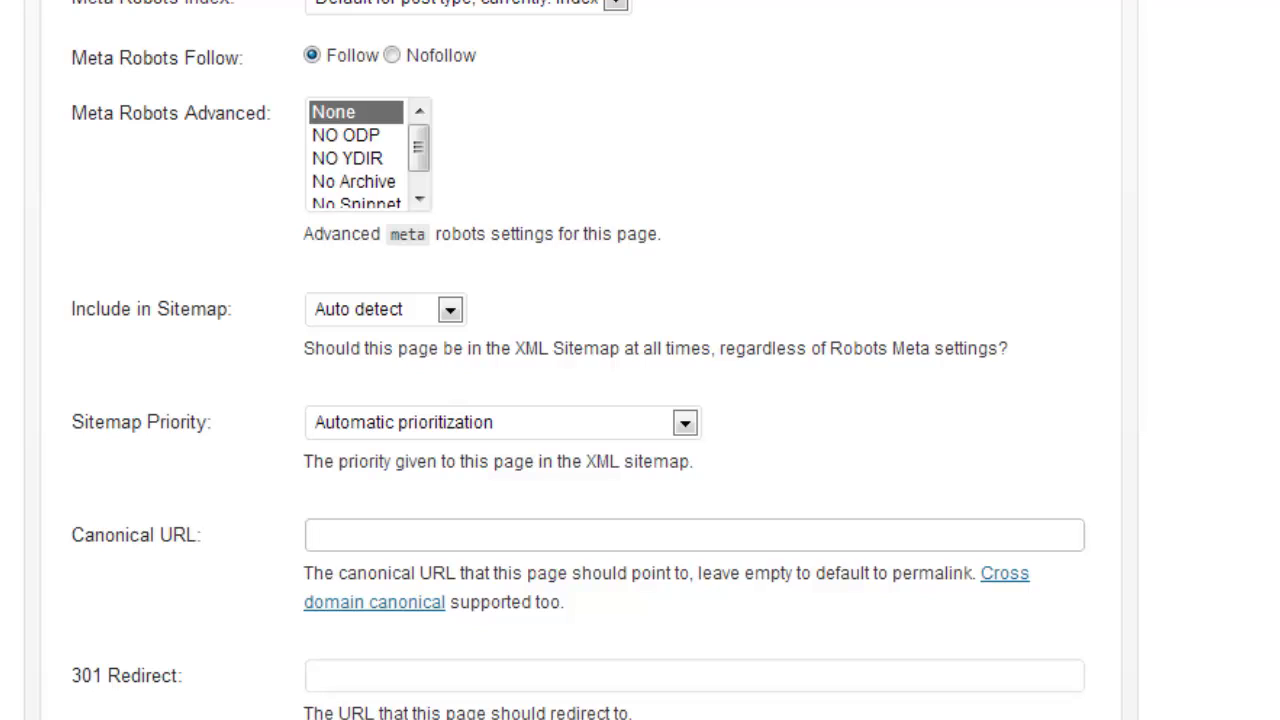
{"action": "left_click", "coordinate": [693, 534]}
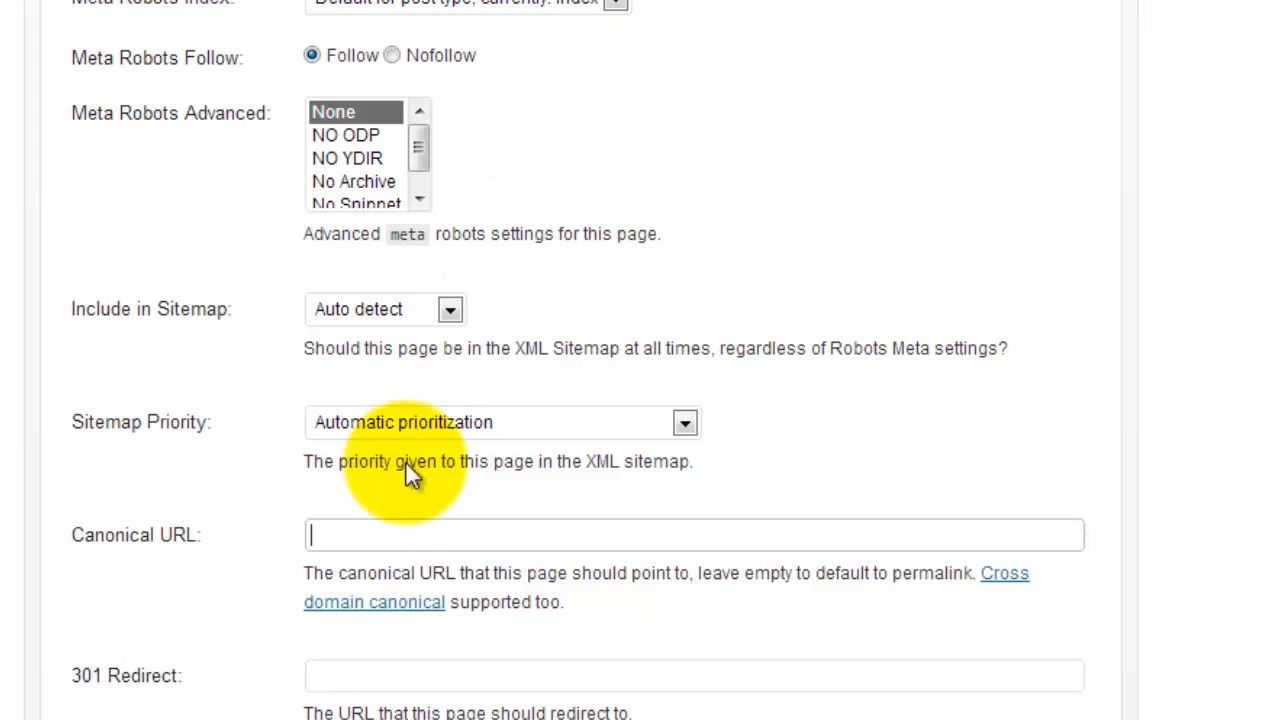
{"action": "mouse_move", "coordinate": [1060, 663]}
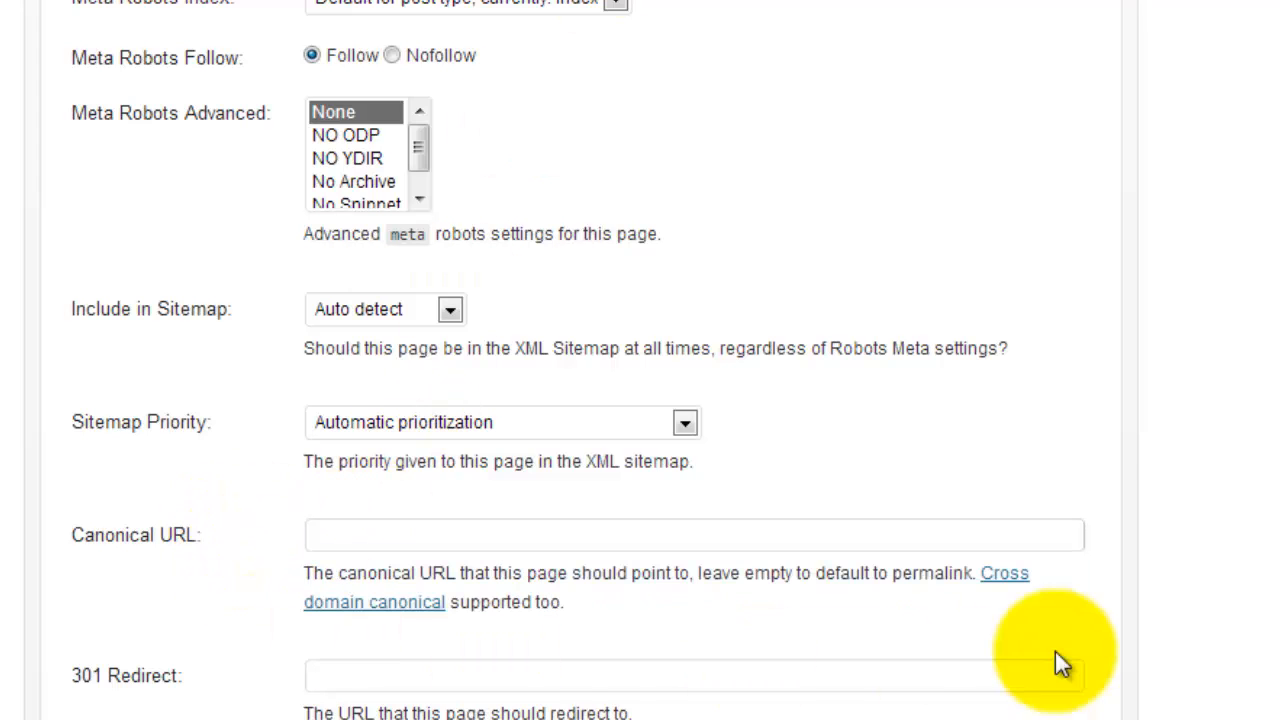
{"action": "mouse_move", "coordinate": [675, 610]}
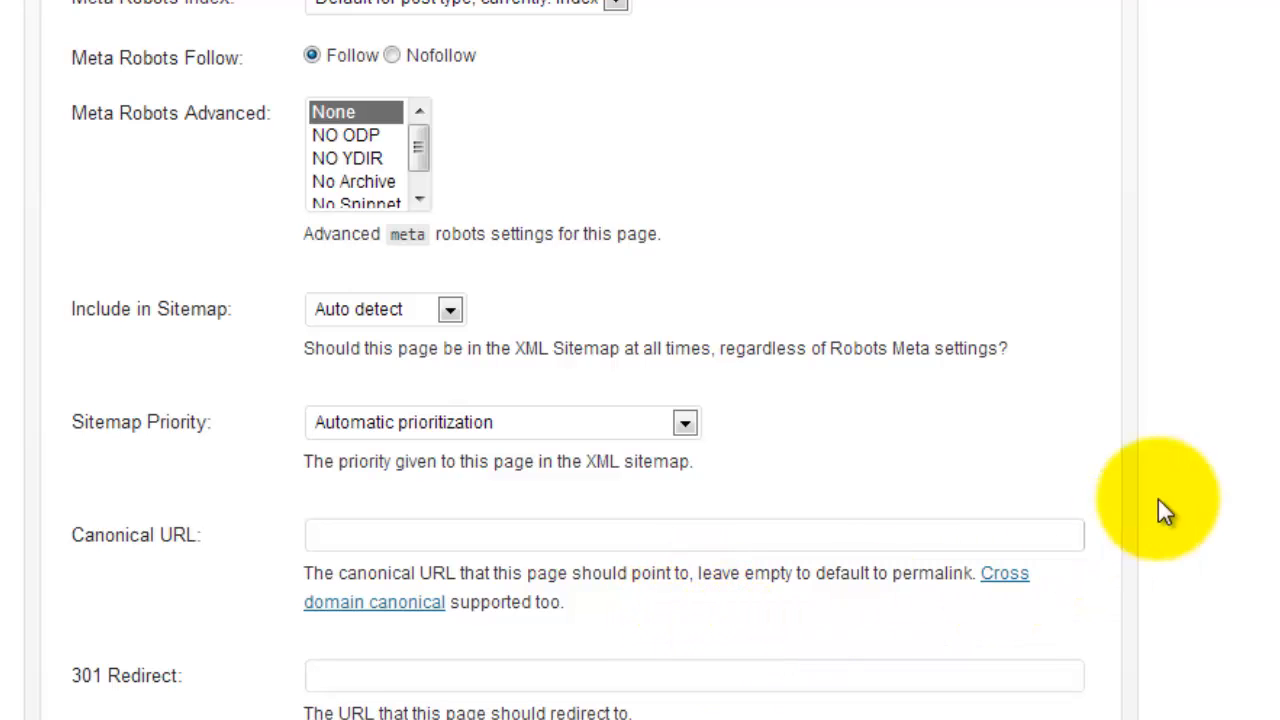
{"action": "scroll", "scroll_direction": "down", "scroll_amount": 3}
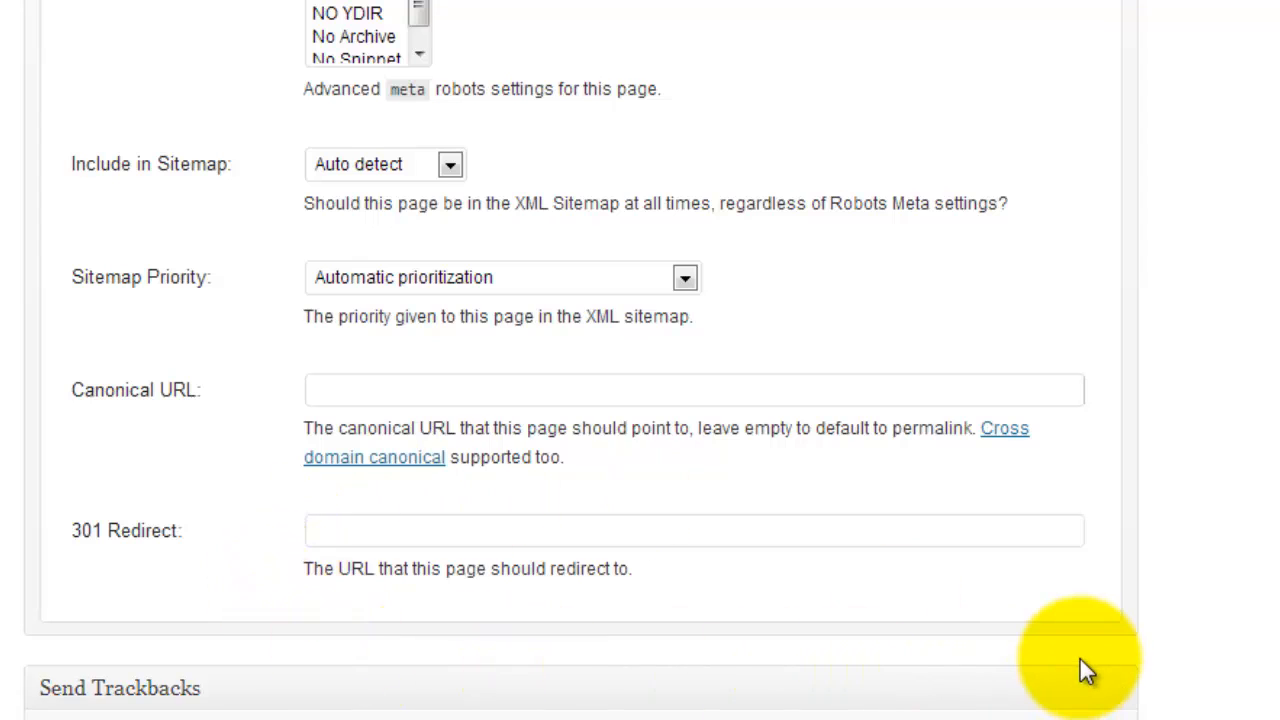
{"action": "mouse_move", "coordinate": [115, 540]}
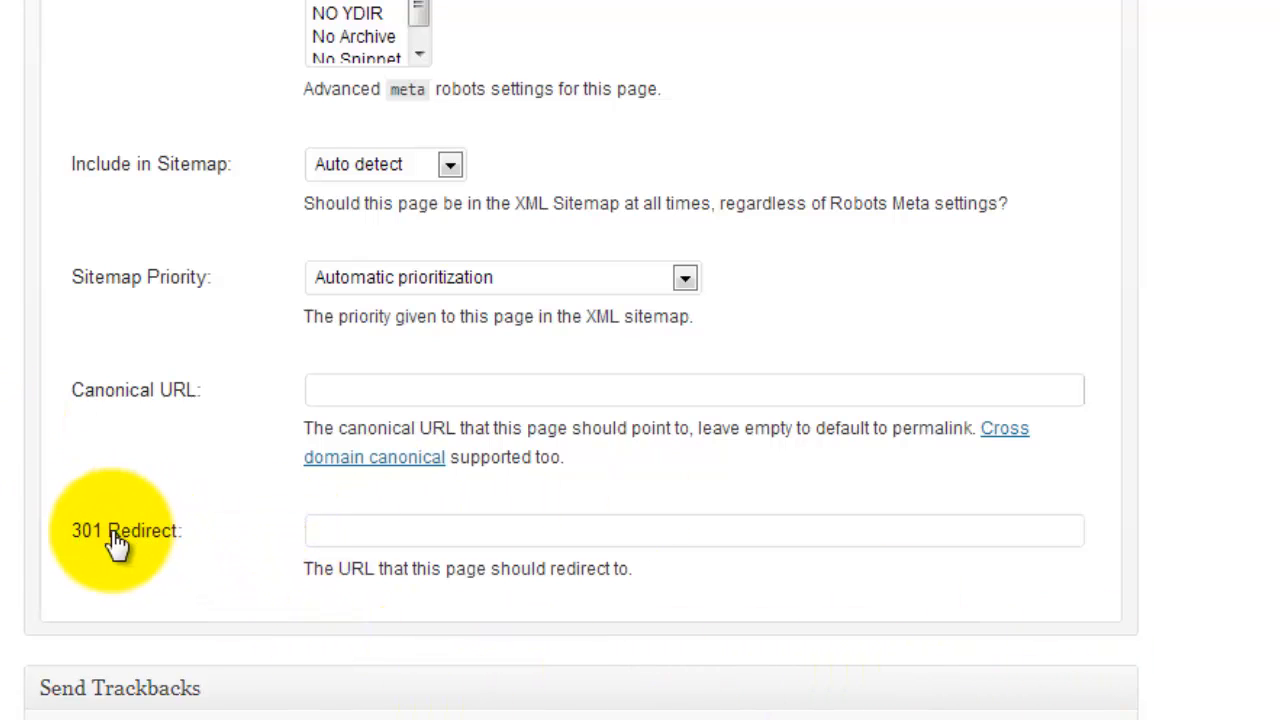
{"action": "mouse_move", "coordinate": [1070, 495]}
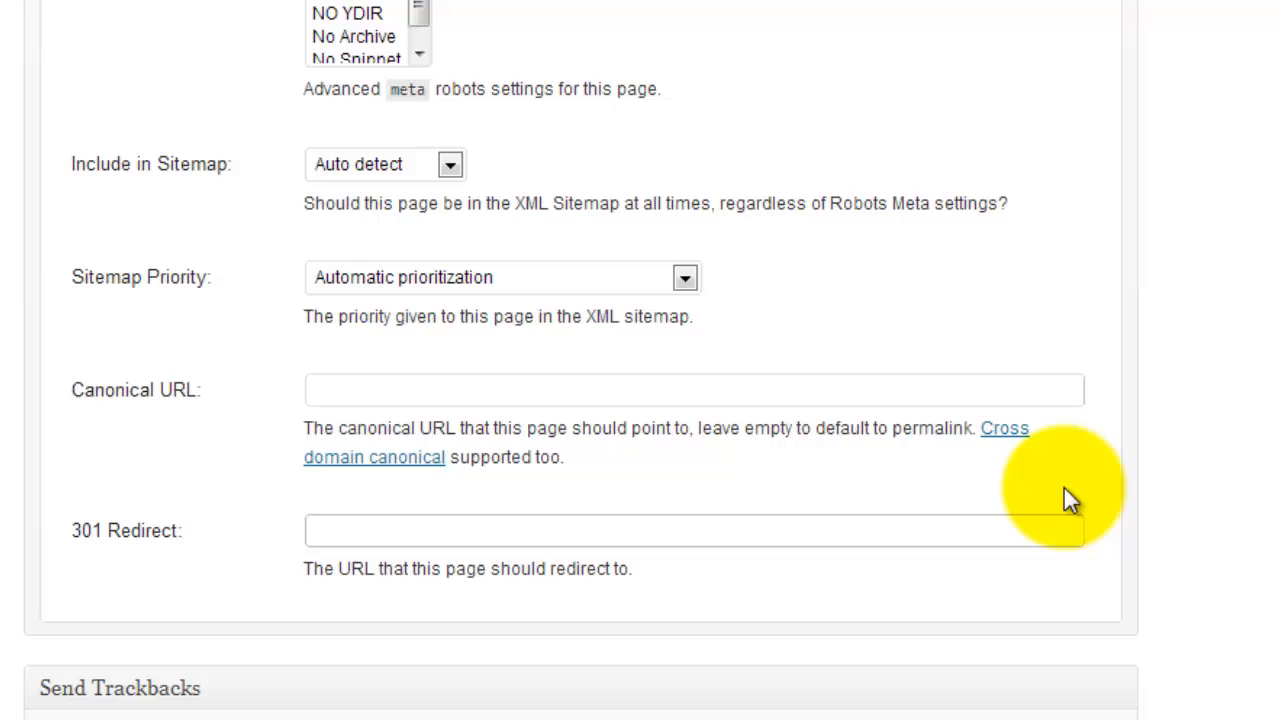
{"action": "mouse_move", "coordinate": [1025, 389]}
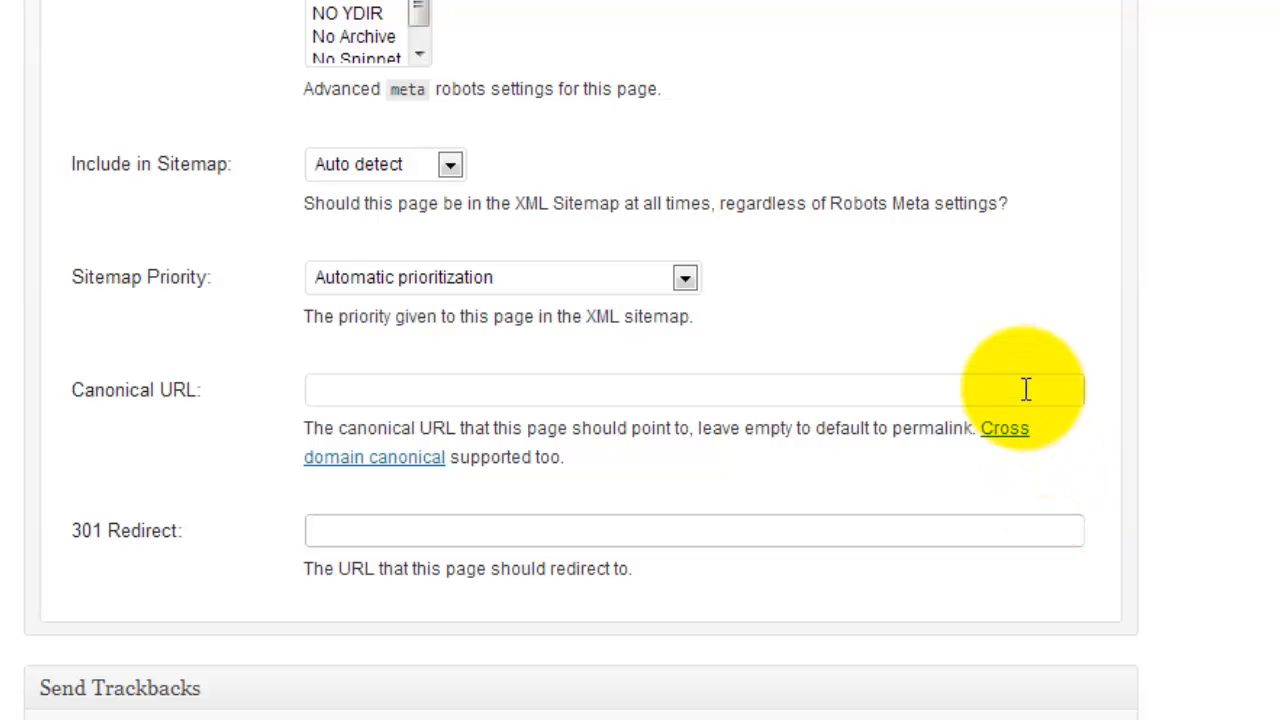
{"action": "mouse_move", "coordinate": [712, 560]}
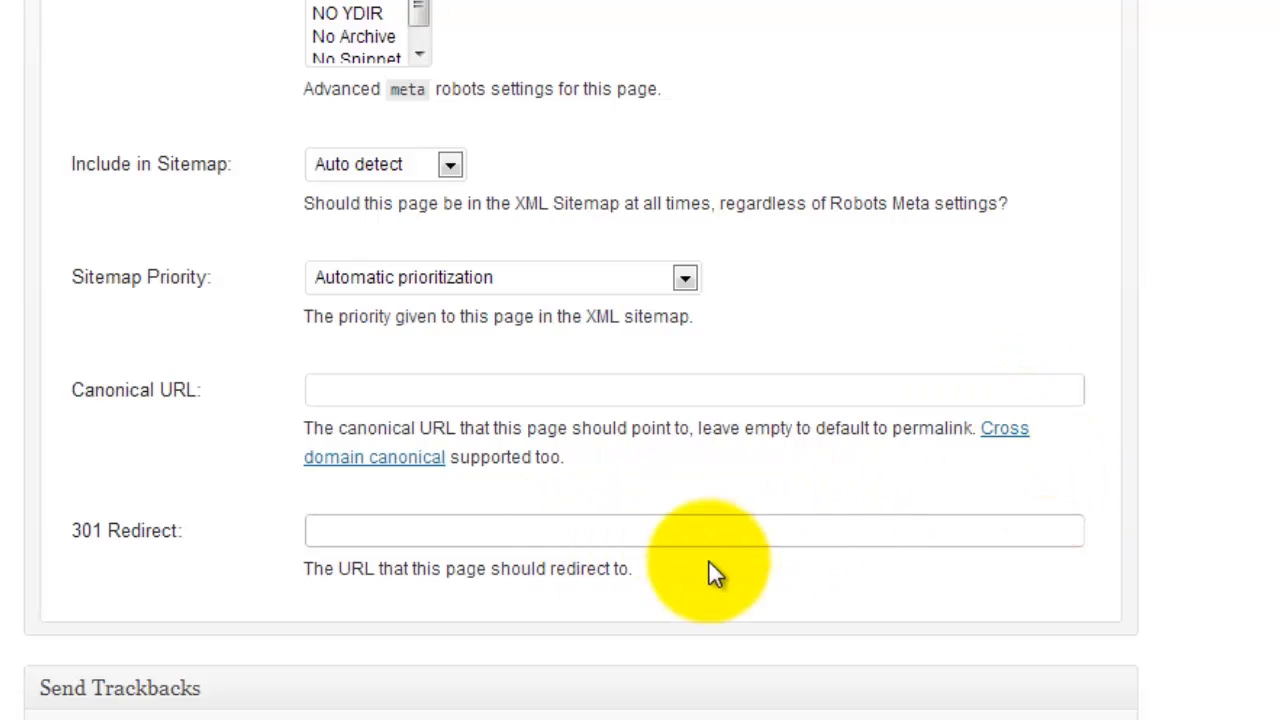
{"action": "left_click", "coordinate": [693, 530]}
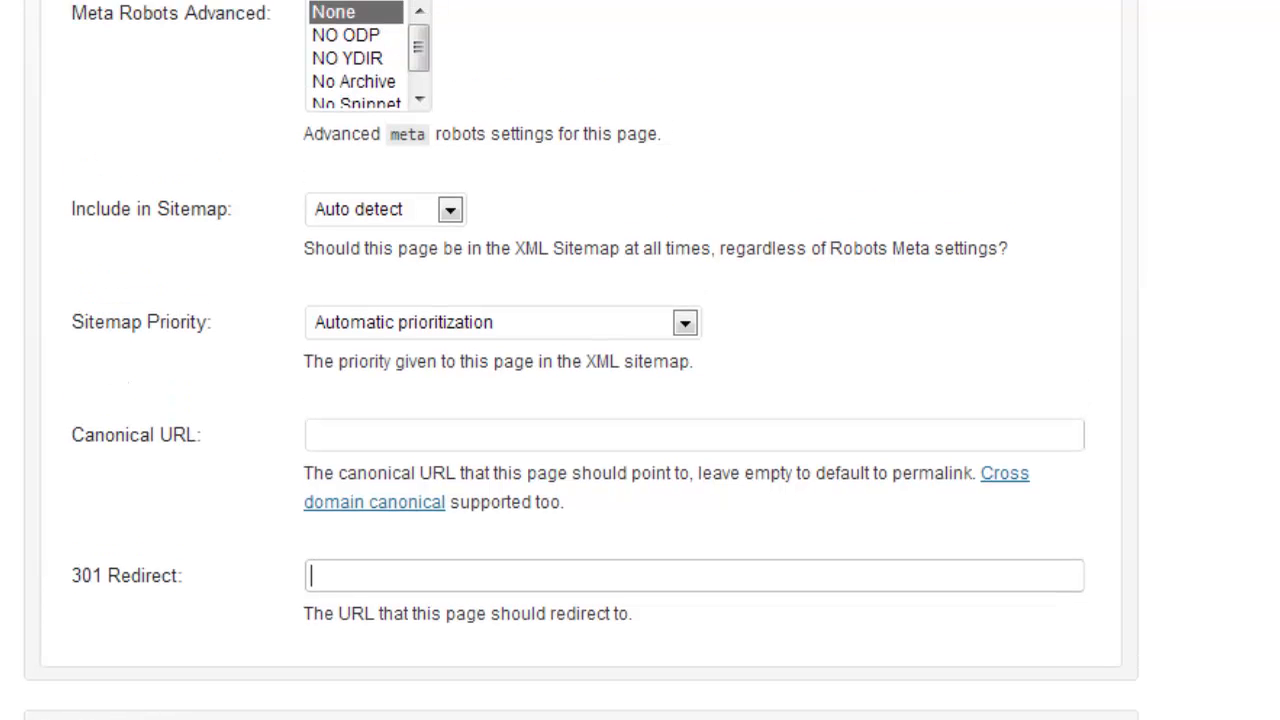
{"action": "scroll", "scroll_direction": "up", "scroll_amount": 3}
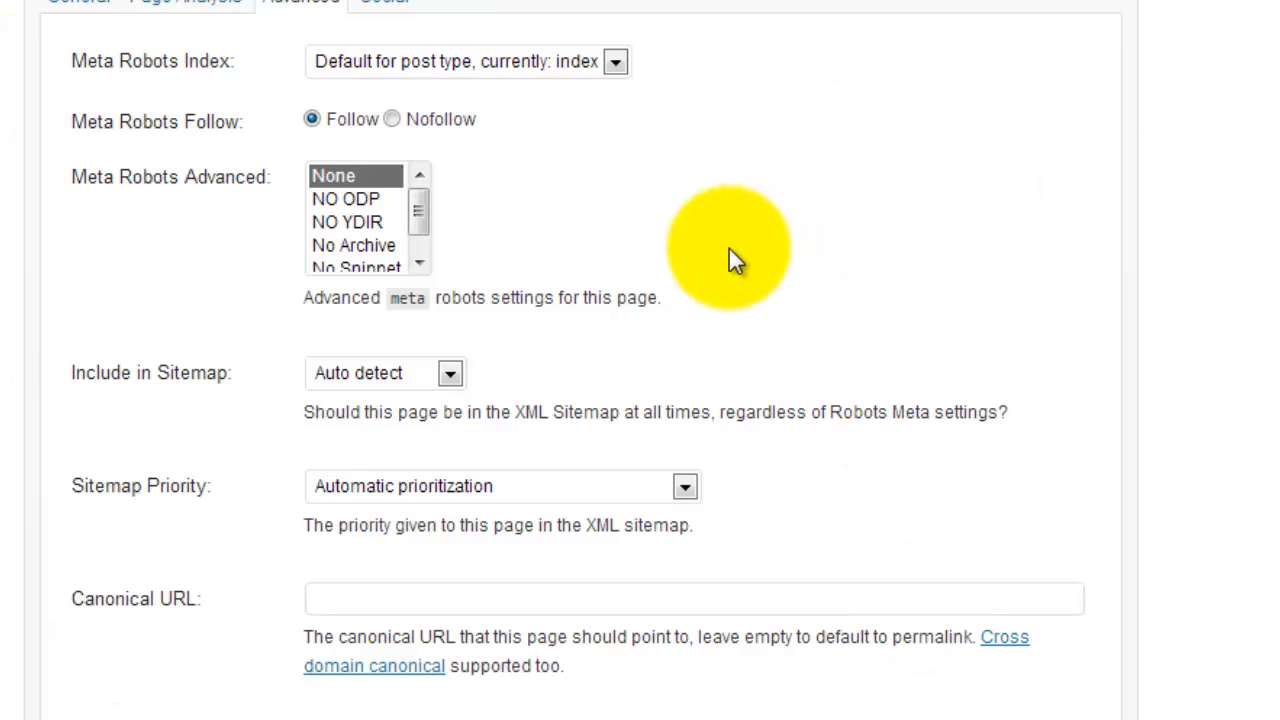
{"action": "mouse_move", "coordinate": [760, 285]}
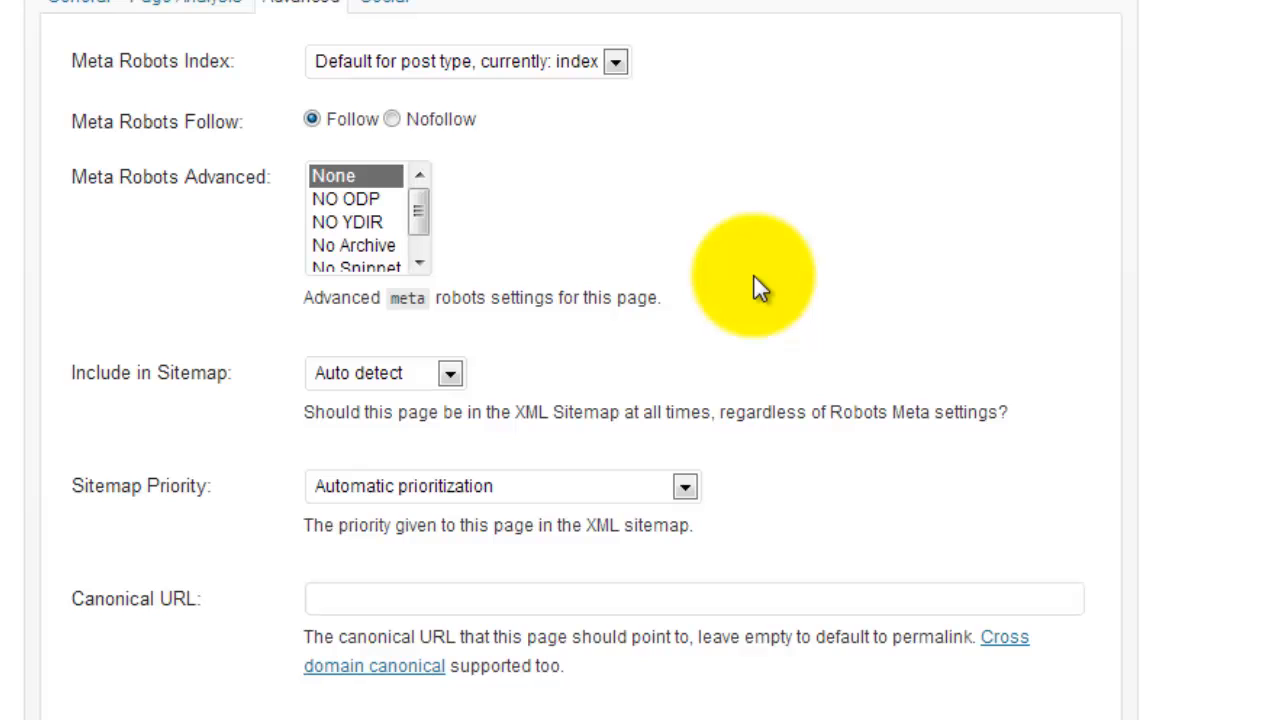
{"action": "mouse_move", "coordinate": [820, 375]}
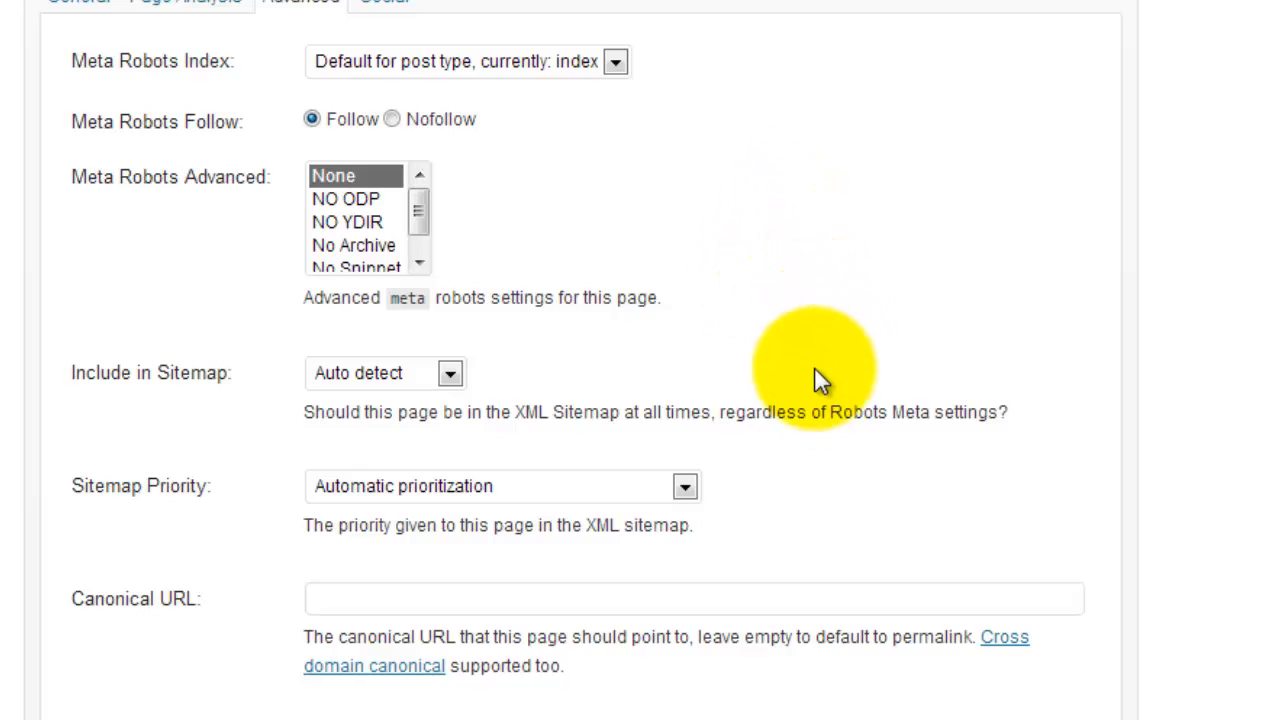
{"action": "mouse_move", "coordinate": [395, 5]}
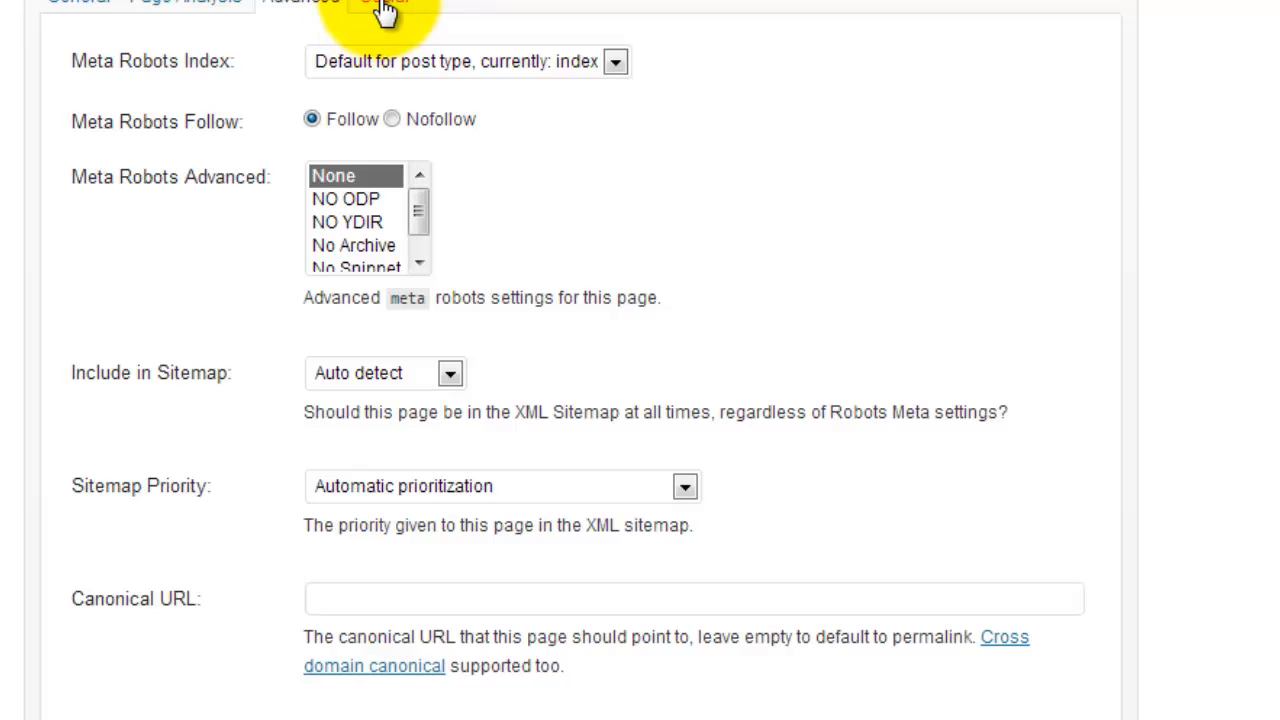
{"action": "left_click", "coordinate": [381, 4]}
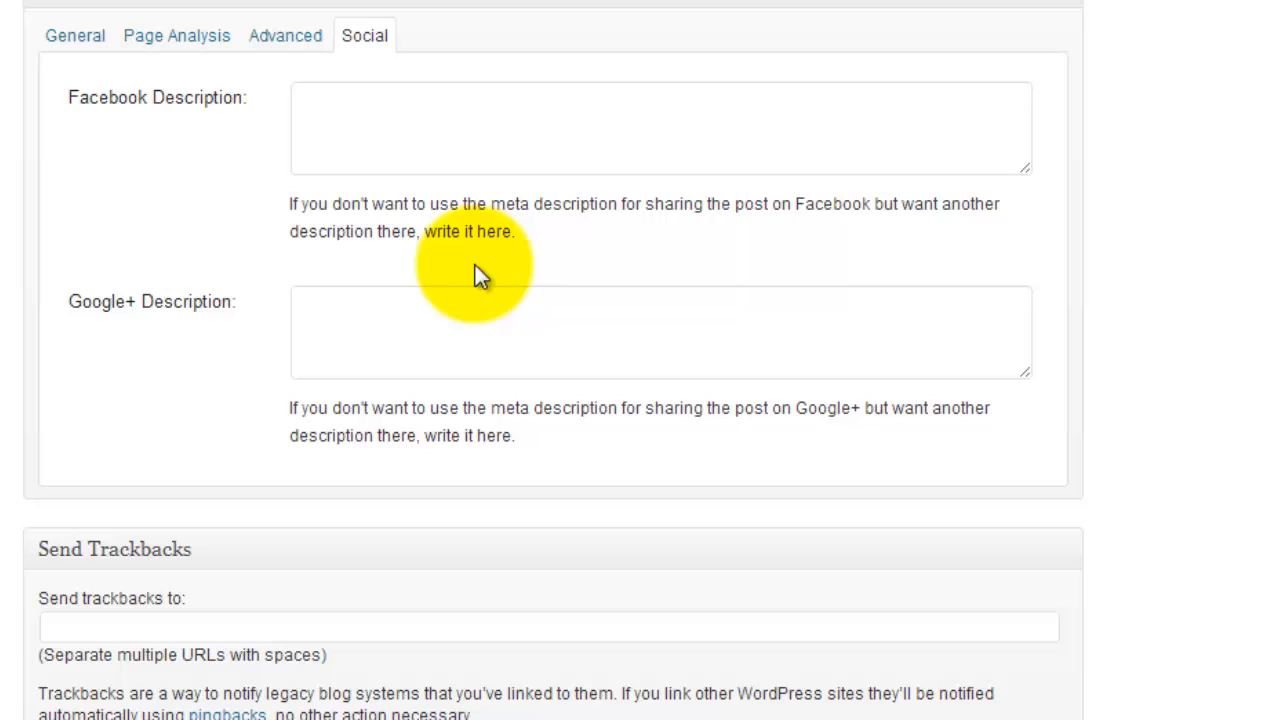
{"action": "mouse_move", "coordinate": [643, 210]}
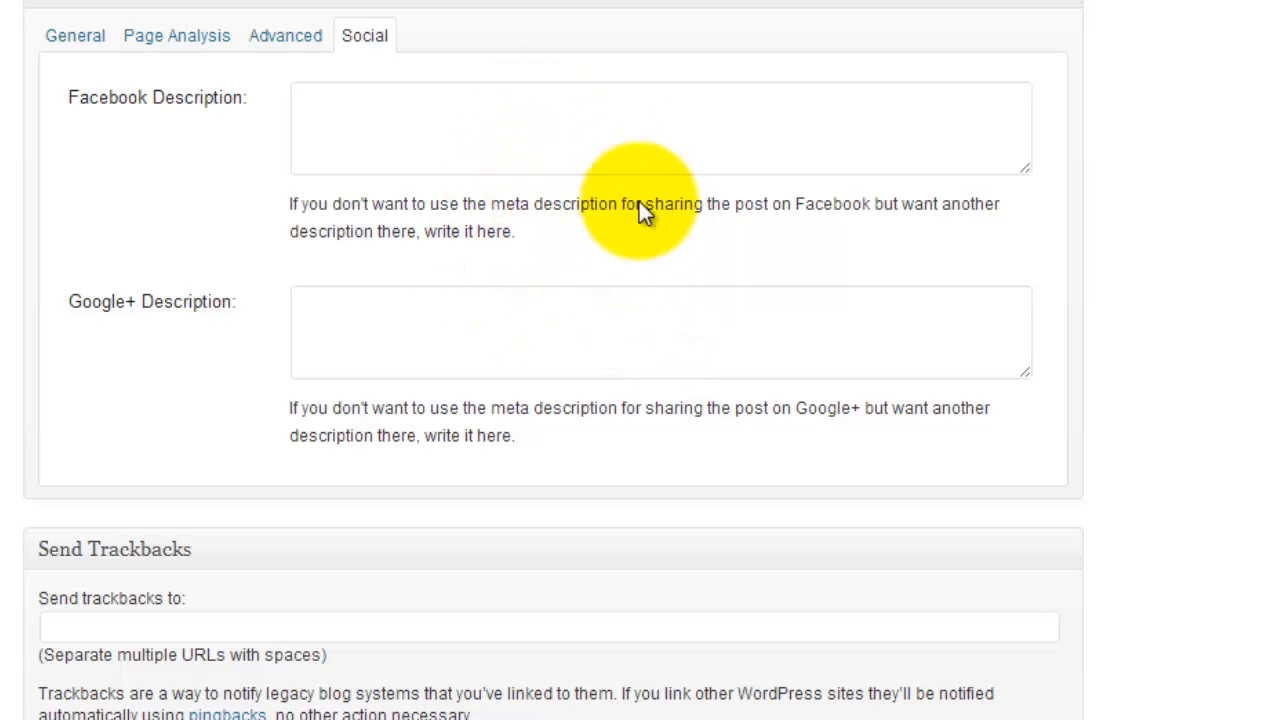
Focus the empty Google+ Description field, then return to the General tab
{"action": "left_click", "coordinate": [591, 332]}
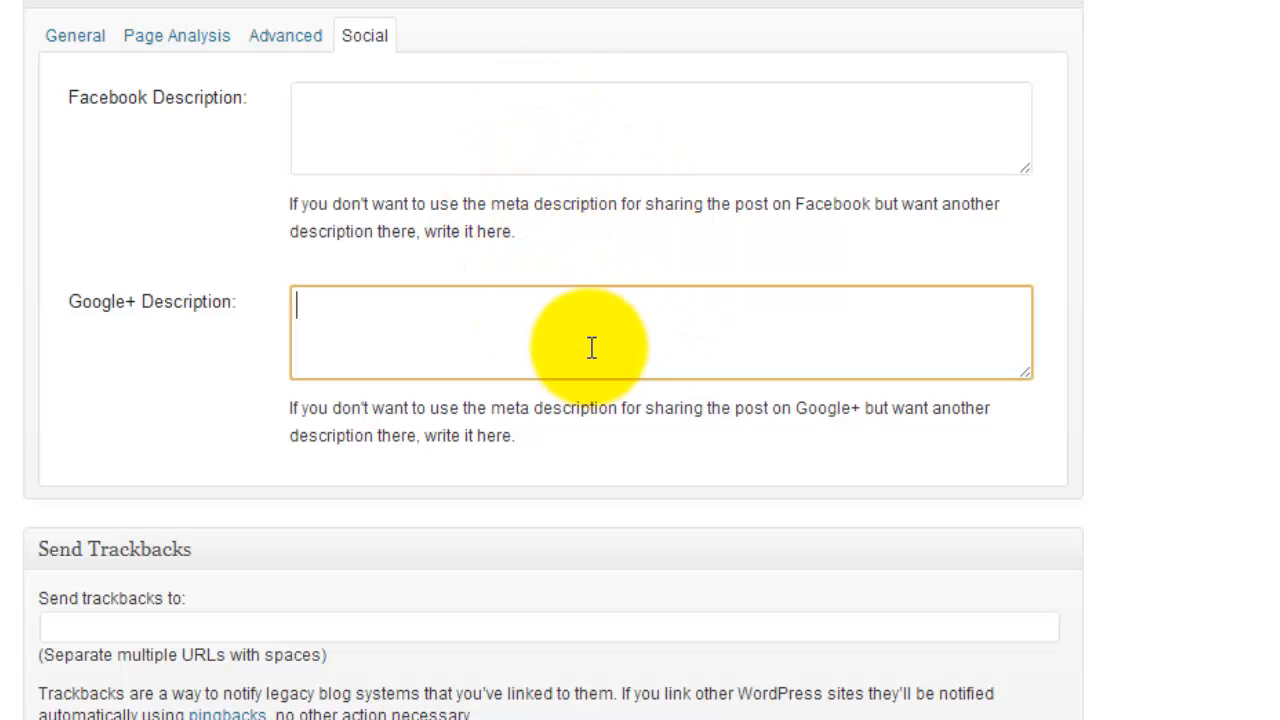
{"action": "mouse_move", "coordinate": [245, 275]}
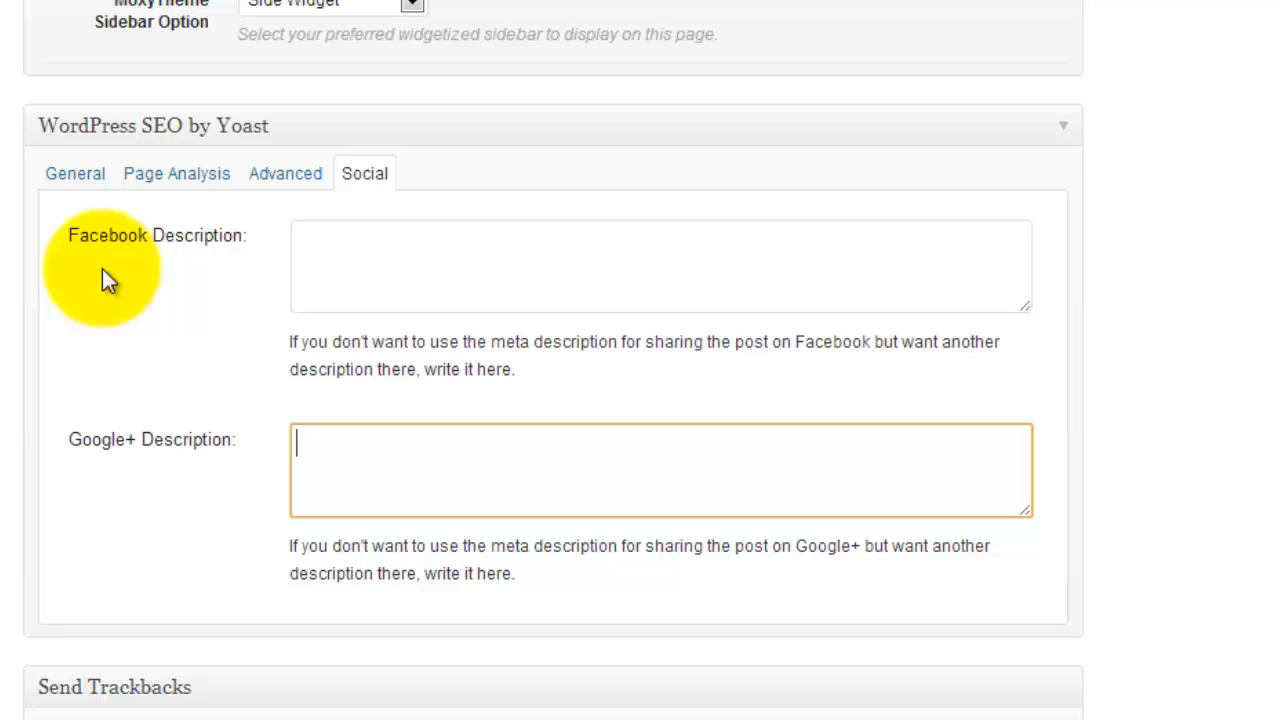
{"action": "left_click", "coordinate": [176, 173]}
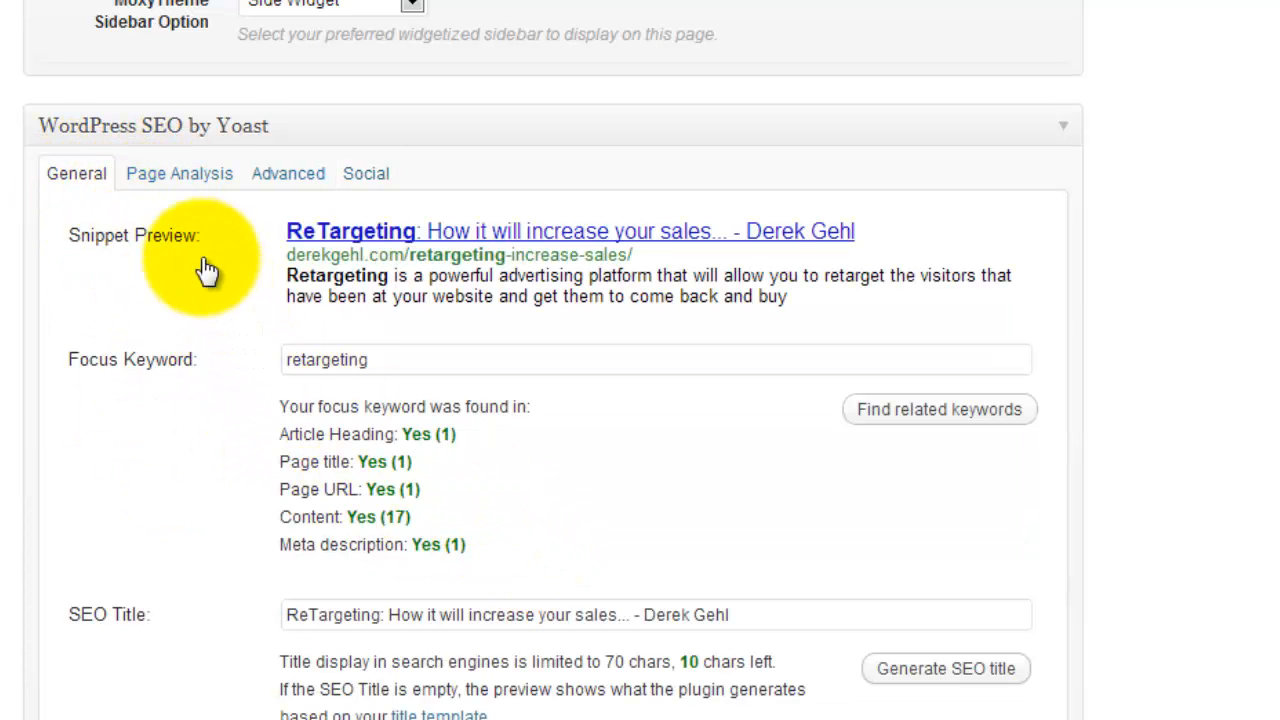
{"action": "mouse_move", "coordinate": [179, 173]}
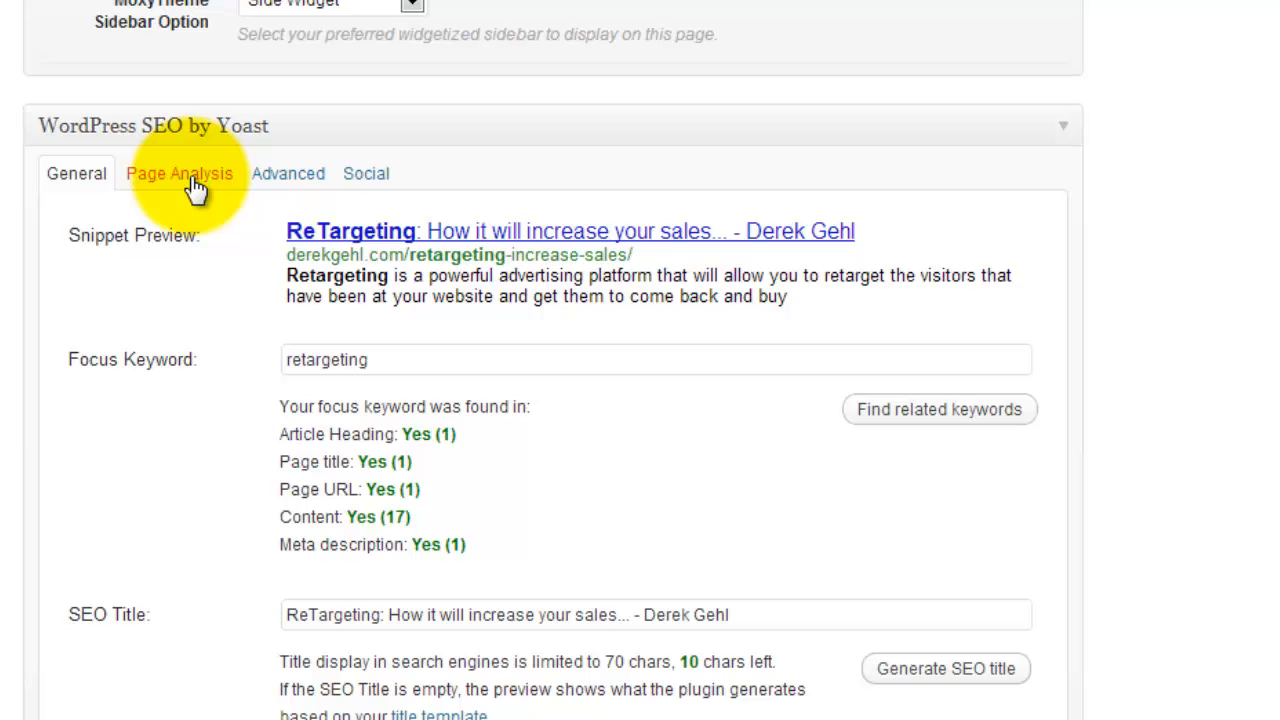
Revisit Page Analysis, then the Advanced robots and sitemap settings
{"action": "left_click", "coordinate": [179, 173]}
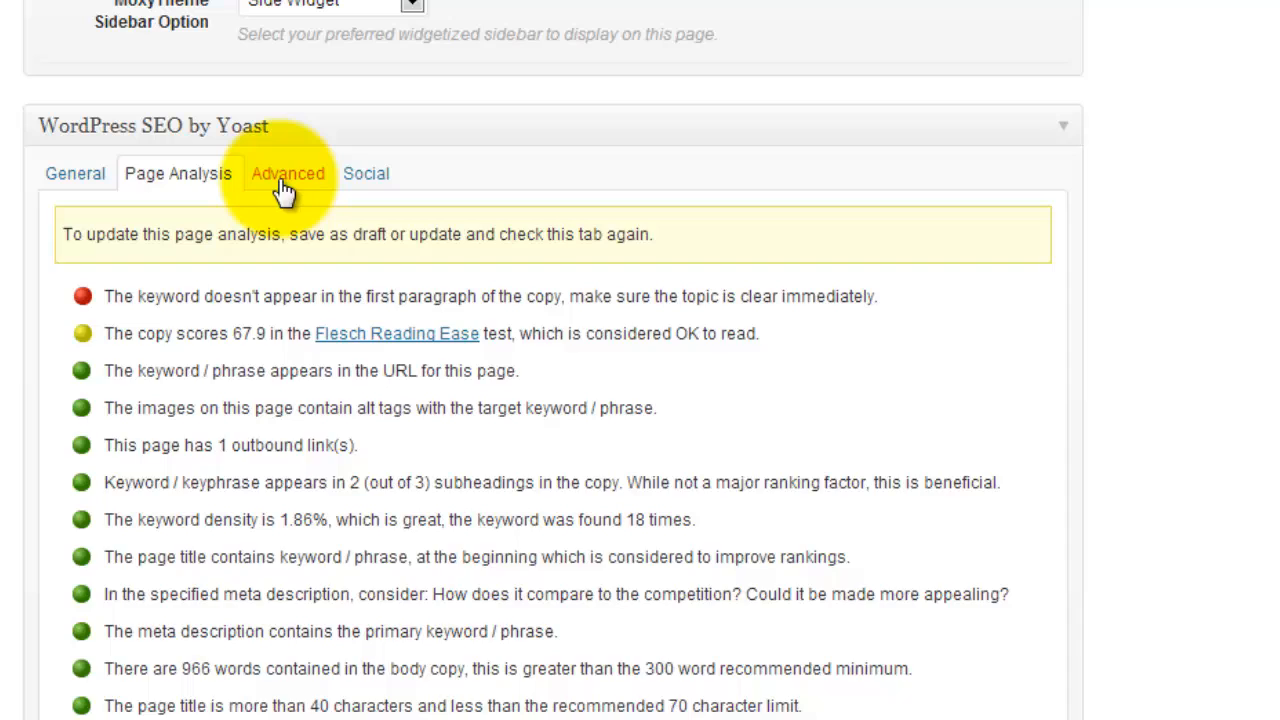
{"action": "left_click", "coordinate": [287, 173]}
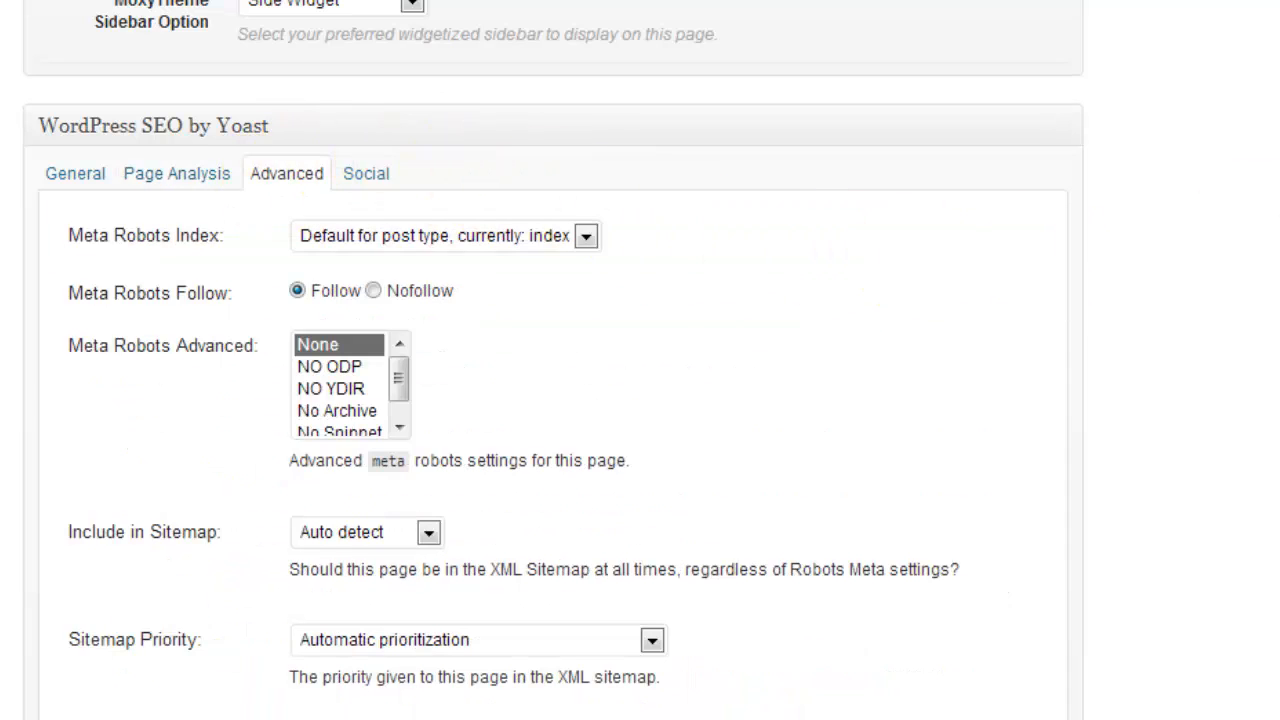
{"action": "scroll", "scroll_direction": "down", "scroll_amount": 3}
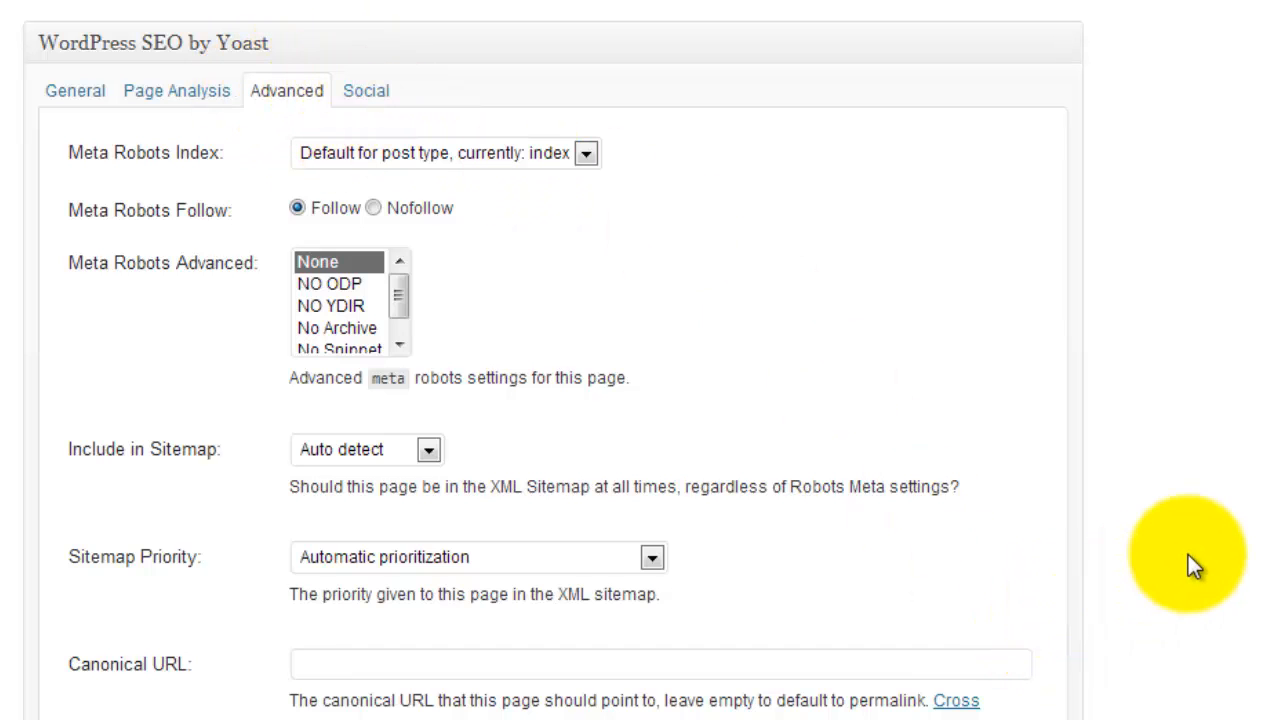
{"action": "mouse_move", "coordinate": [1195, 615]}
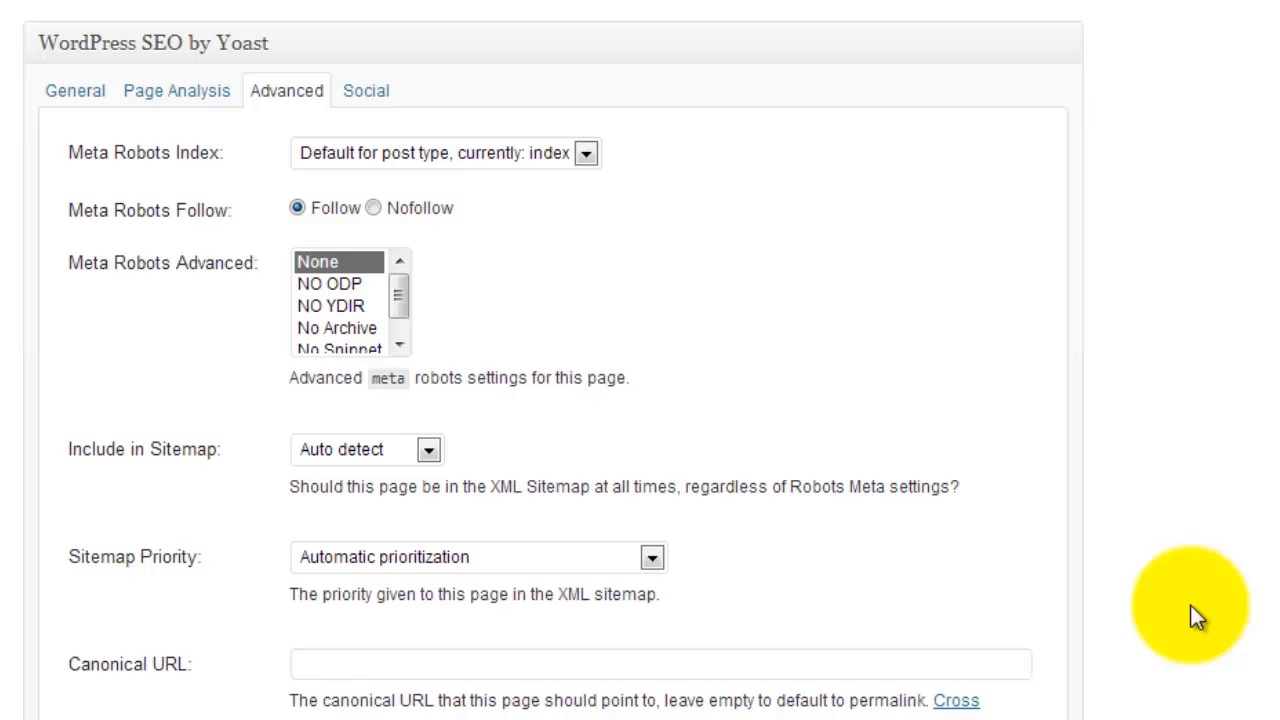